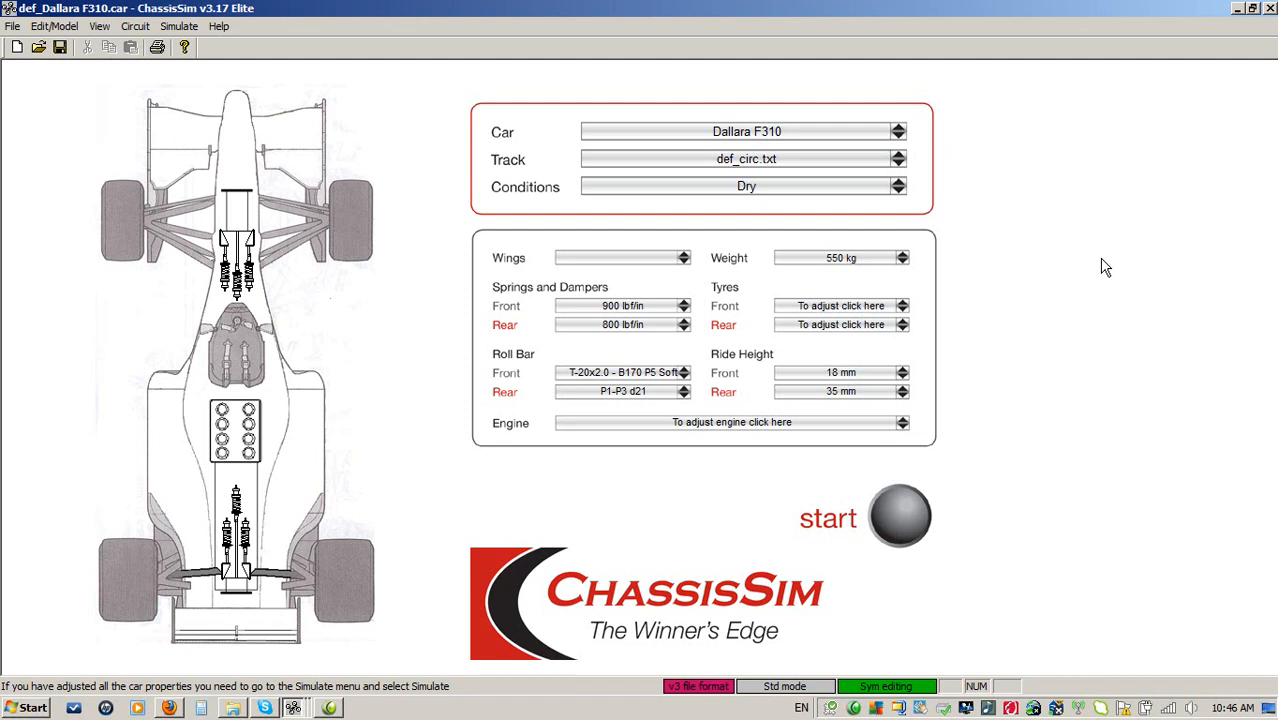
mouse_move(1088, 173)
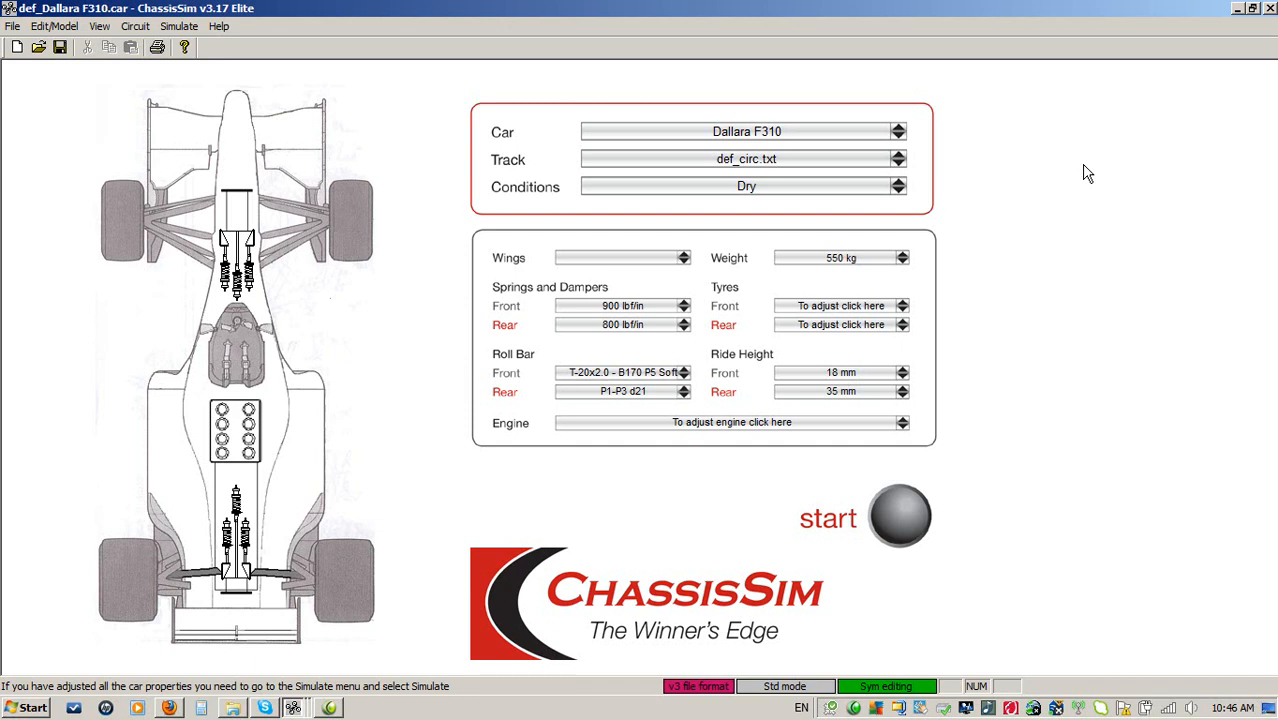
mouse_move(1050, 81)
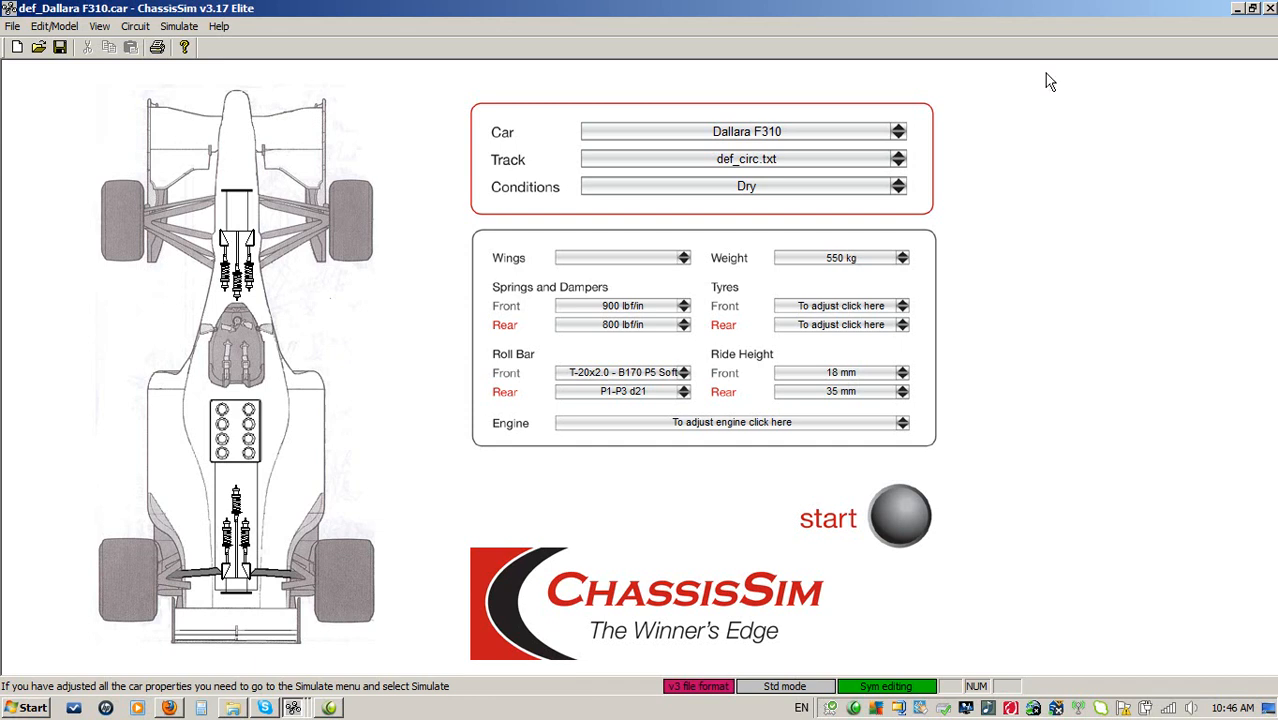
mouse_move(390, 137)
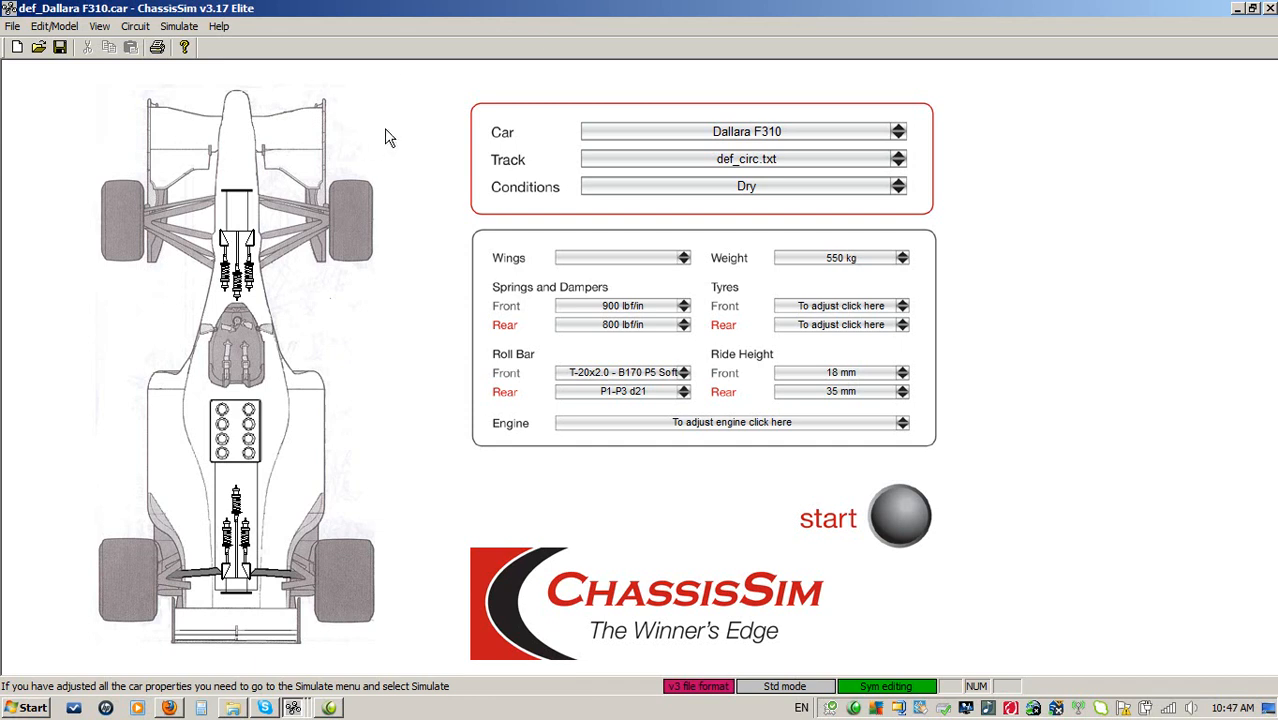
- Review the car's Aerodynamic Properties from the Model menu, then return to the model editing options
click(50, 26)
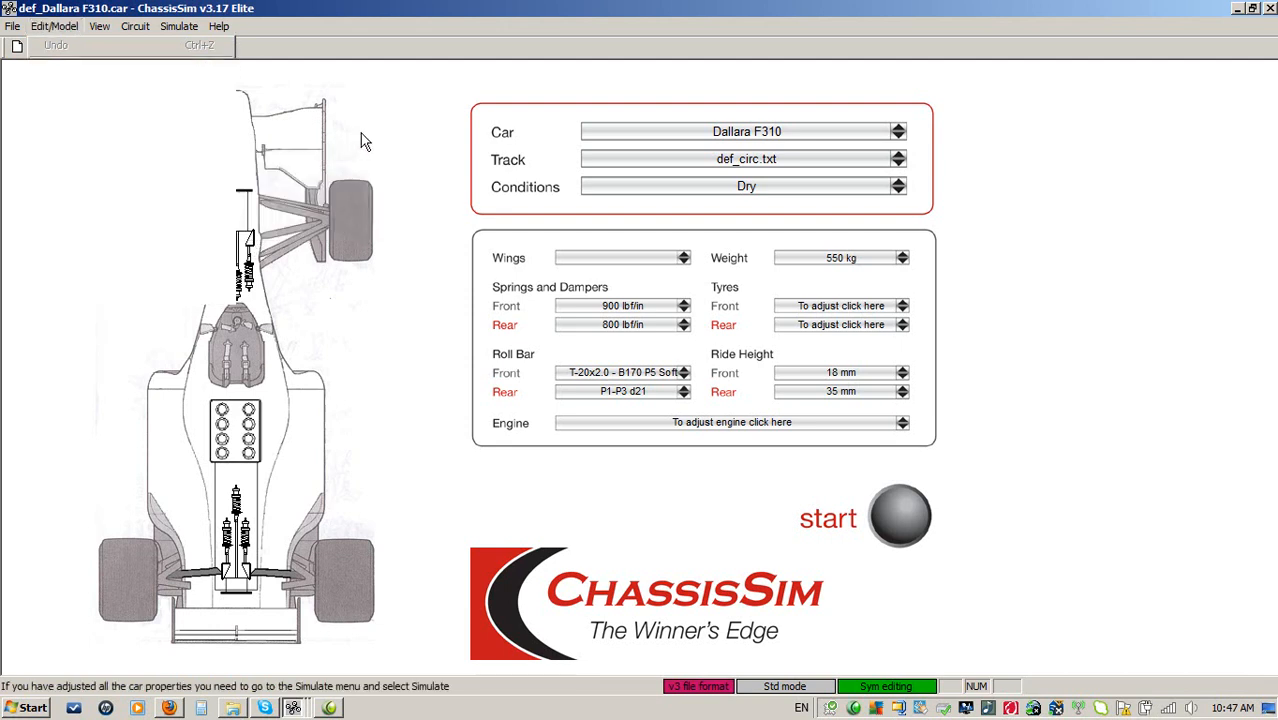
click(840, 305)
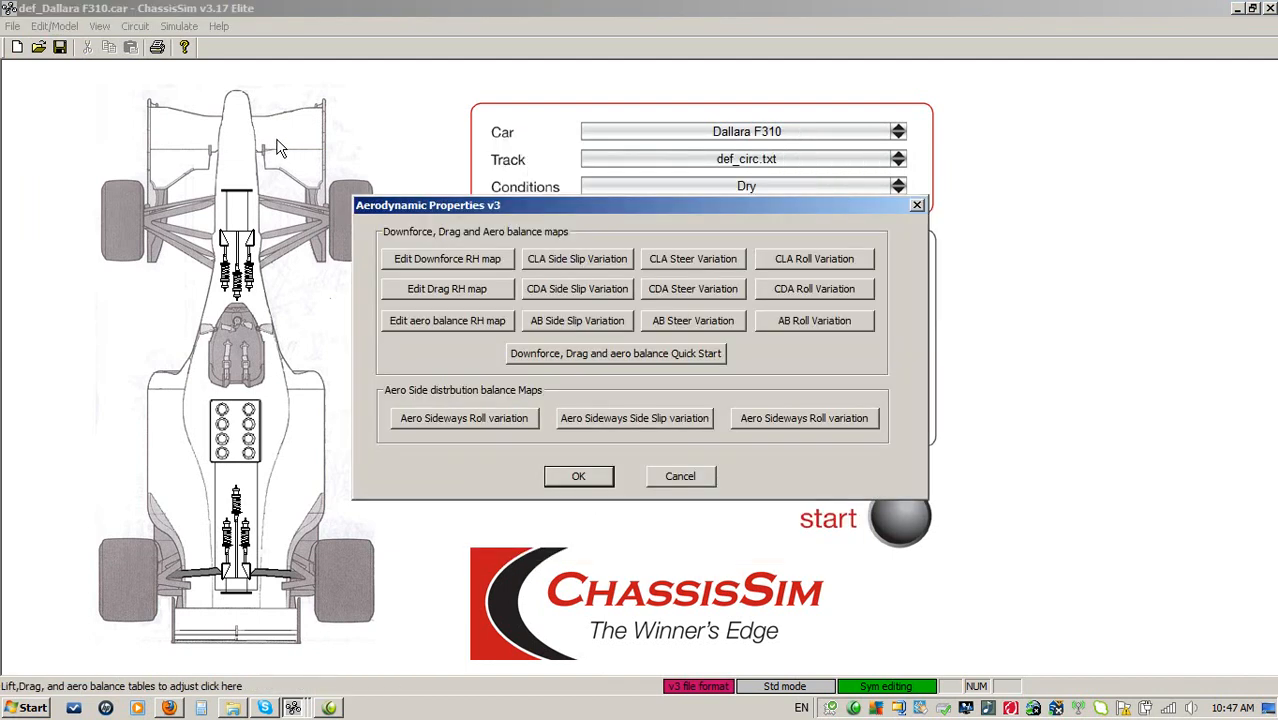
click(54, 26)
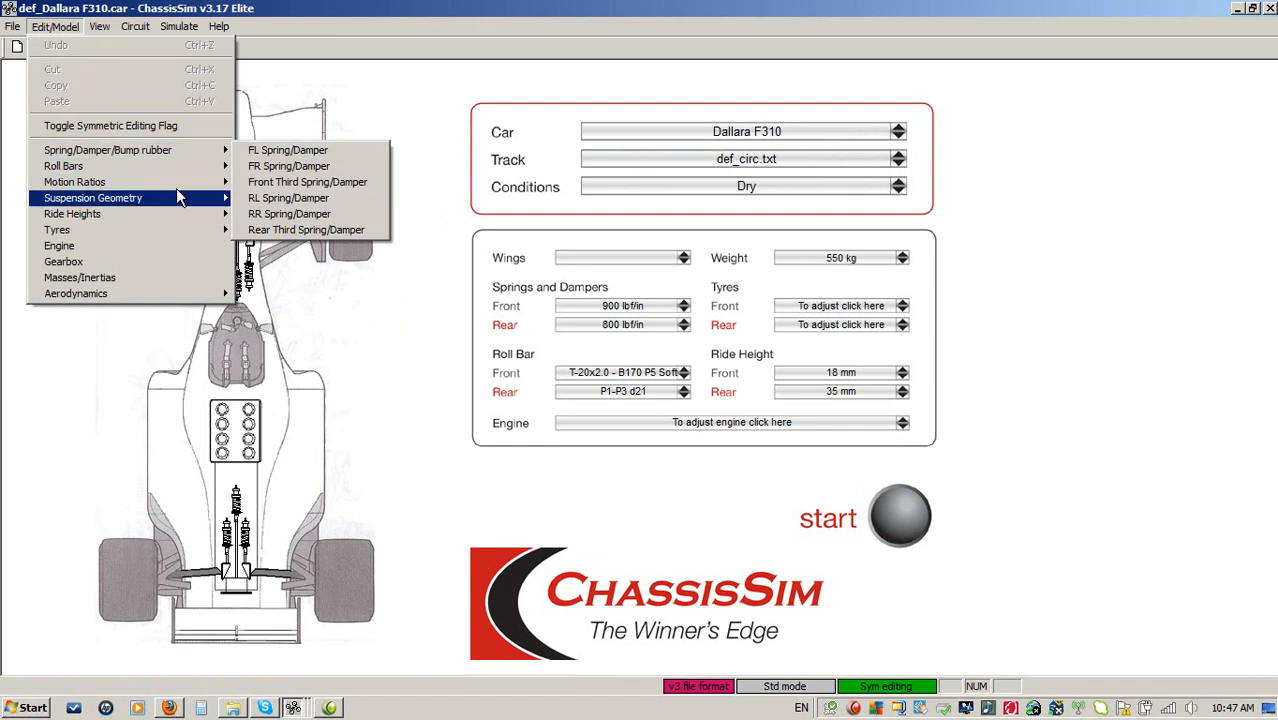
mouse_move(108, 150)
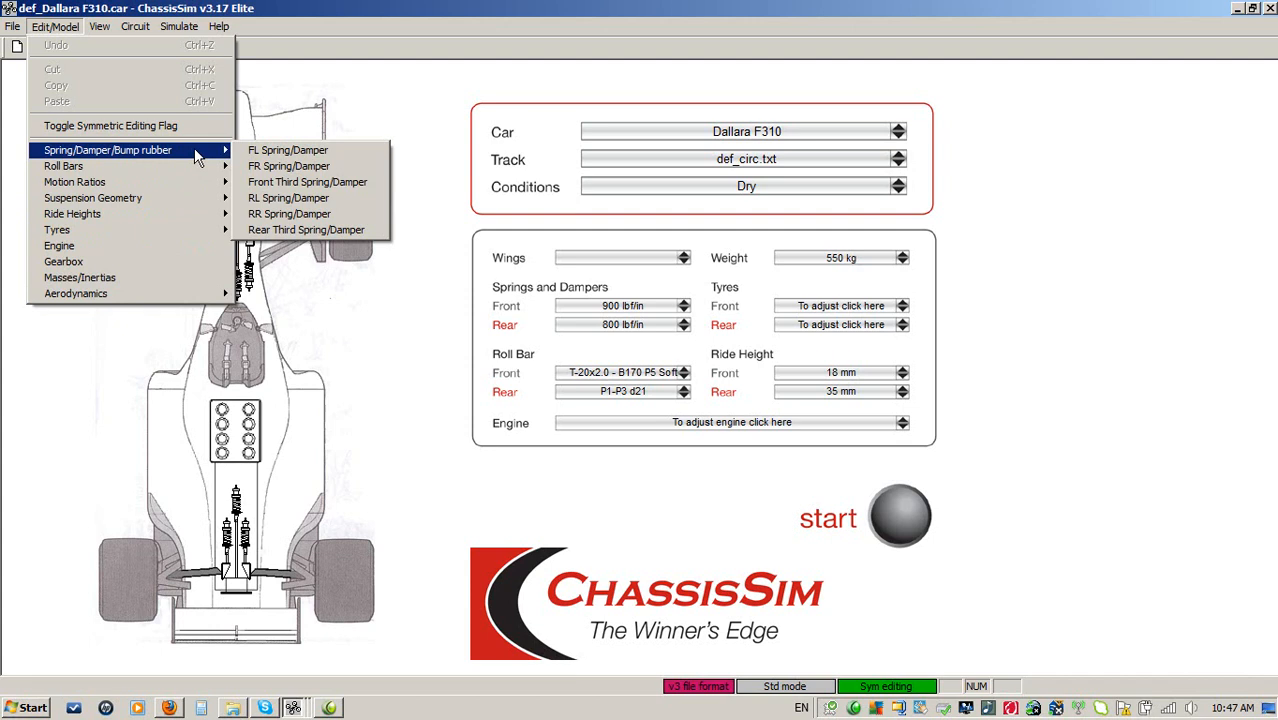
mouse_move(288, 150)
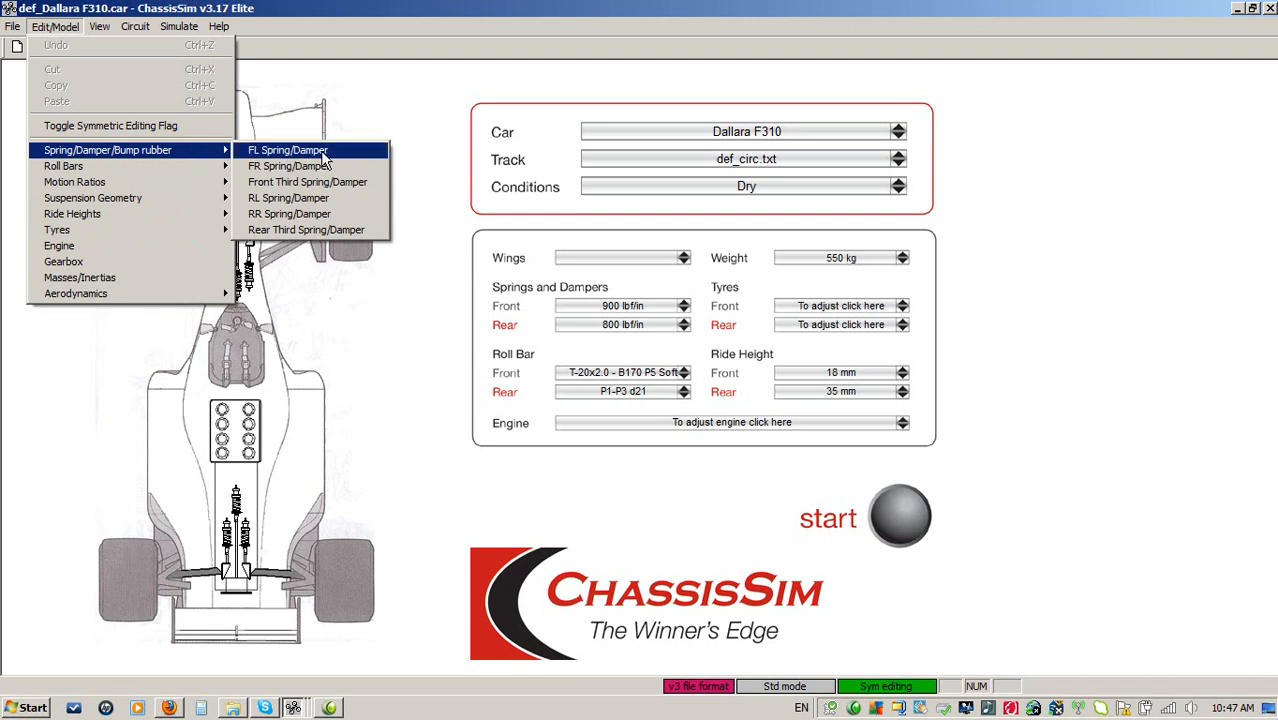
click(286, 150)
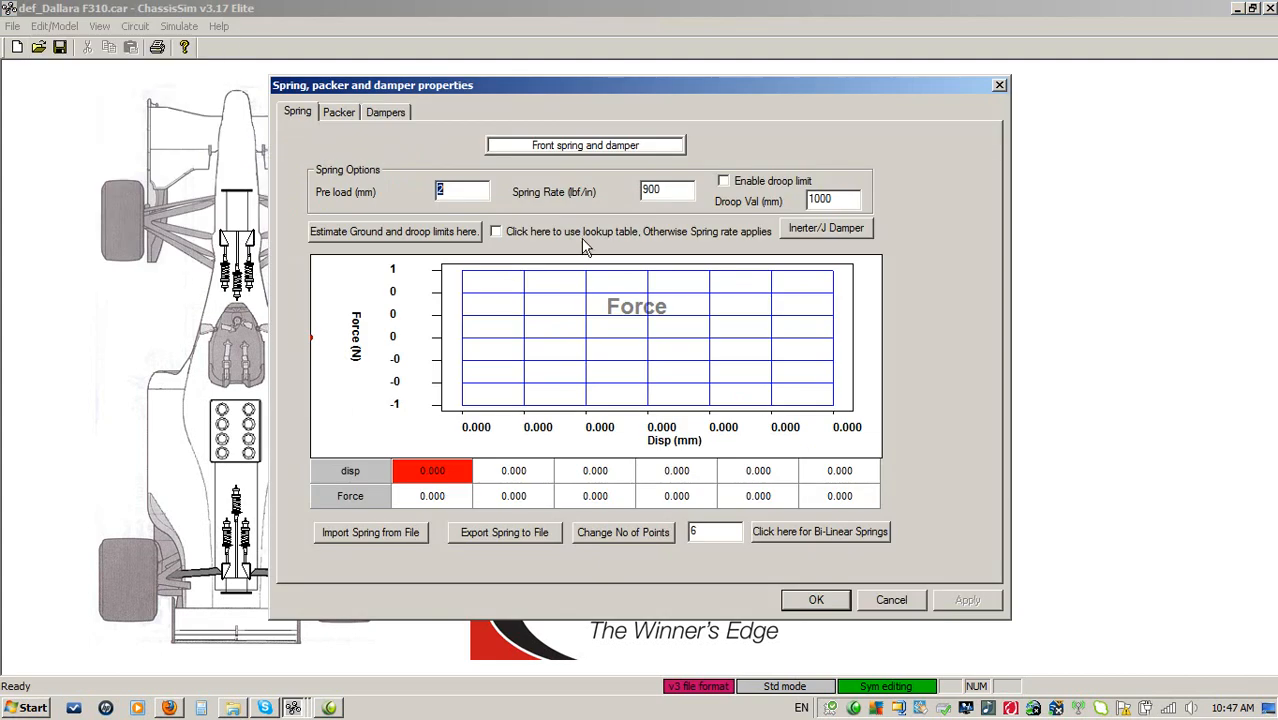
mouse_move(568, 162)
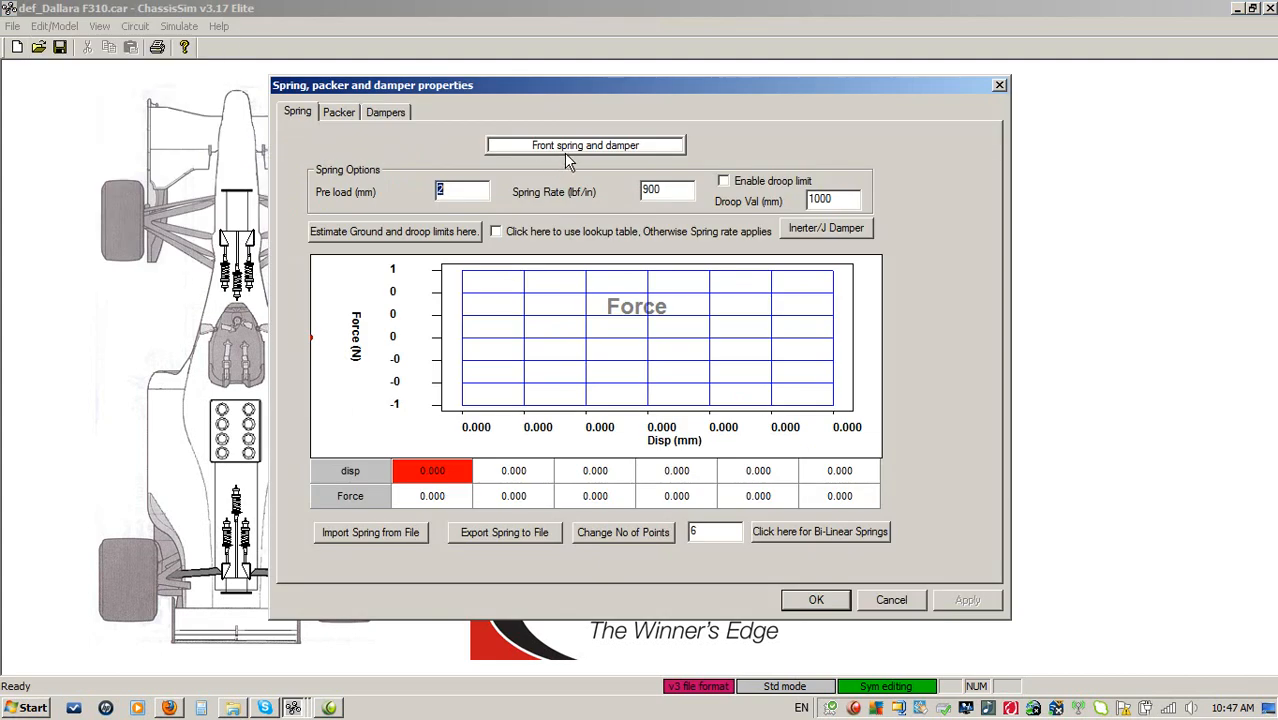
mouse_move(890, 605)
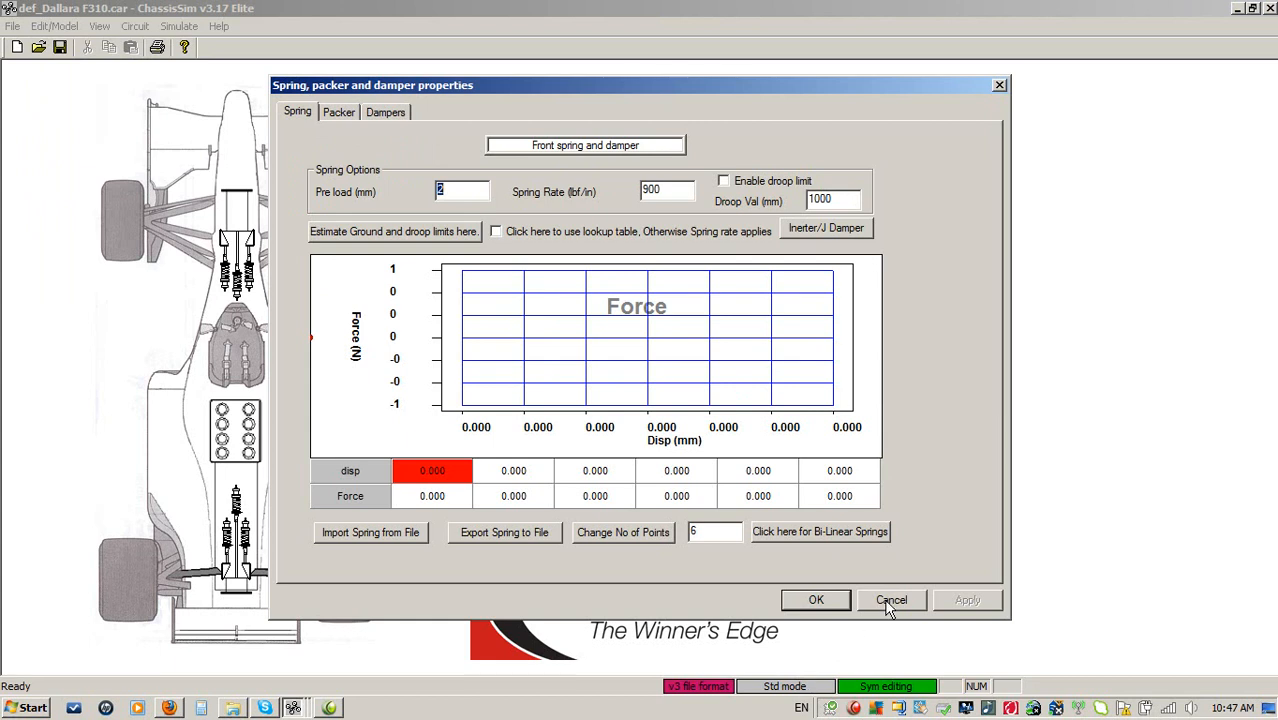
click(891, 600)
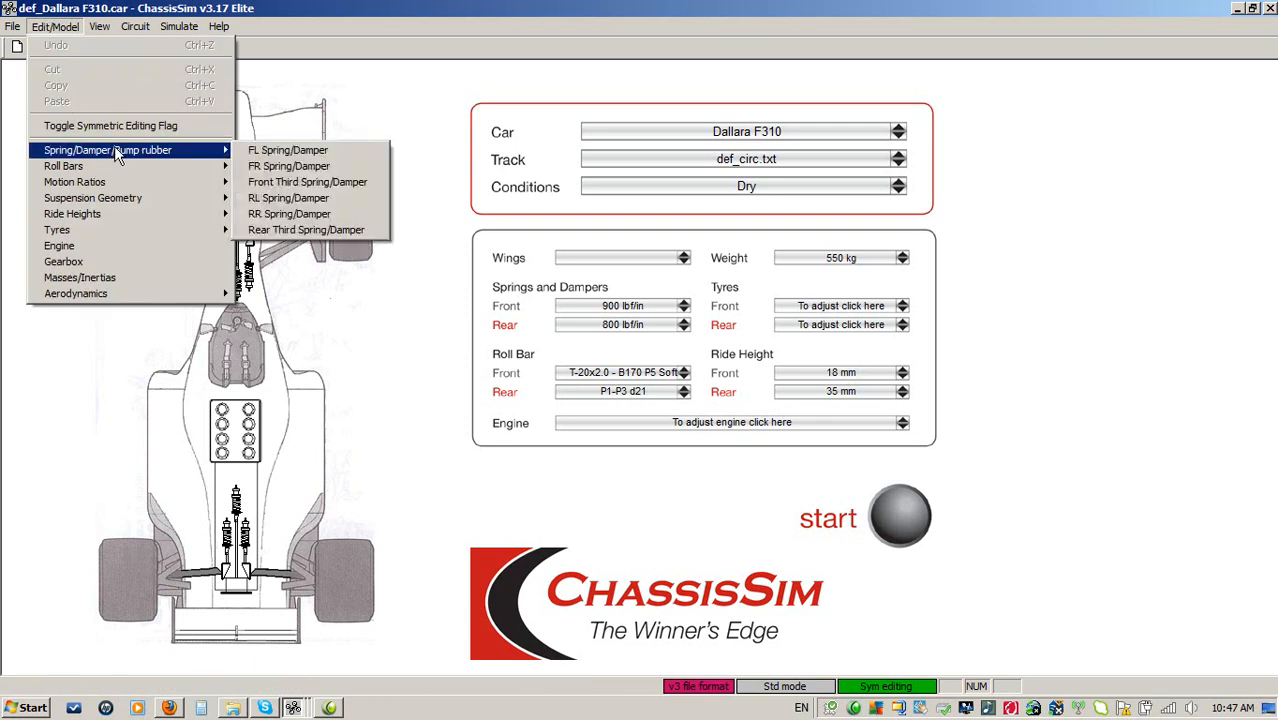
click(287, 150)
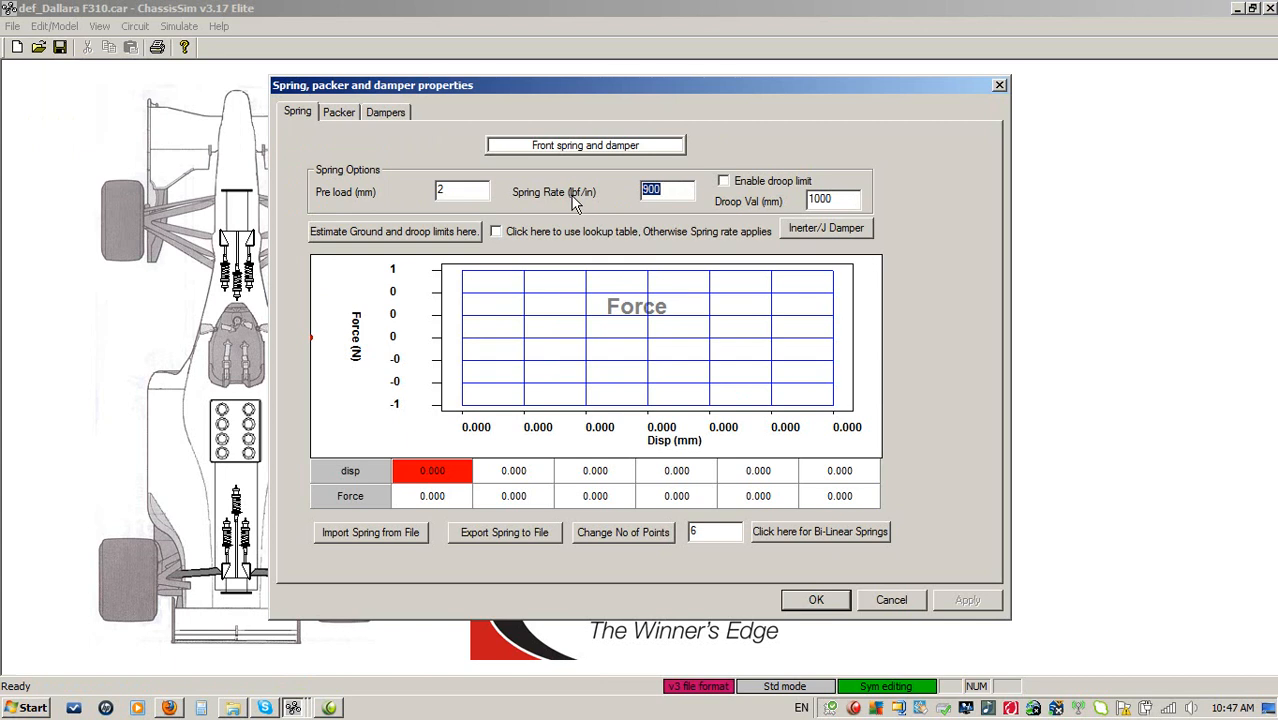
mouse_move(878, 631)
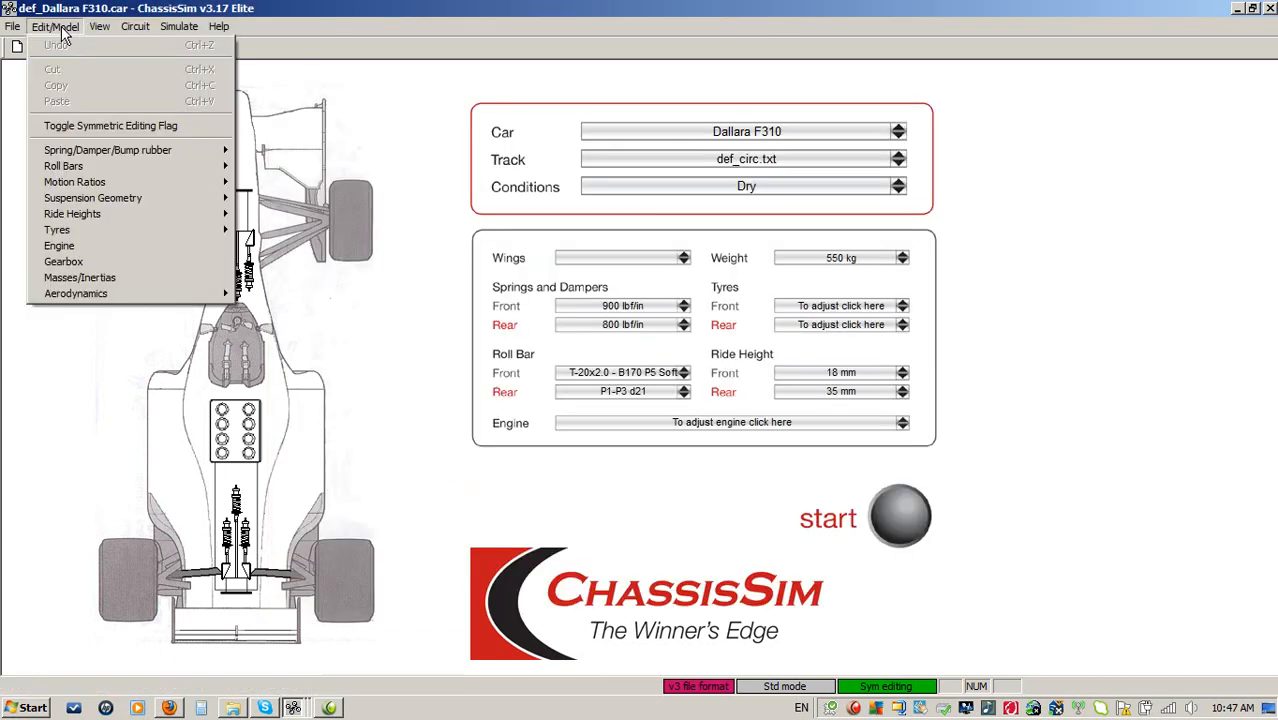
click(110, 125)
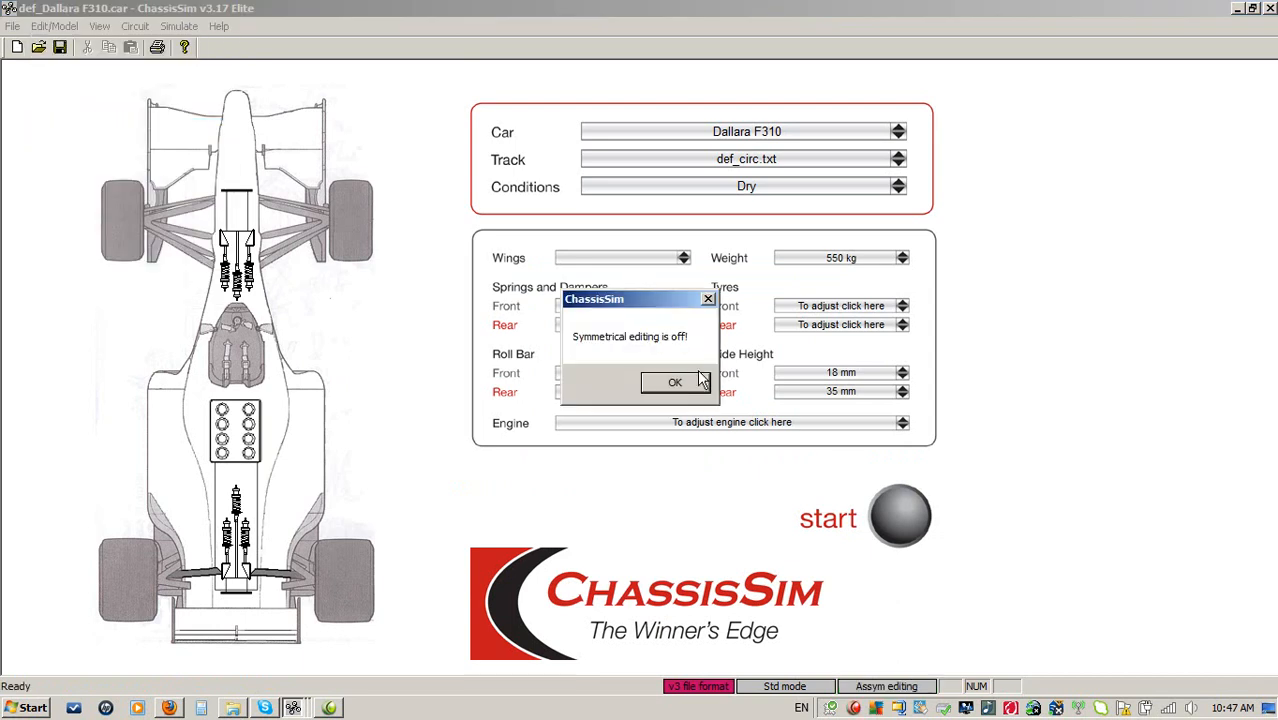
click(675, 382)
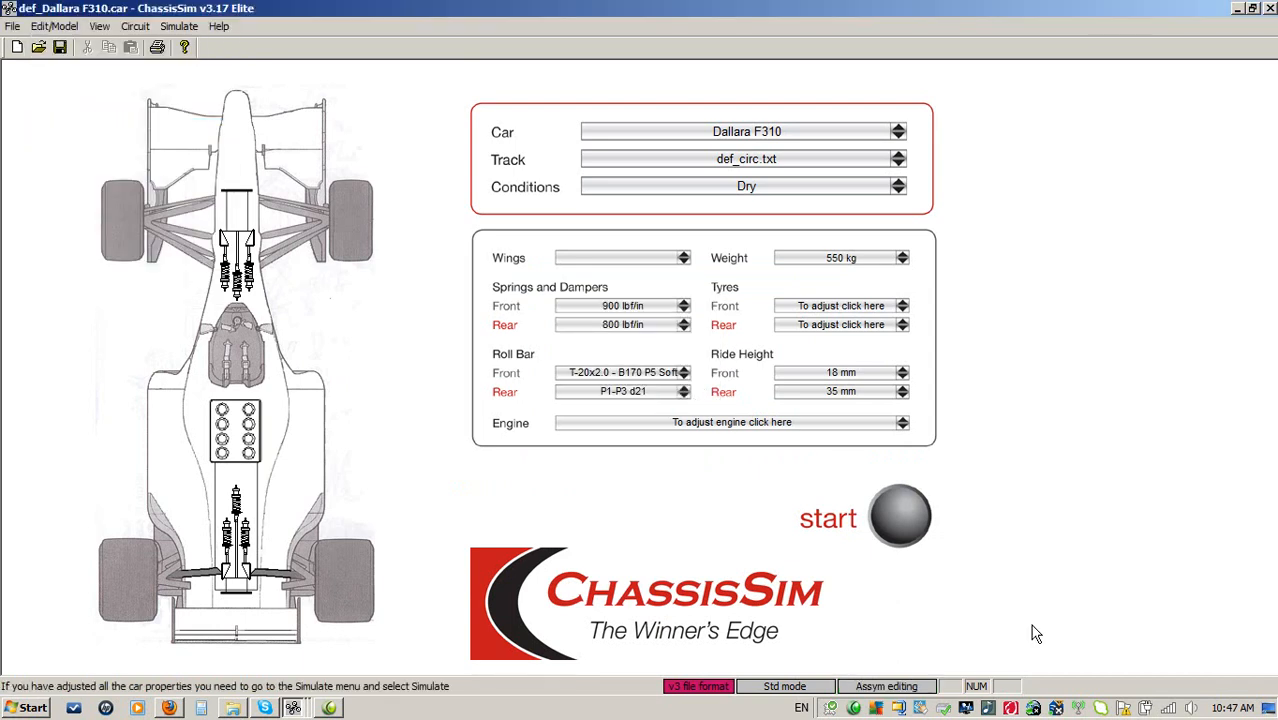
mouse_move(848, 700)
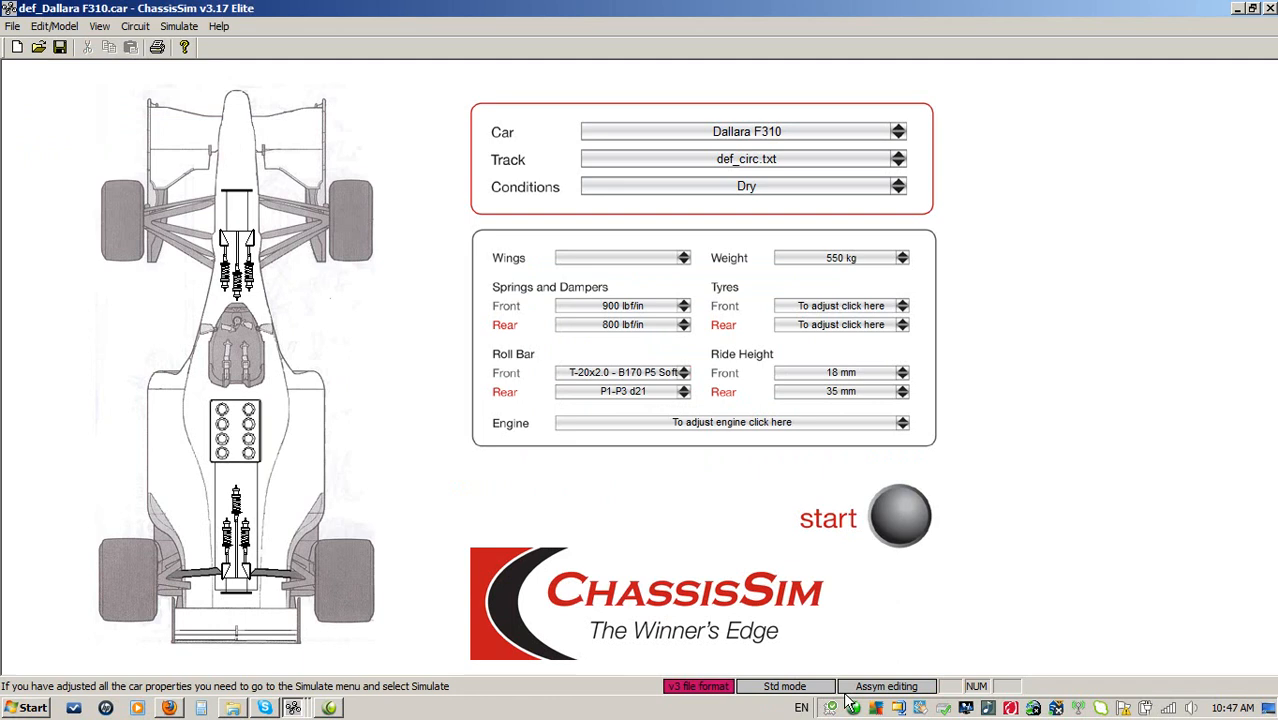
click(54, 26)
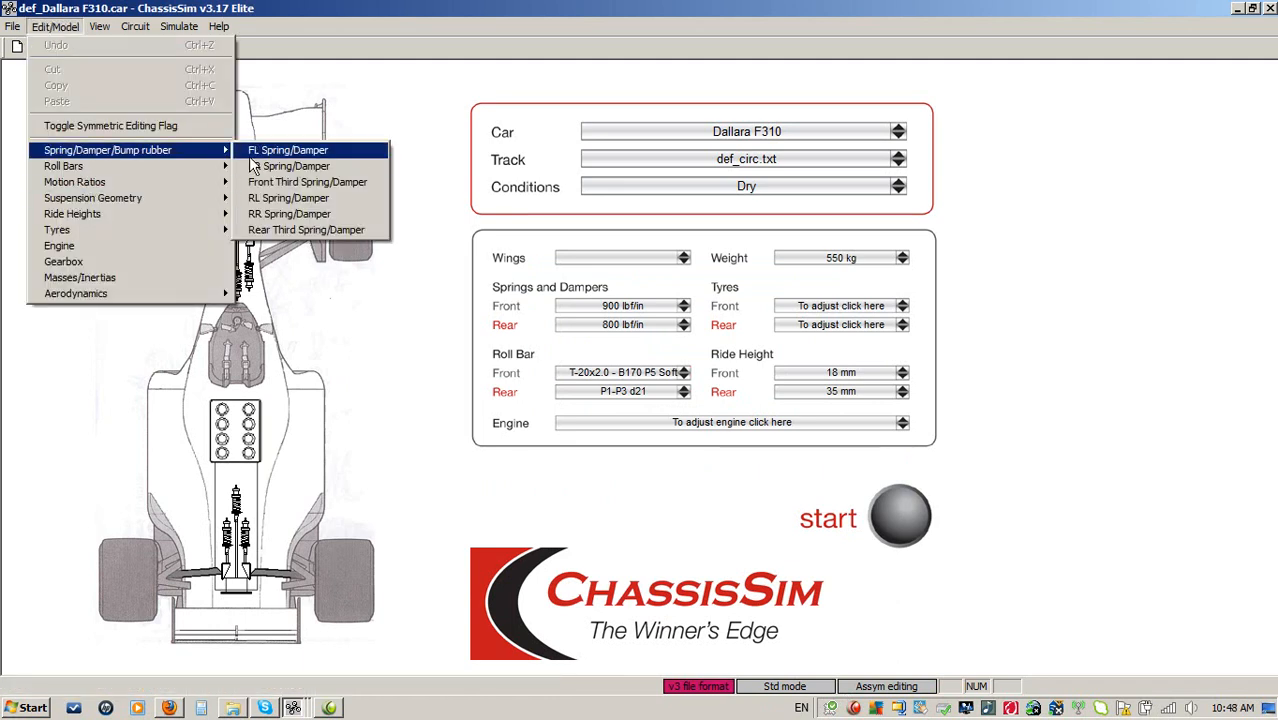
click(289, 166)
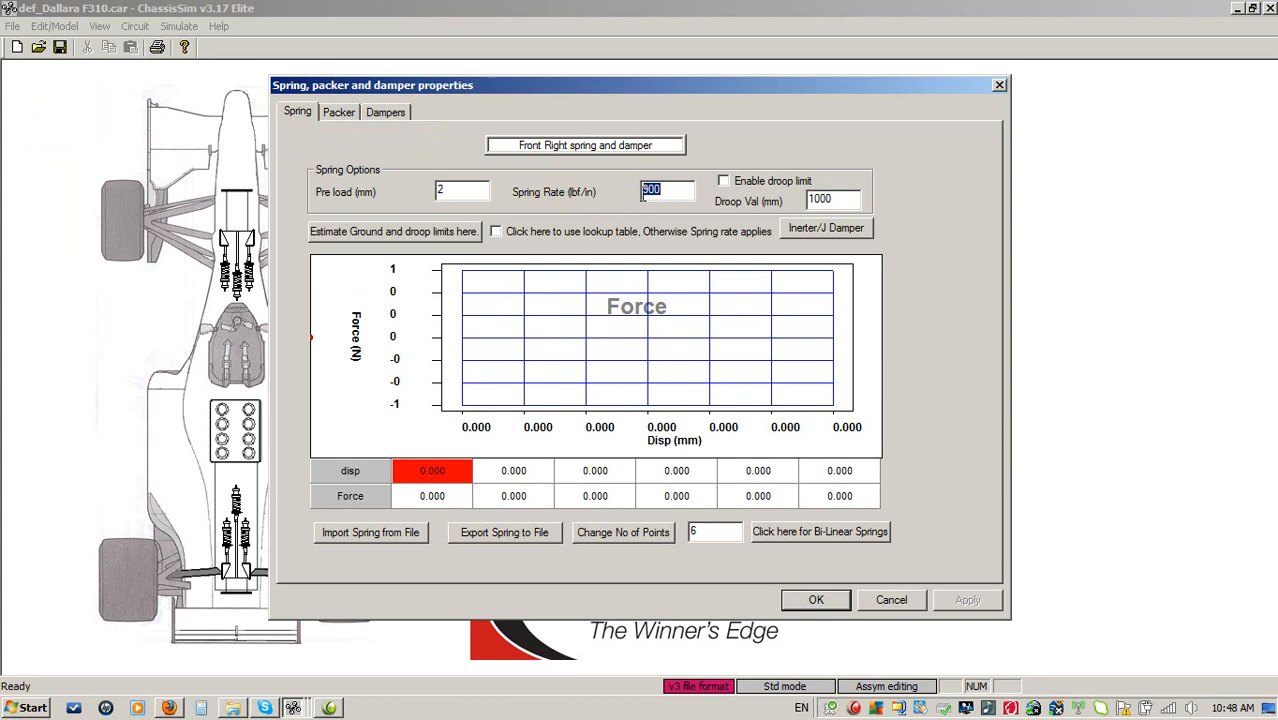
text(950)
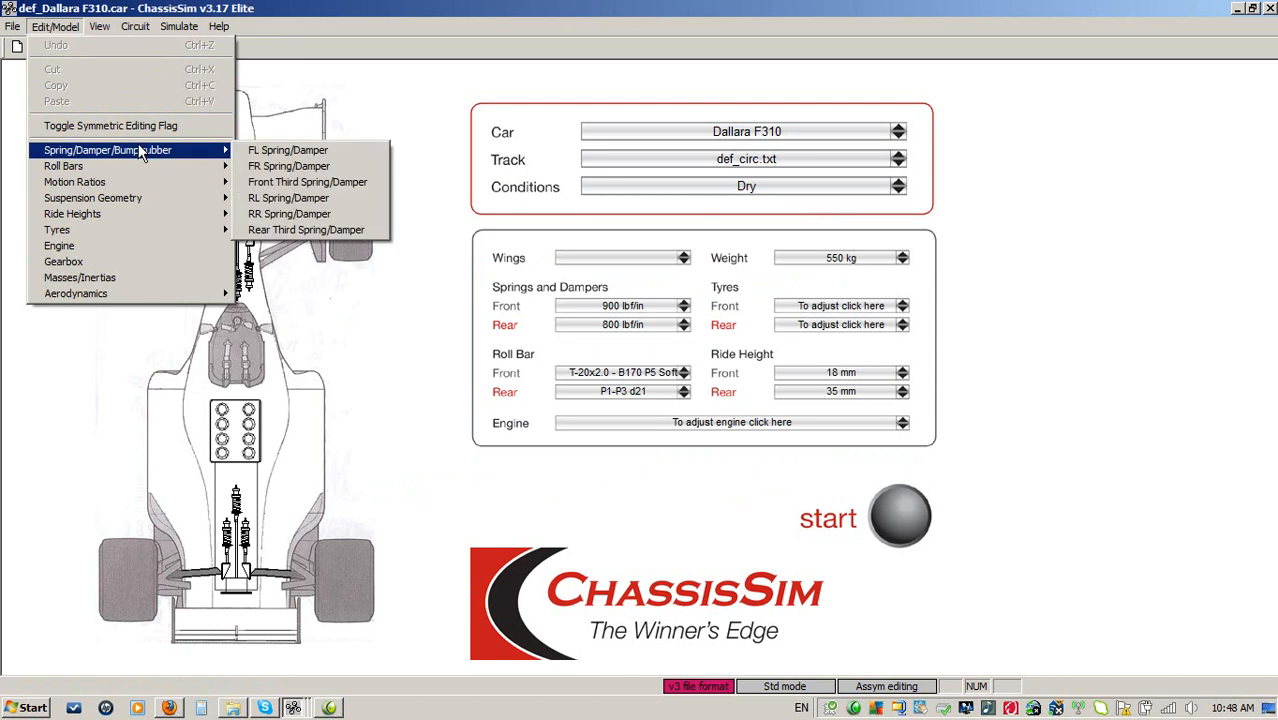
mouse_move(248, 148)
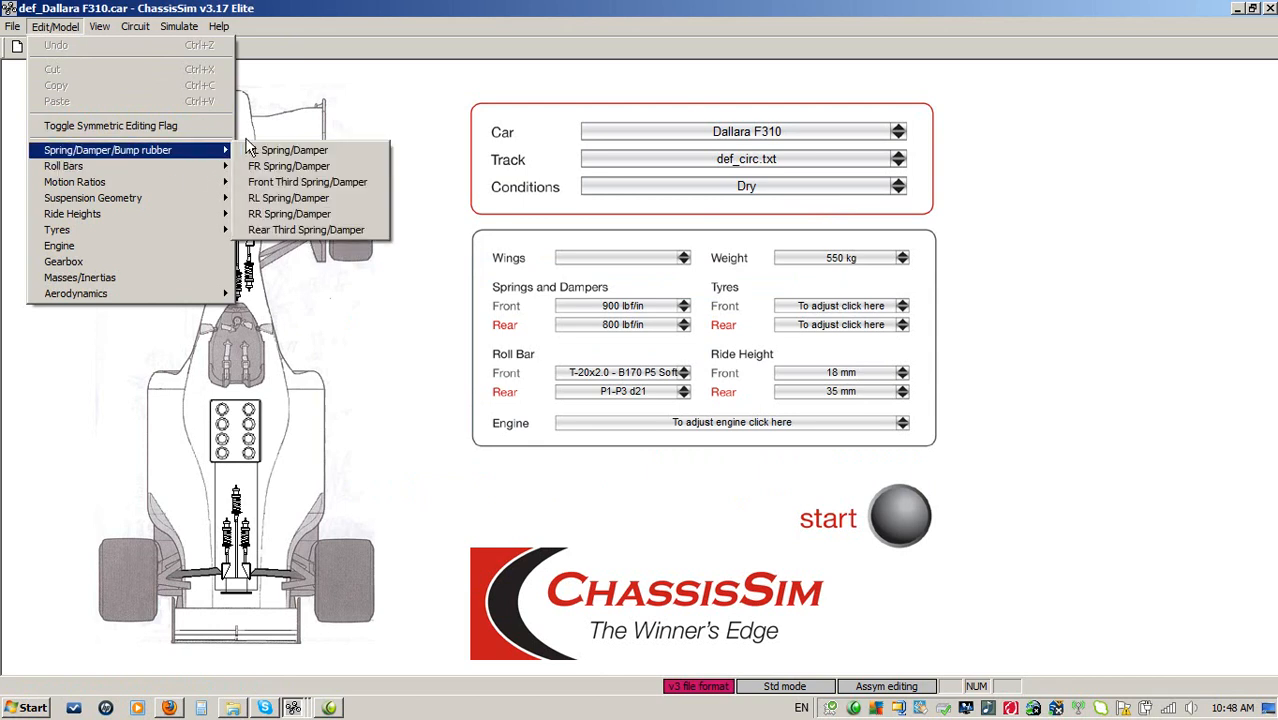
click(285, 150)
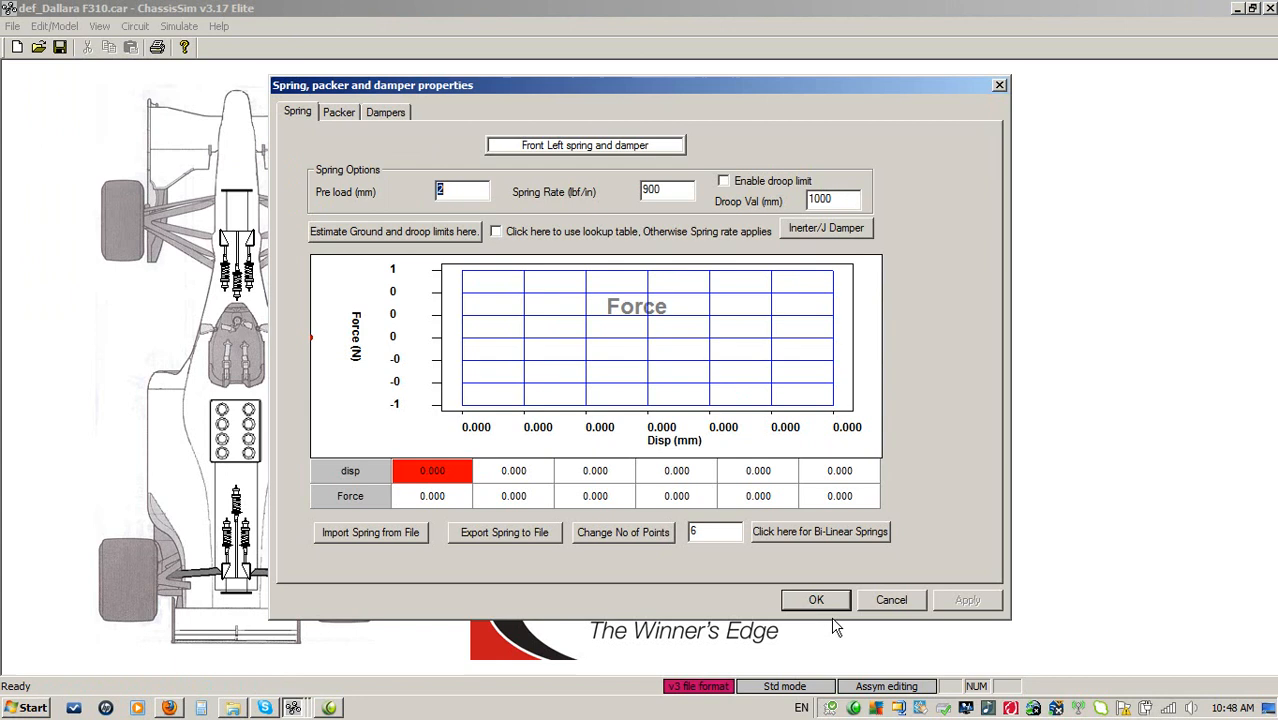
click(55, 26)
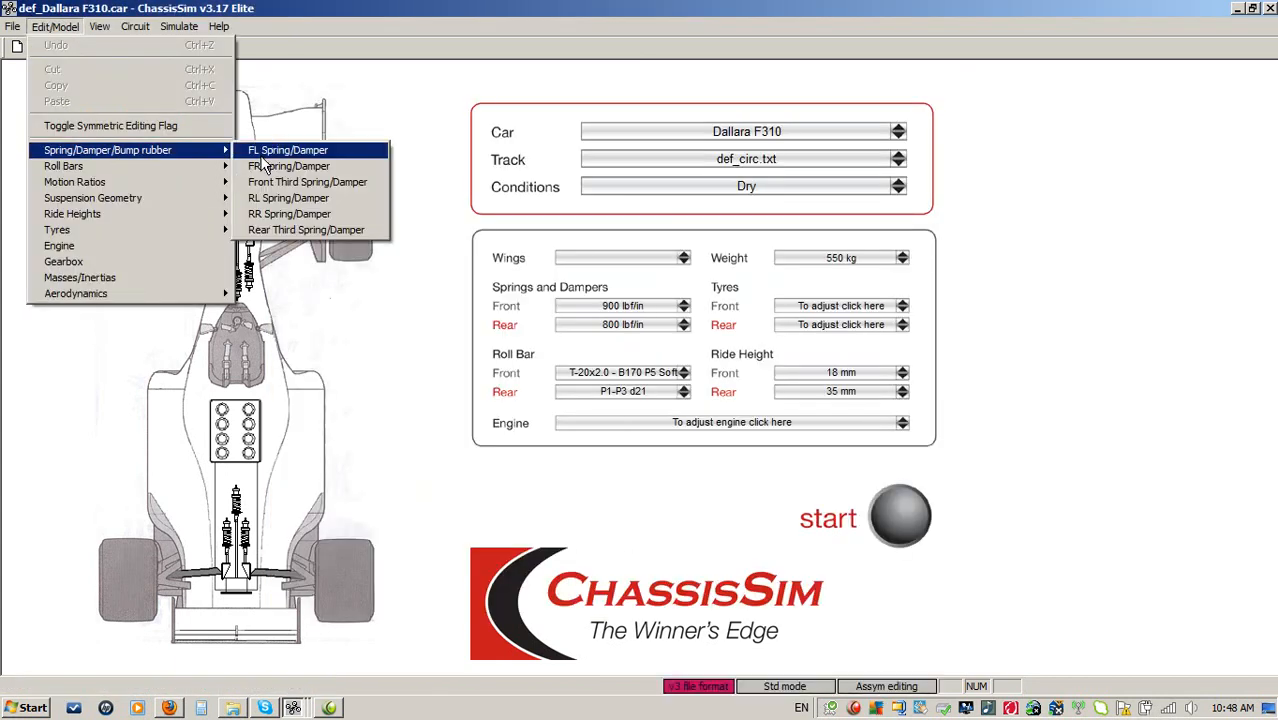
click(289, 166)
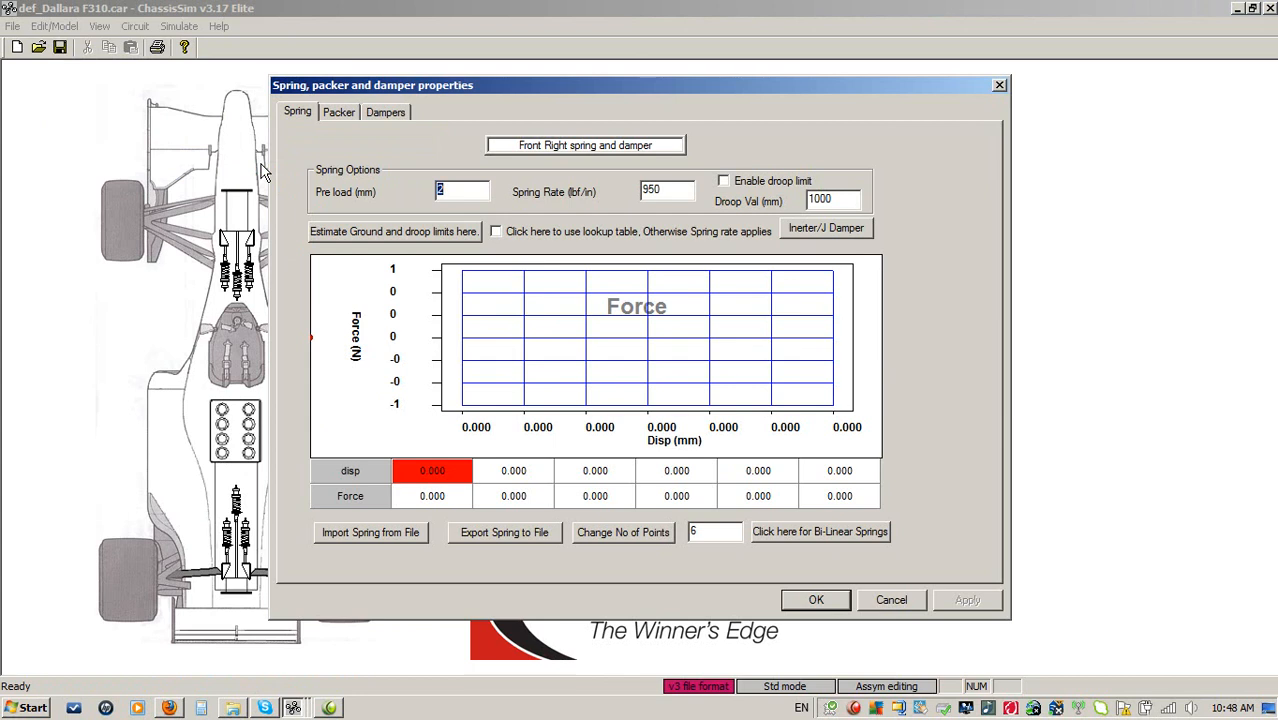
click(815, 600)
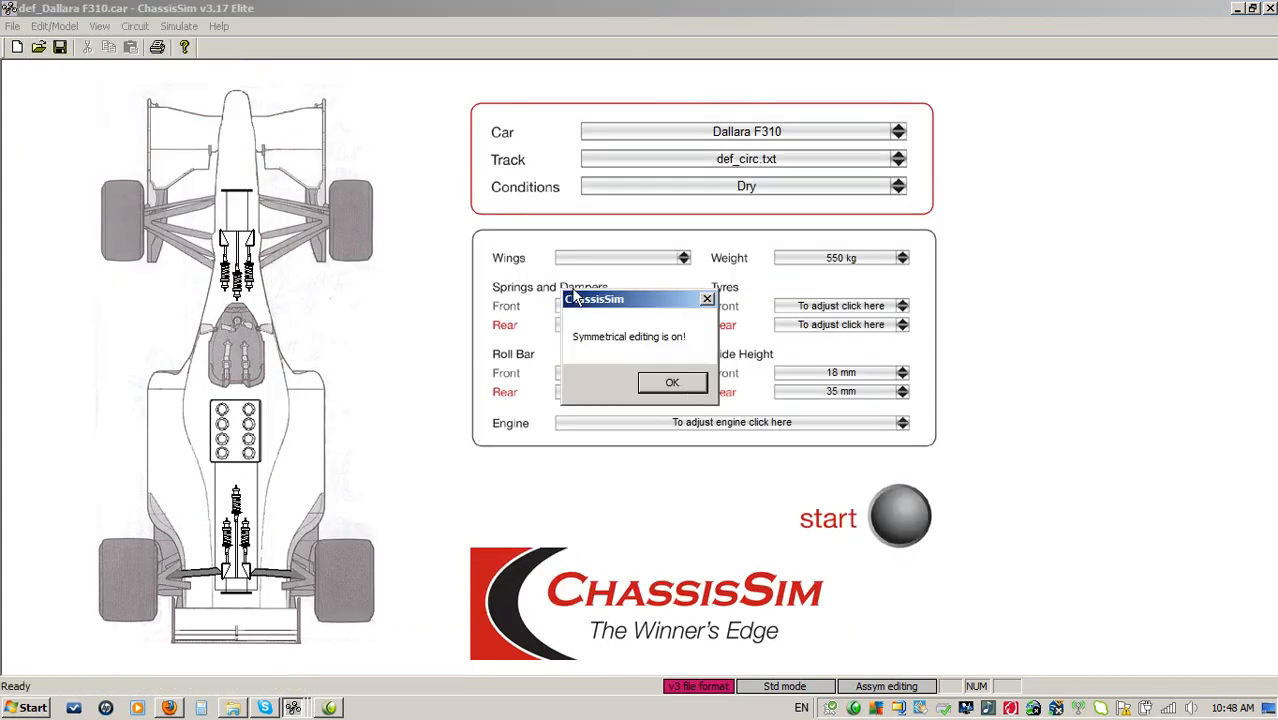
click(671, 382)
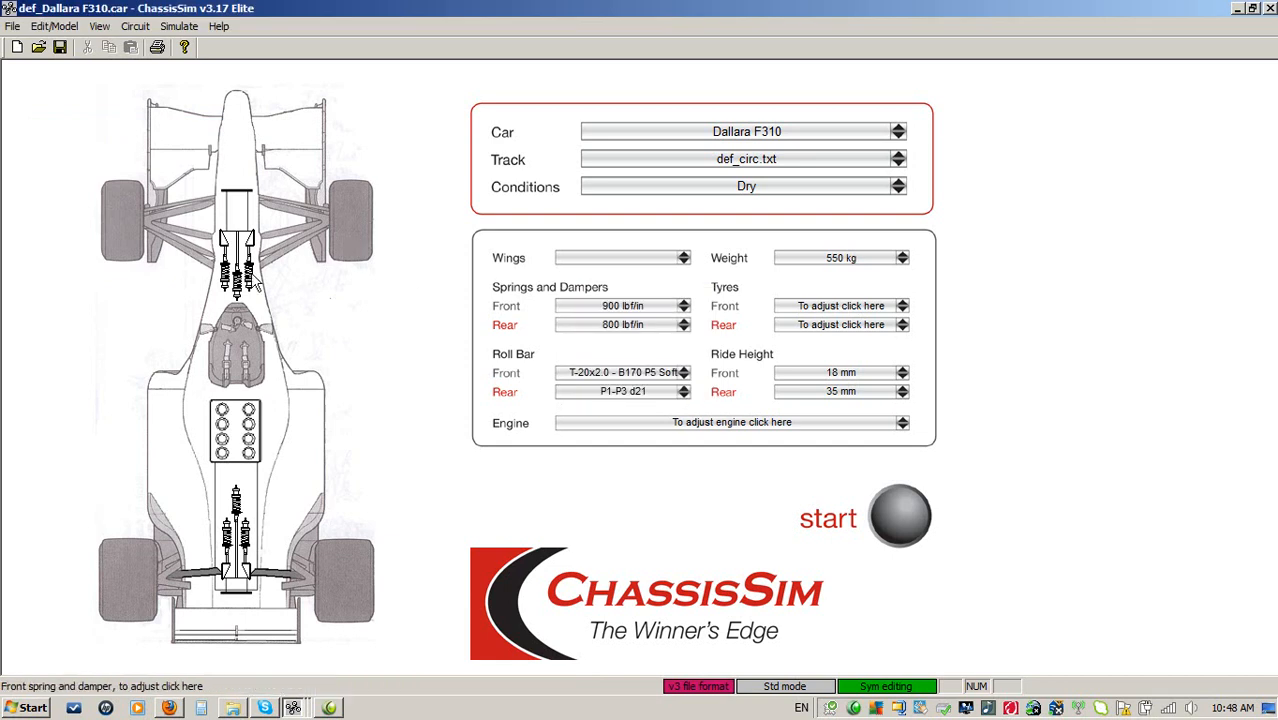
click(622, 305)
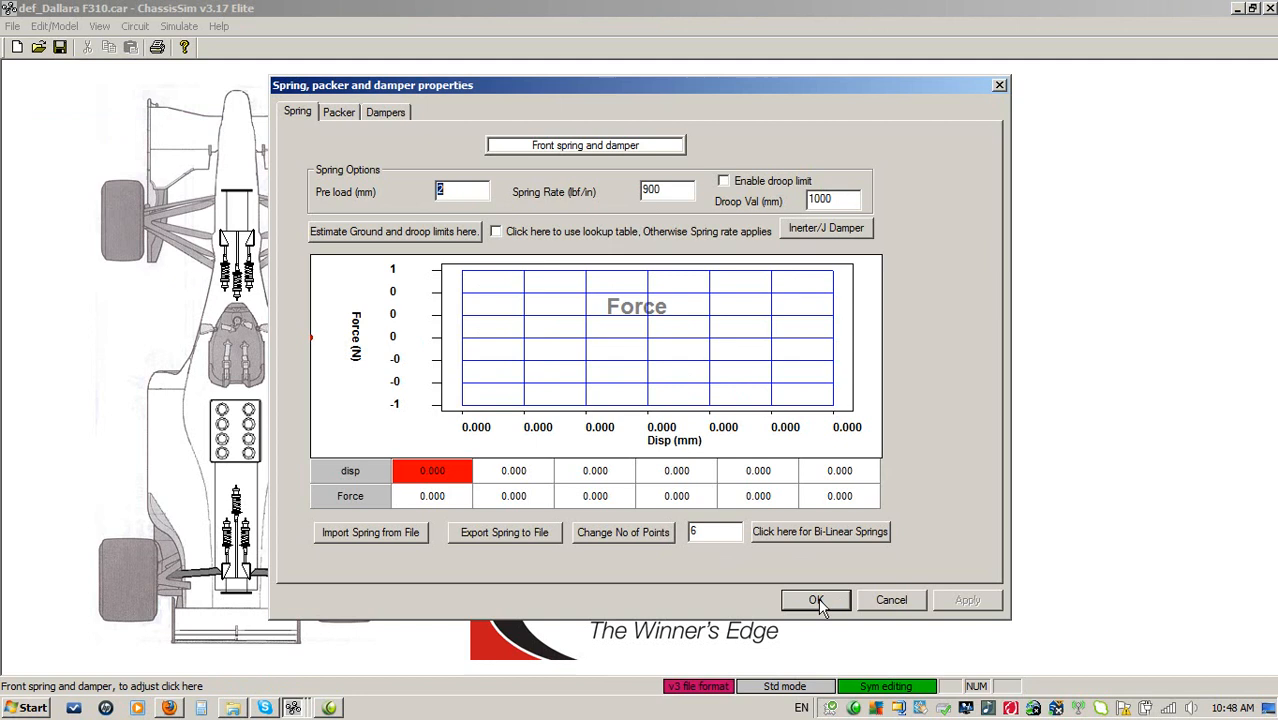
click(816, 600)
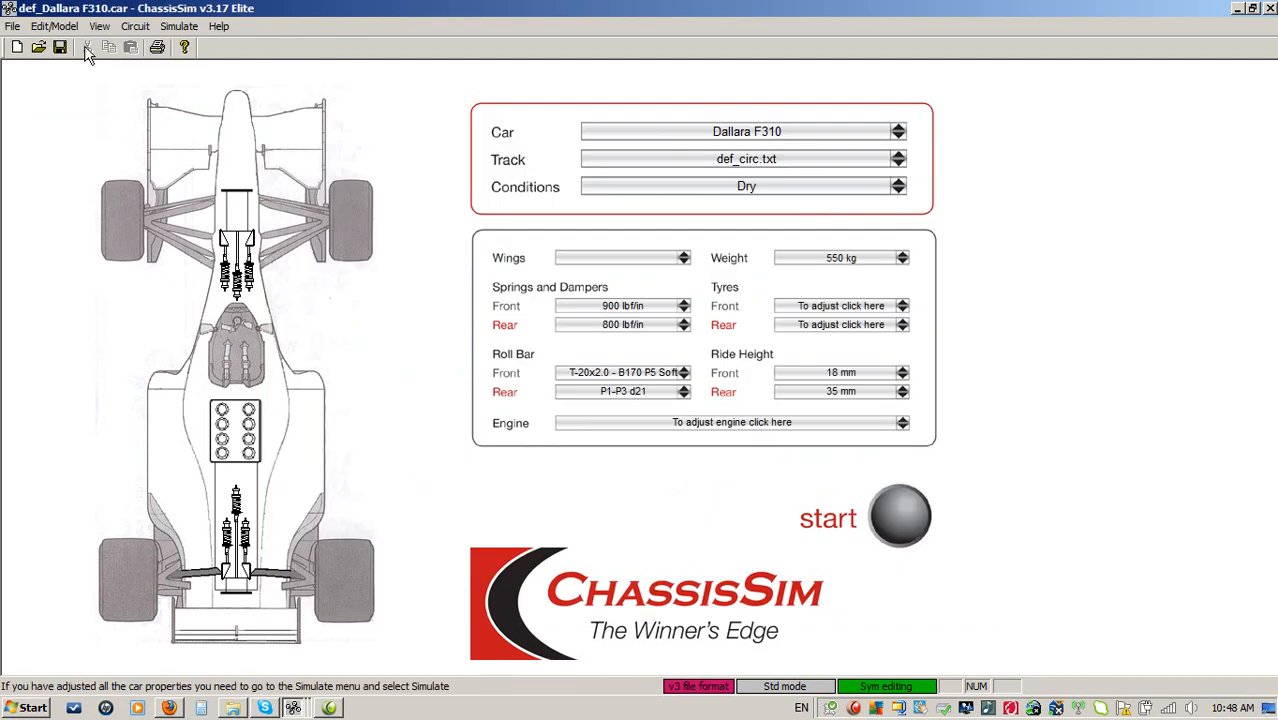
click(54, 26)
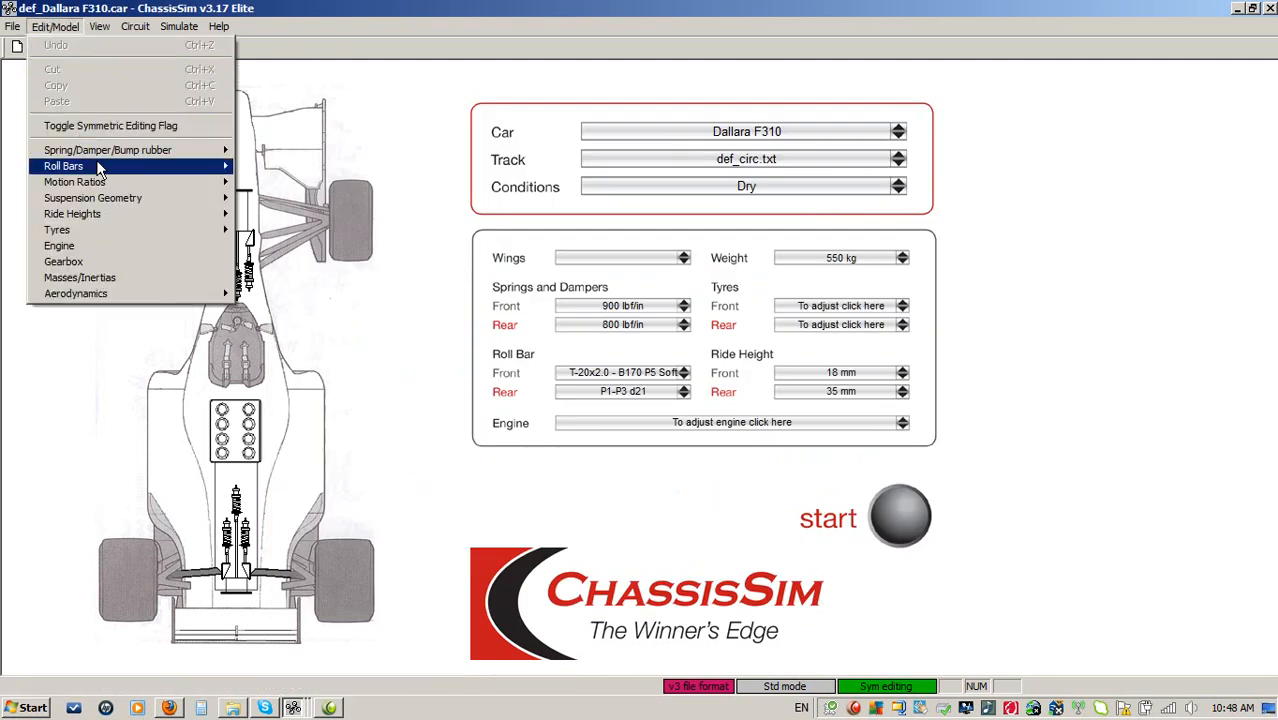
mouse_move(107, 150)
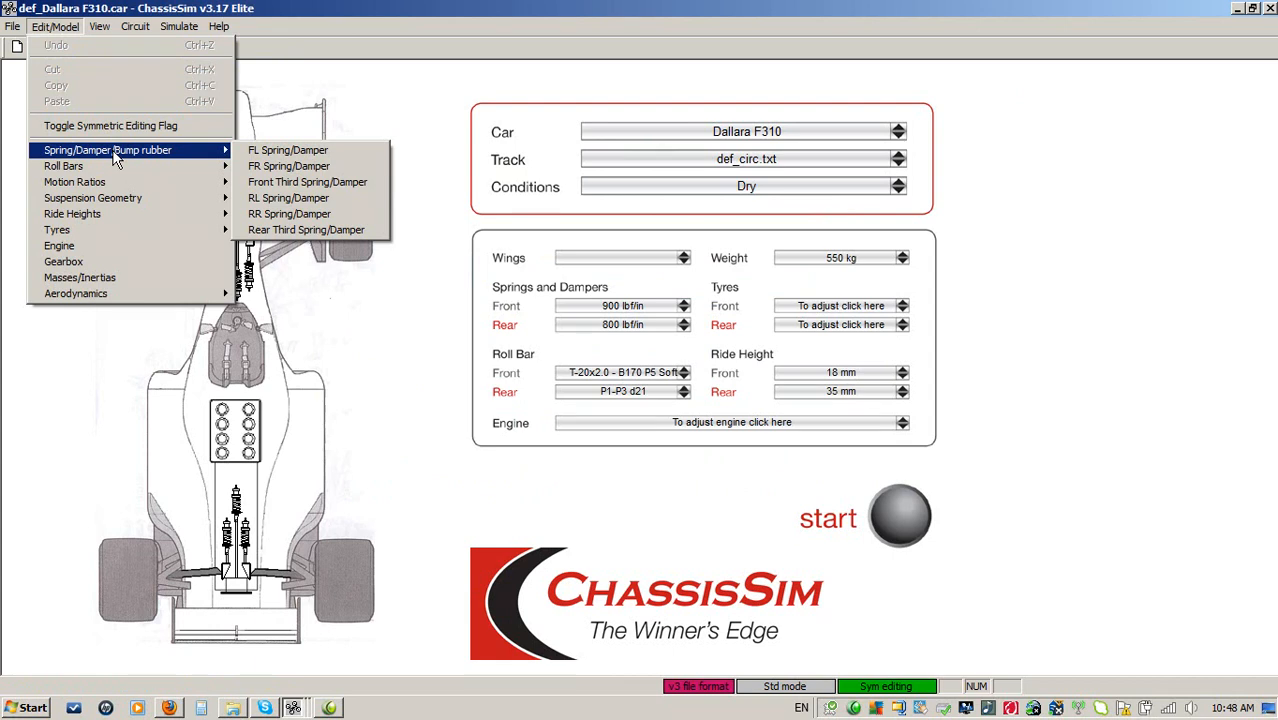
mouse_move(63, 166)
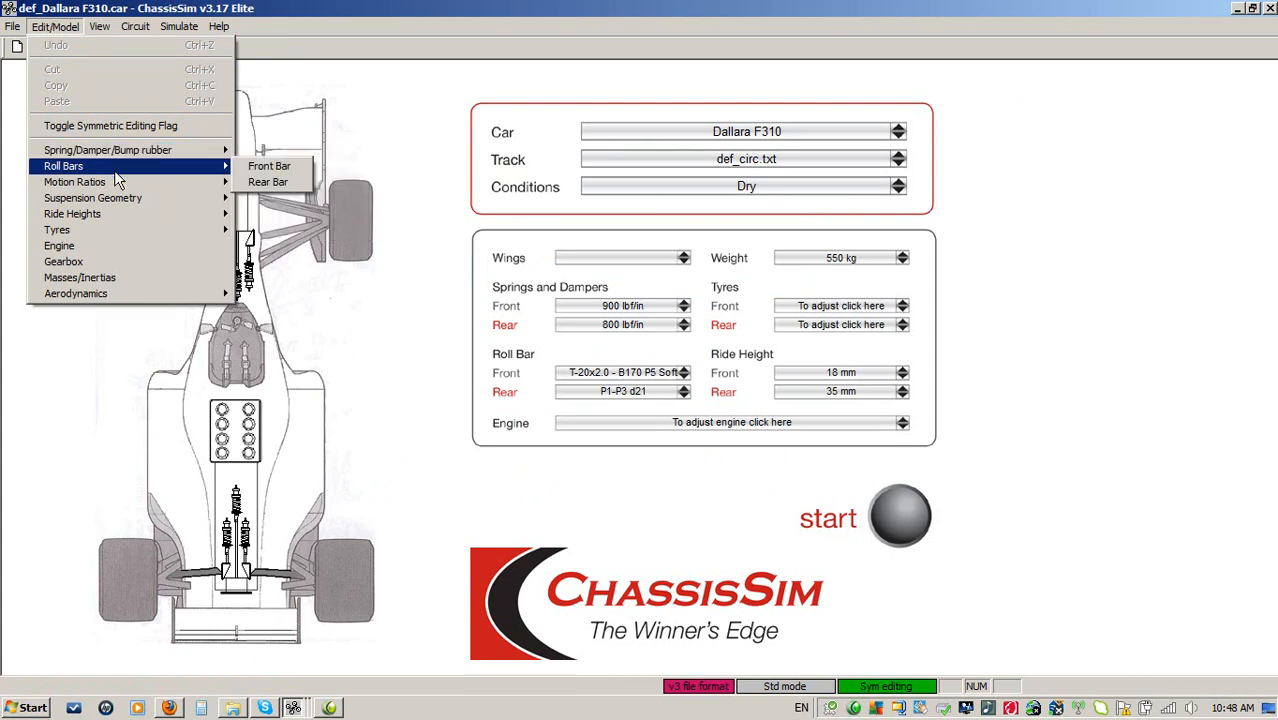
mouse_move(75, 182)
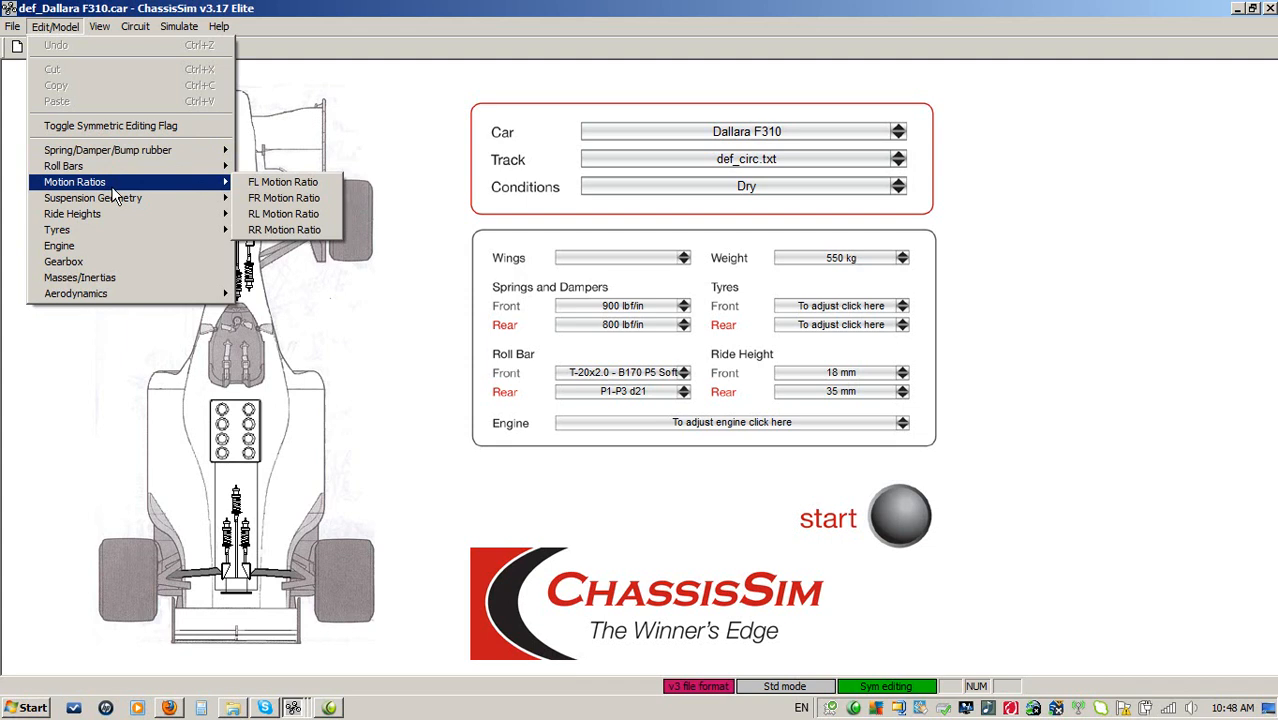
mouse_move(72, 214)
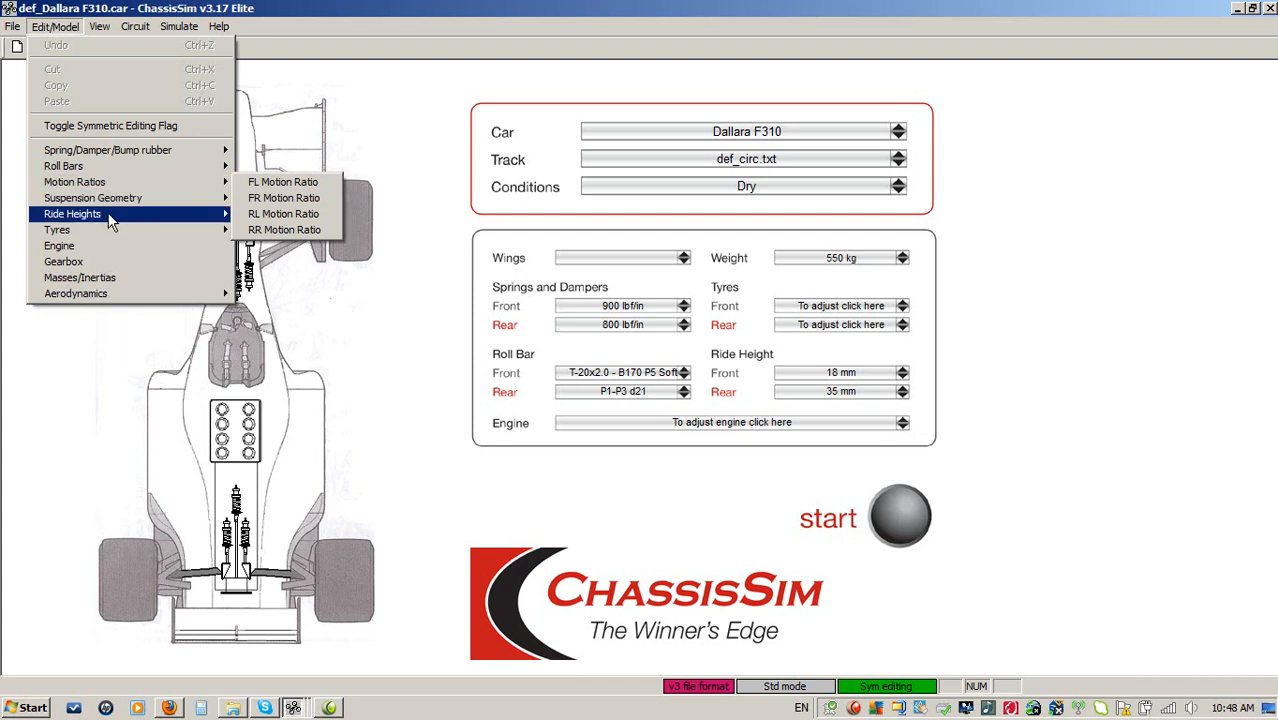
mouse_move(92, 197)
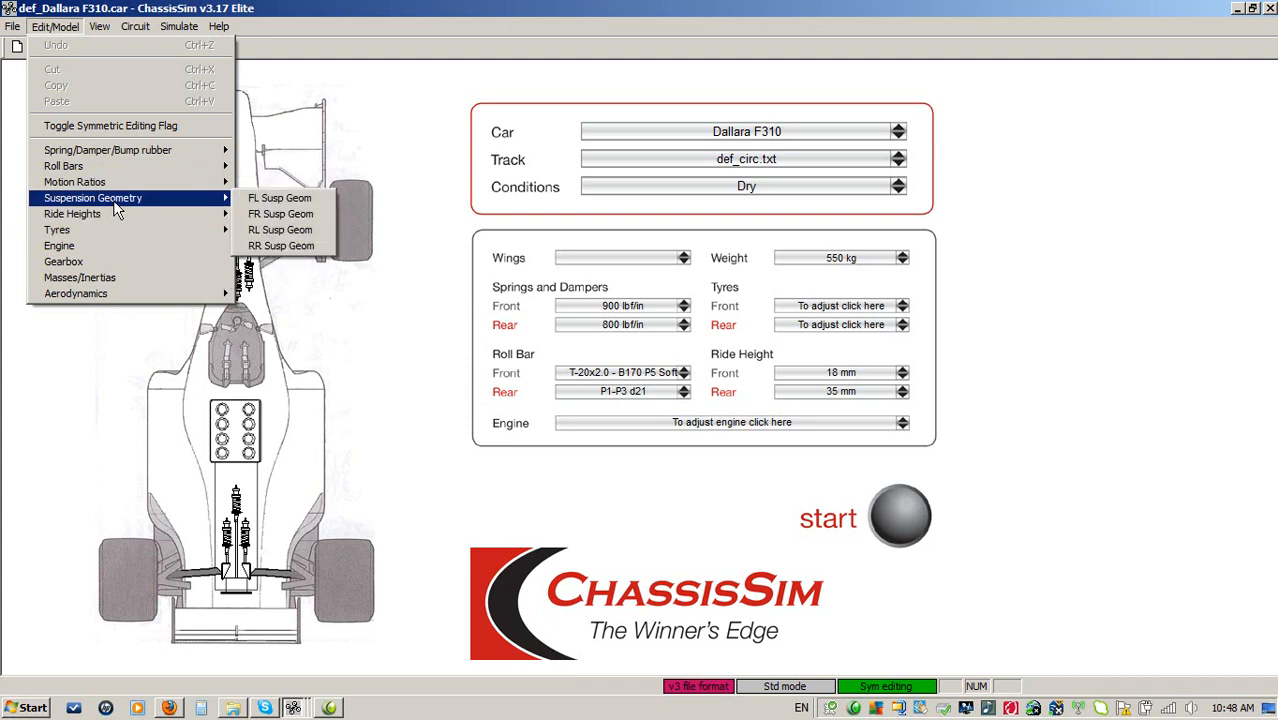
mouse_move(75, 293)
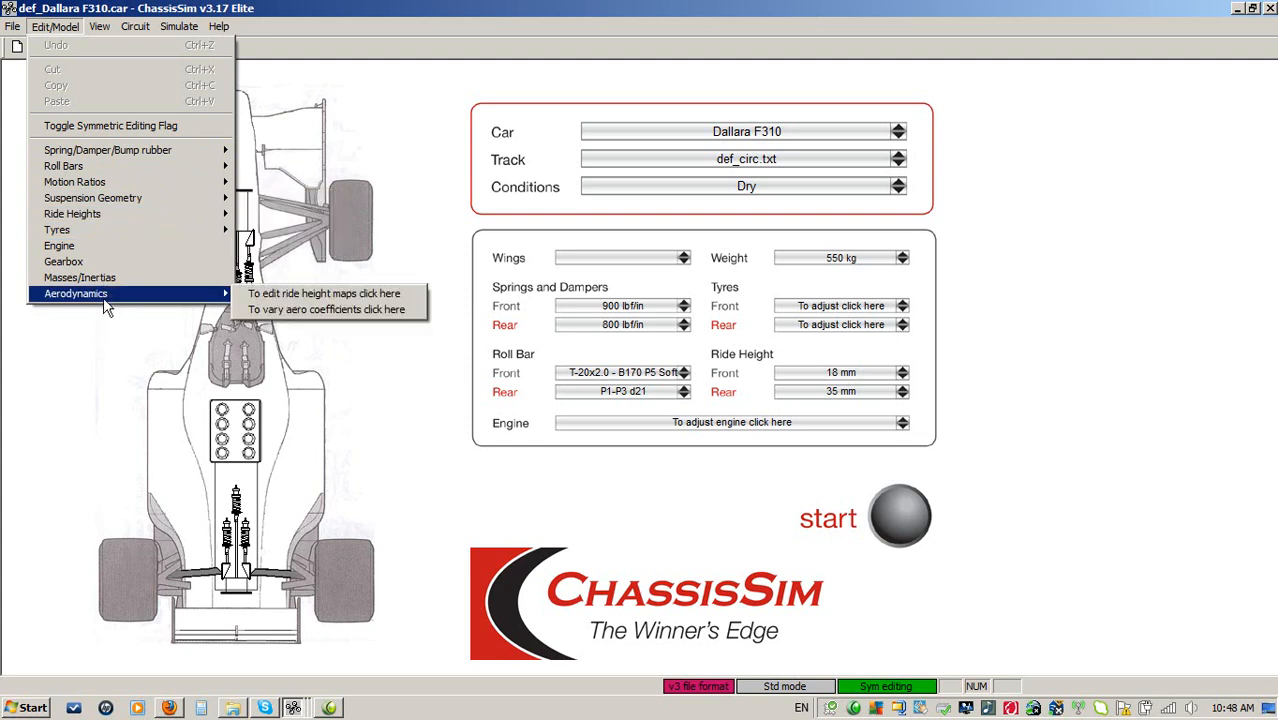
mouse_move(323, 293)
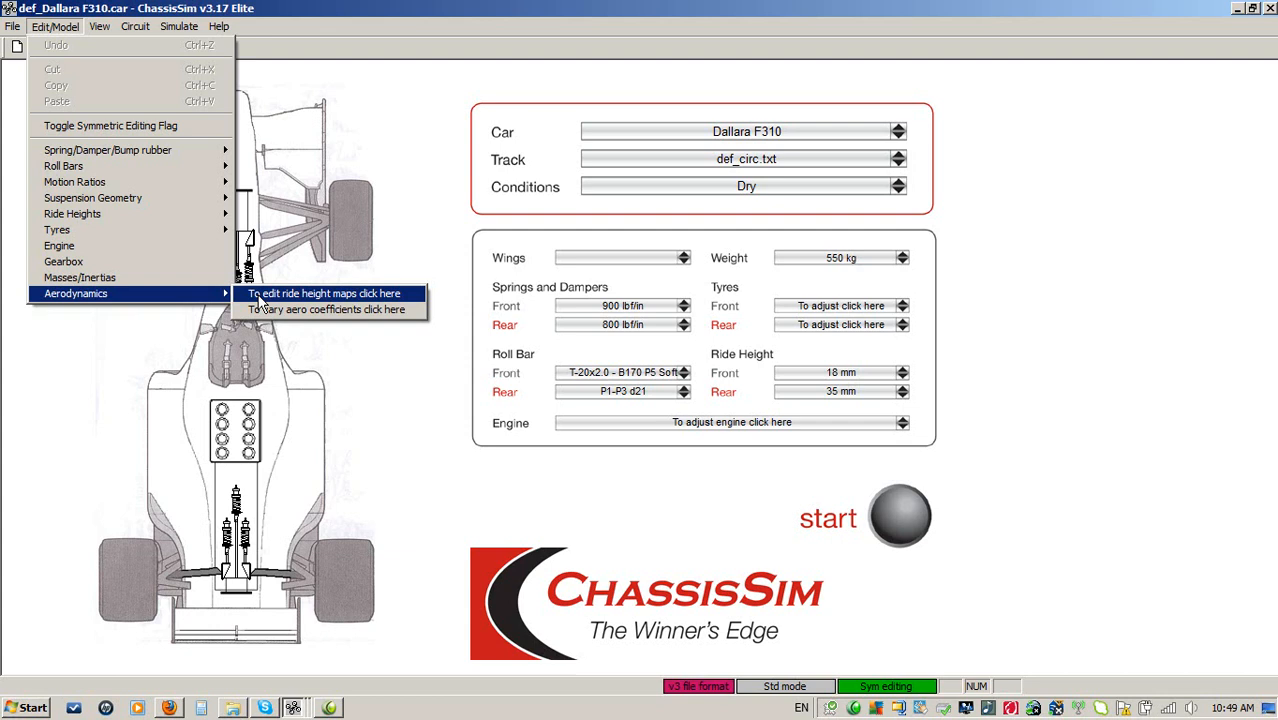
click(325, 309)
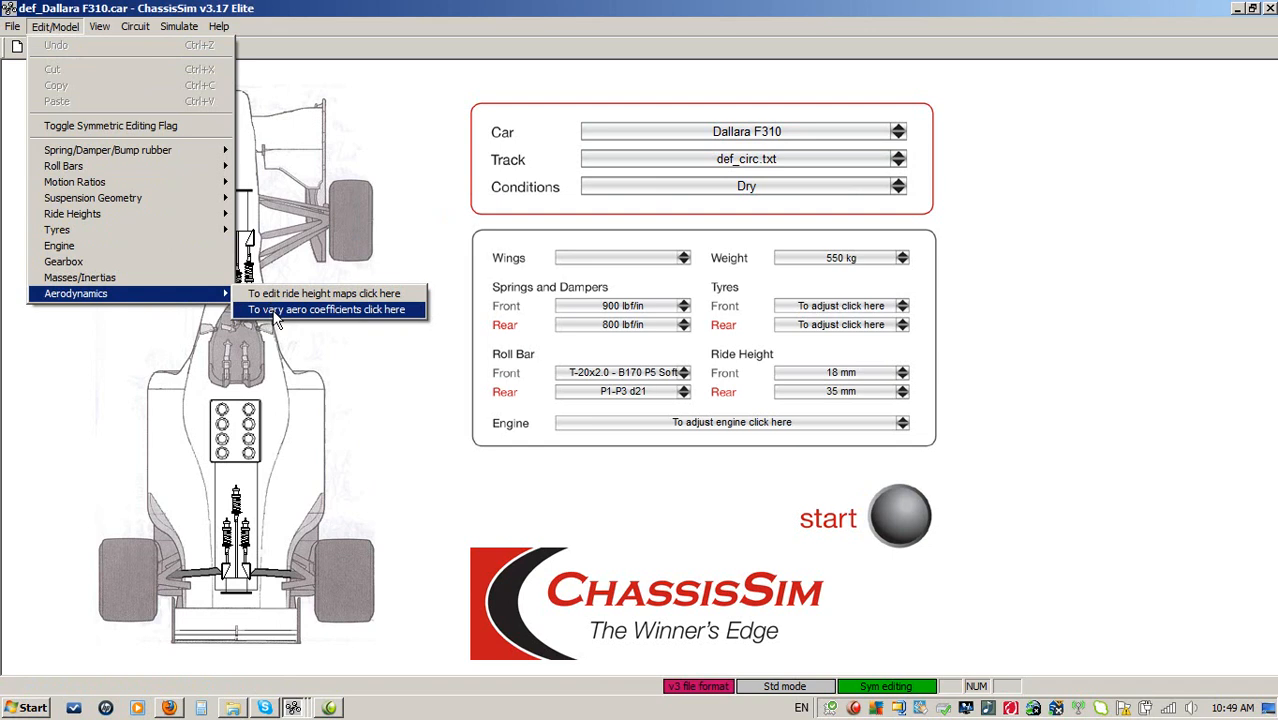
click(327, 309)
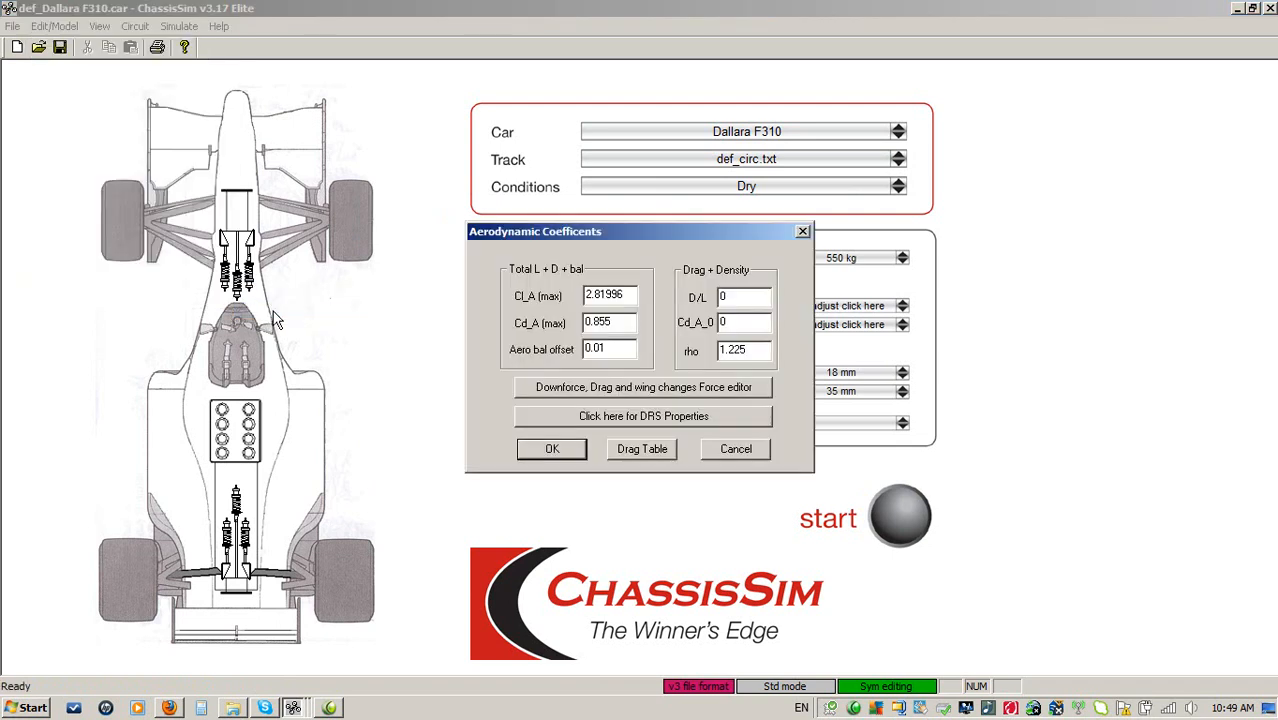
mouse_move(735, 449)
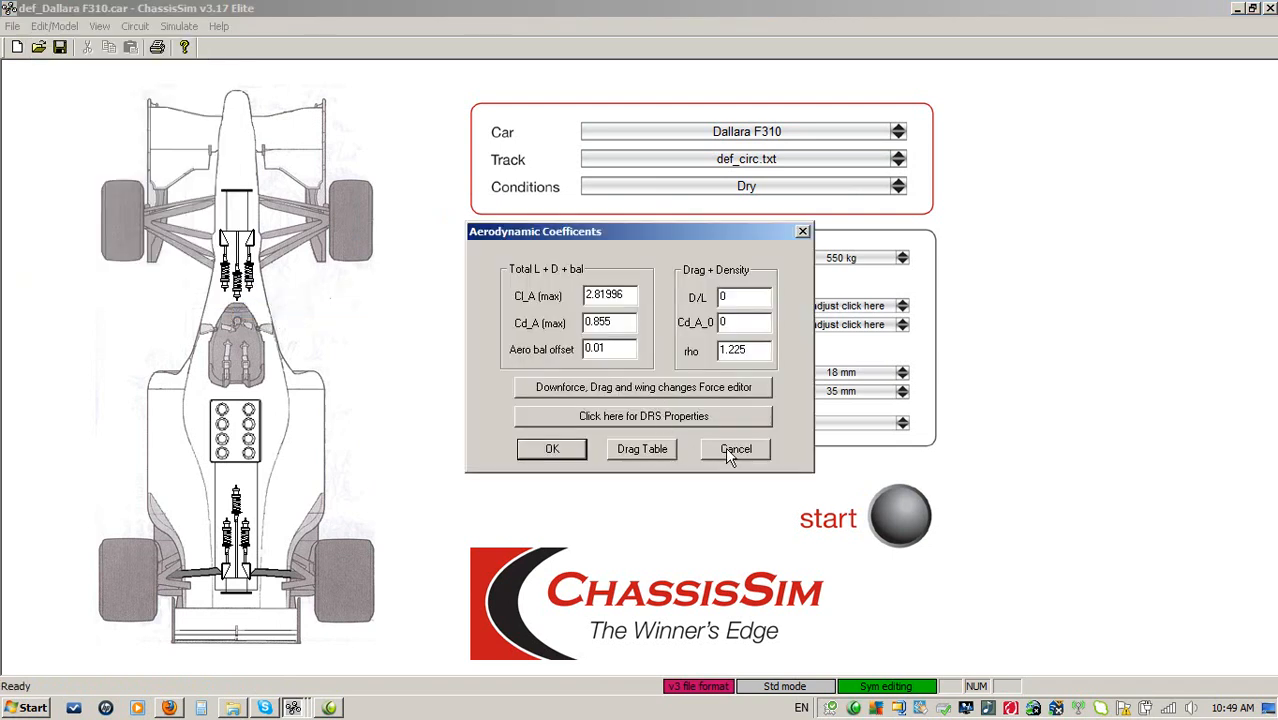
click(736, 448)
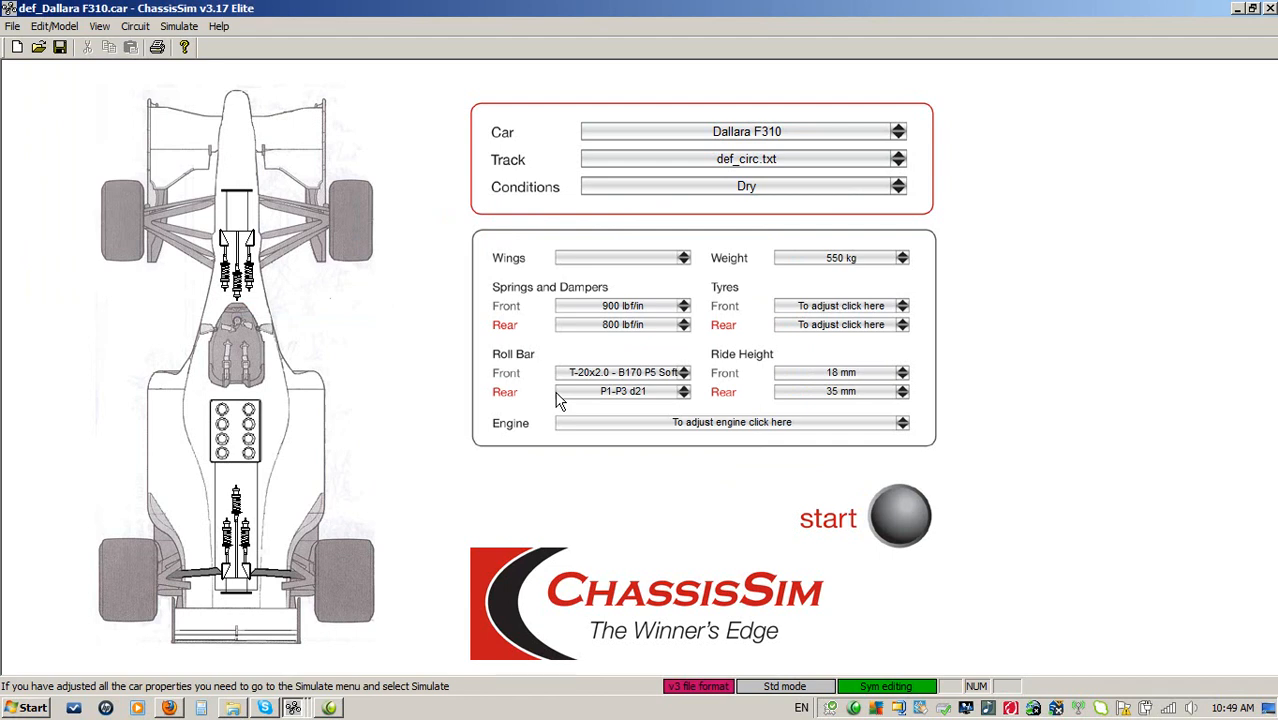
mouse_move(660, 345)
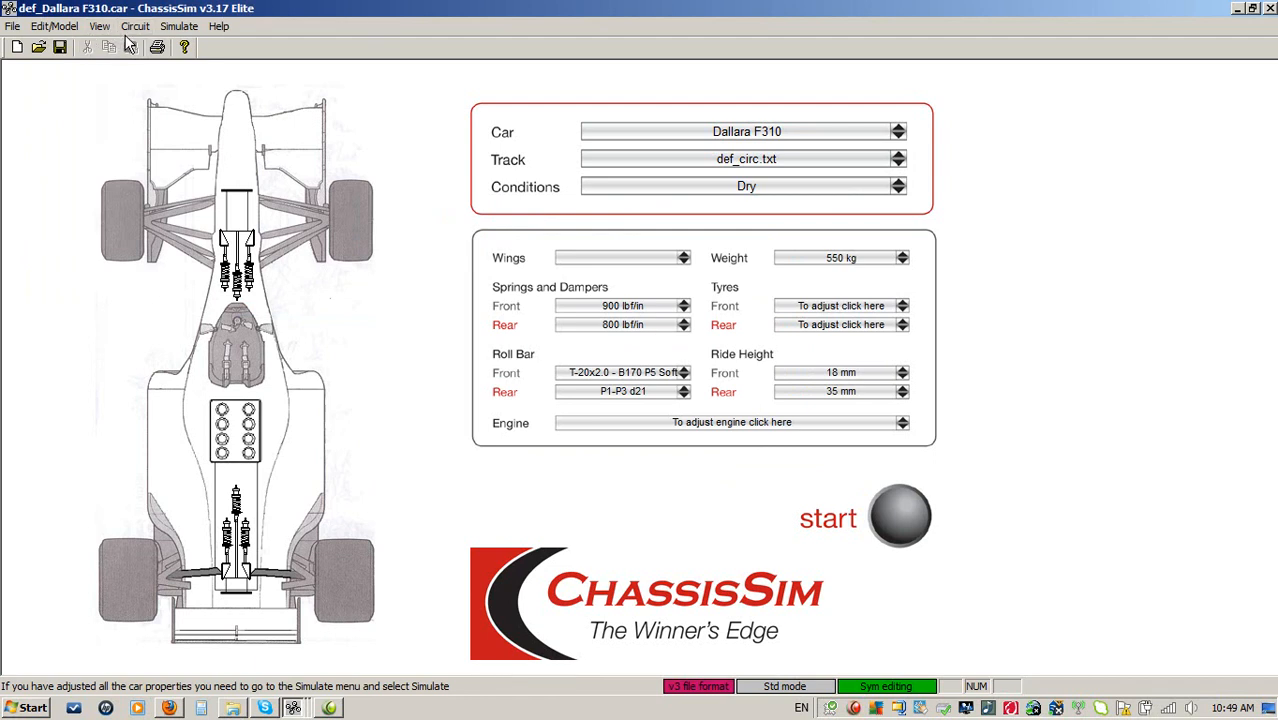
- Bring up the Circuit Create/Filter Curvature file settings: moving-average filter, 0.4 s, 10 Hz
click(135, 26)
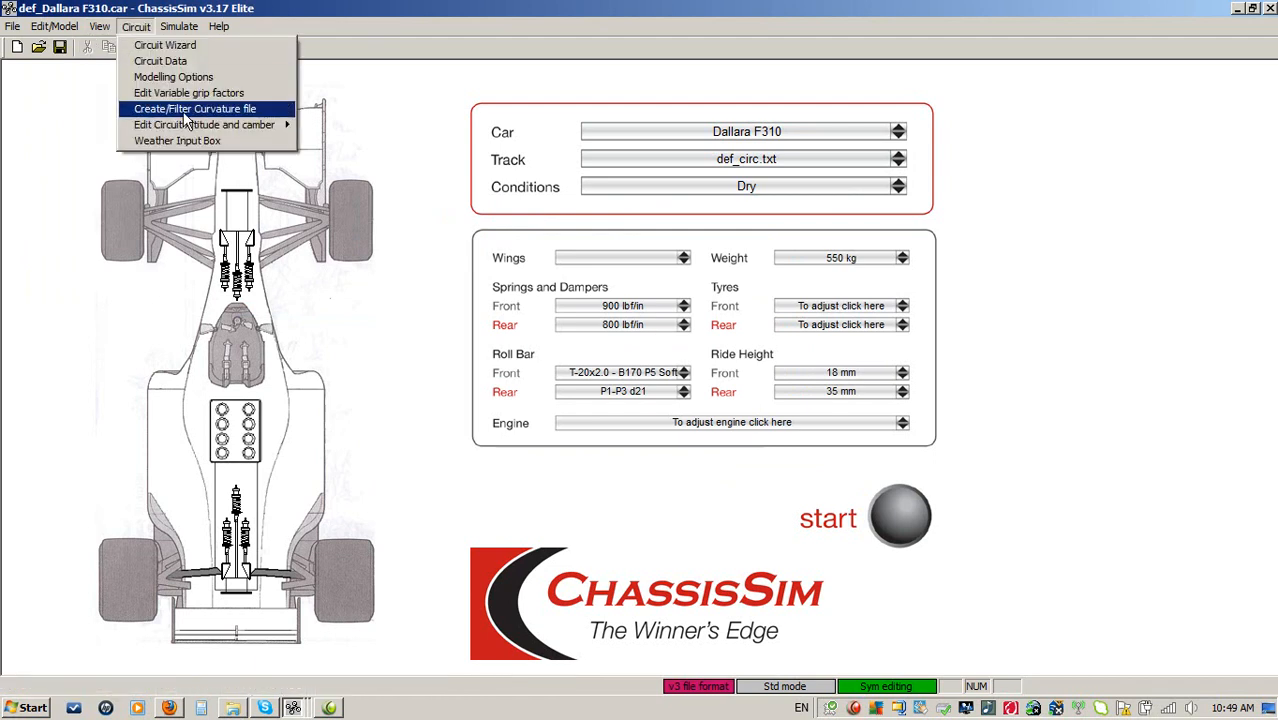
click(194, 108)
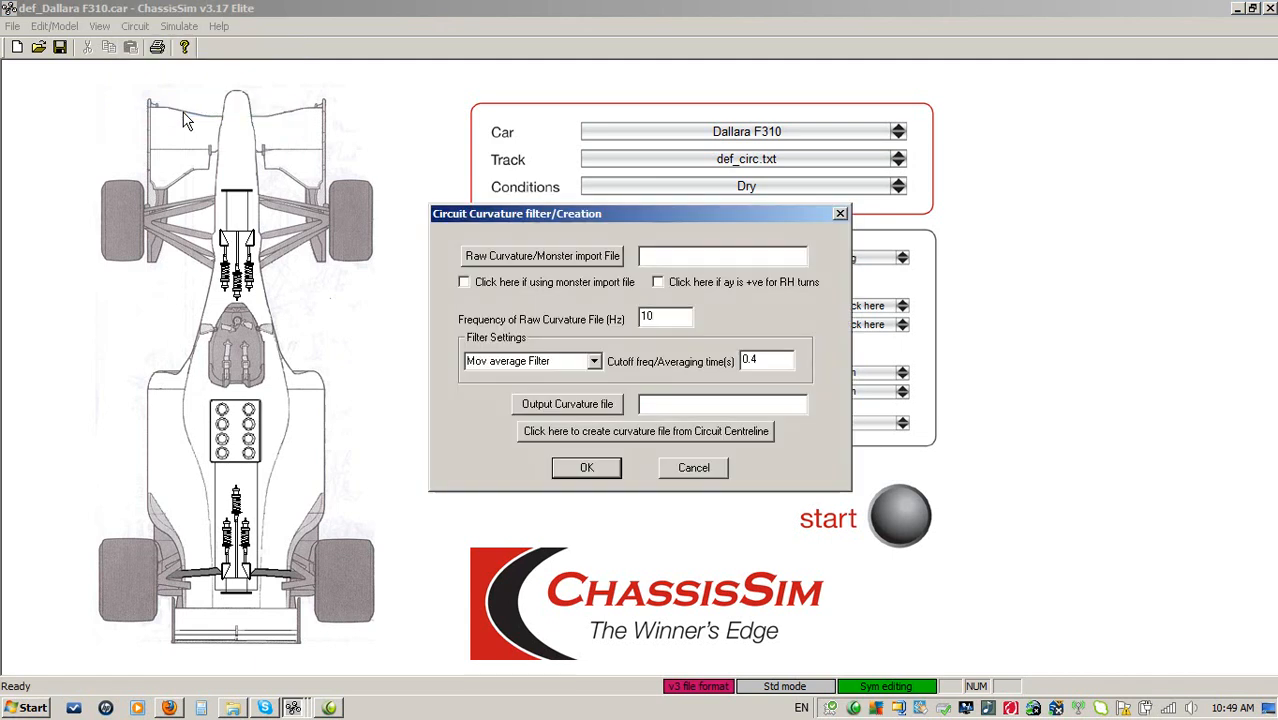
mouse_move(708, 447)
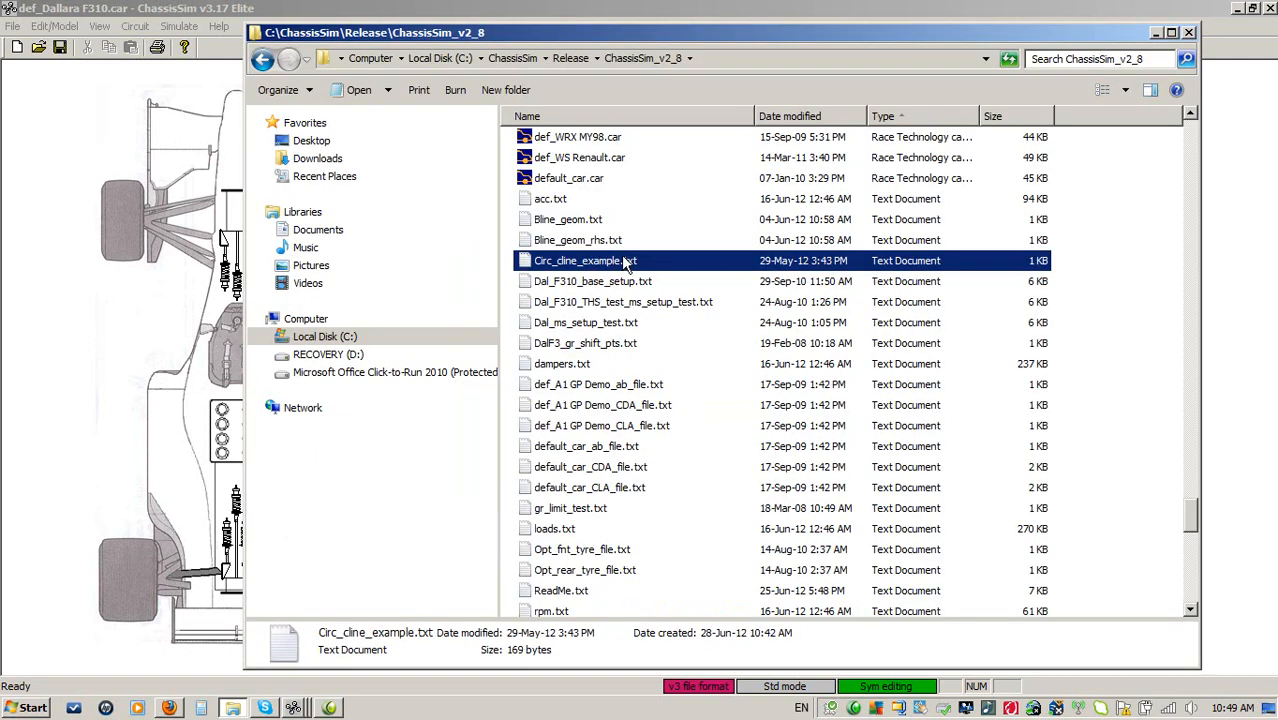
mouse_move(625, 262)
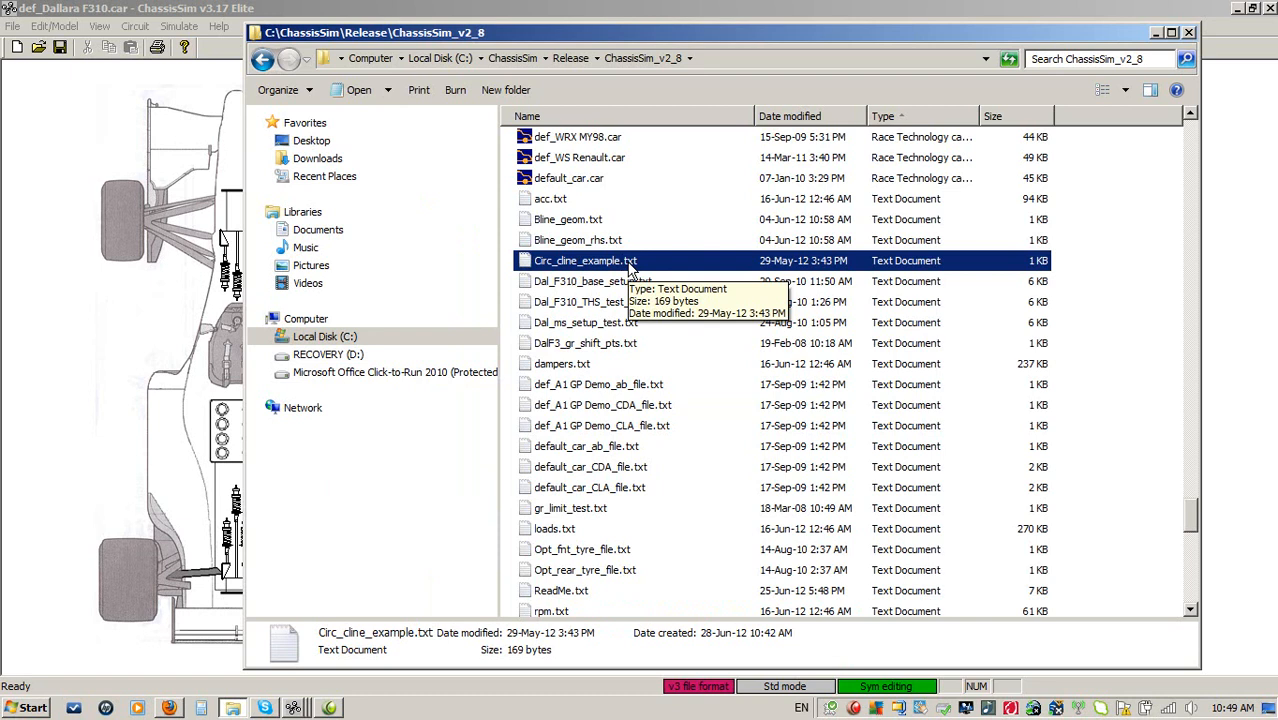
- Open Circ_cline_example.txt from the ChassisSim_v2_8 folder in Notepad
double_click(585, 260)
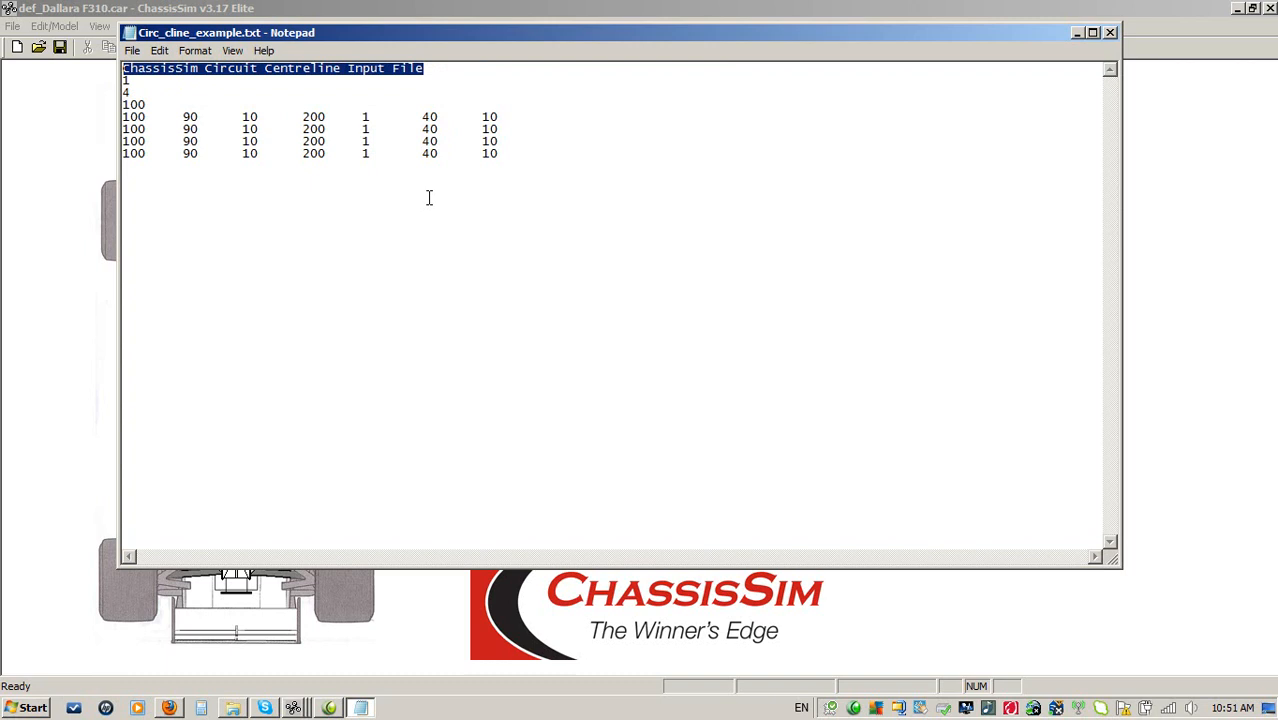
- Point out the centreline file's values in Notepad, including 100, 90, 10, 200 and 40
click(137, 99)
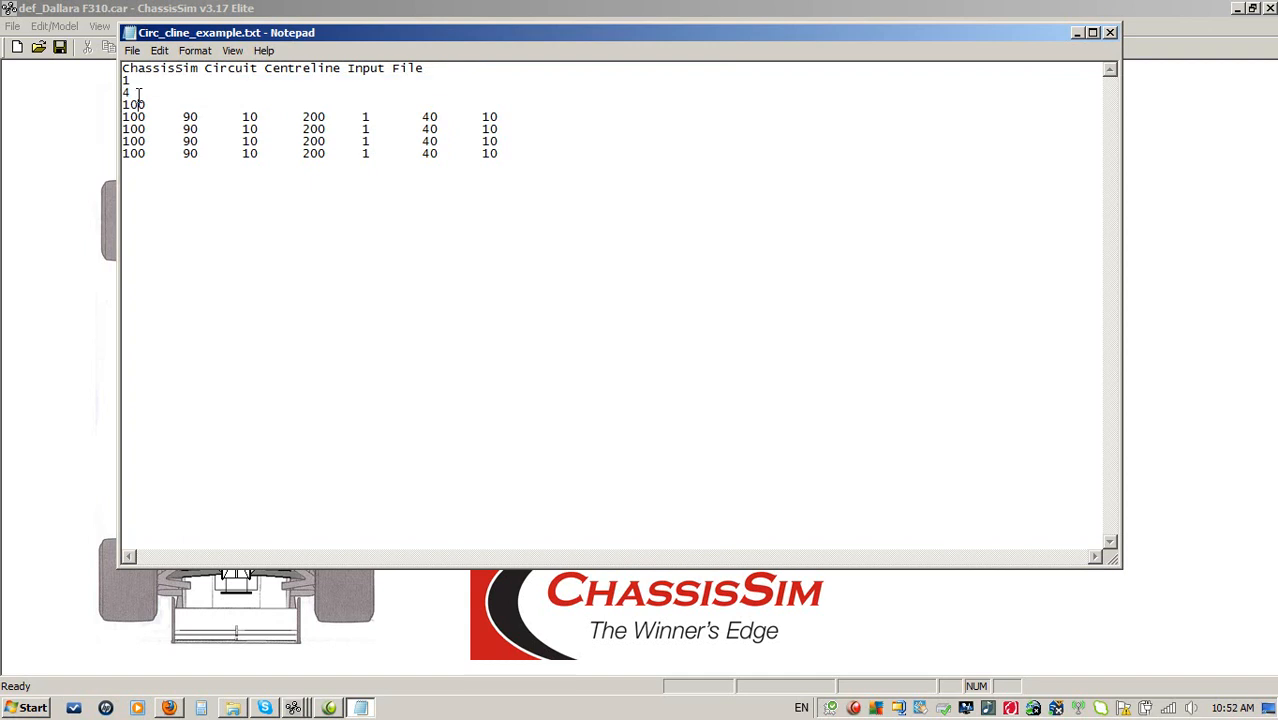
double_click(133, 104)
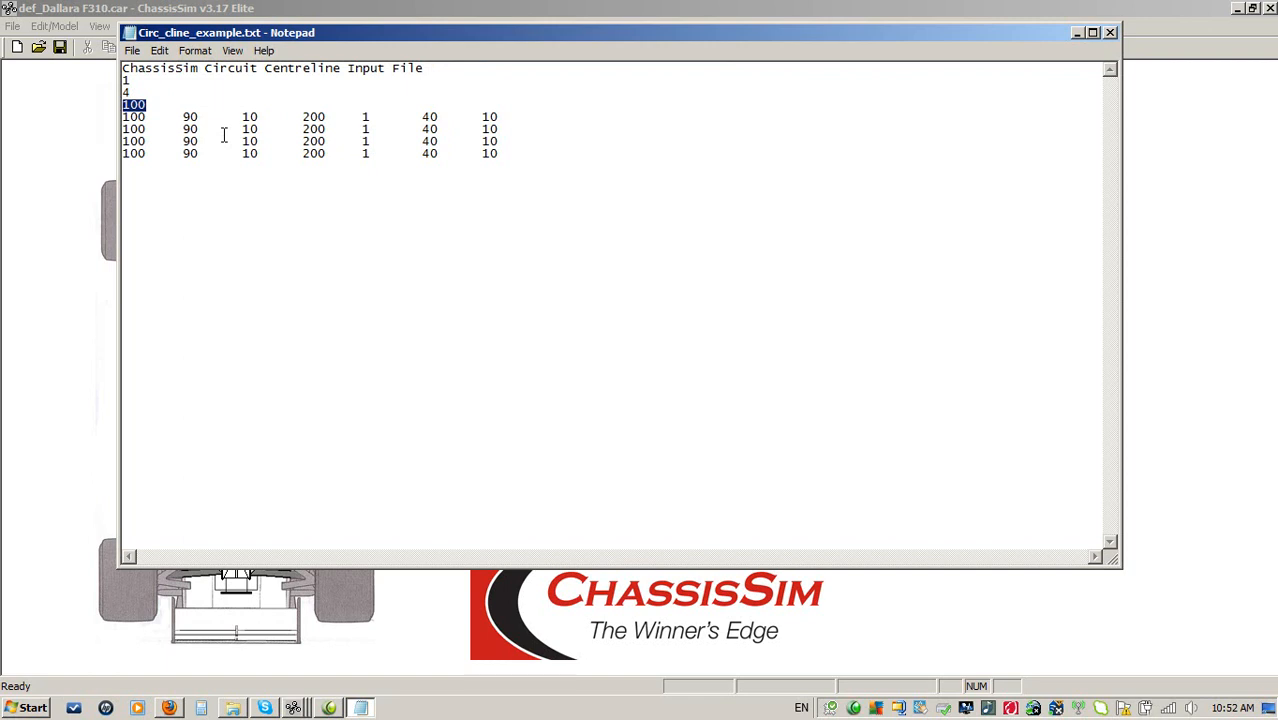
click(133, 117)
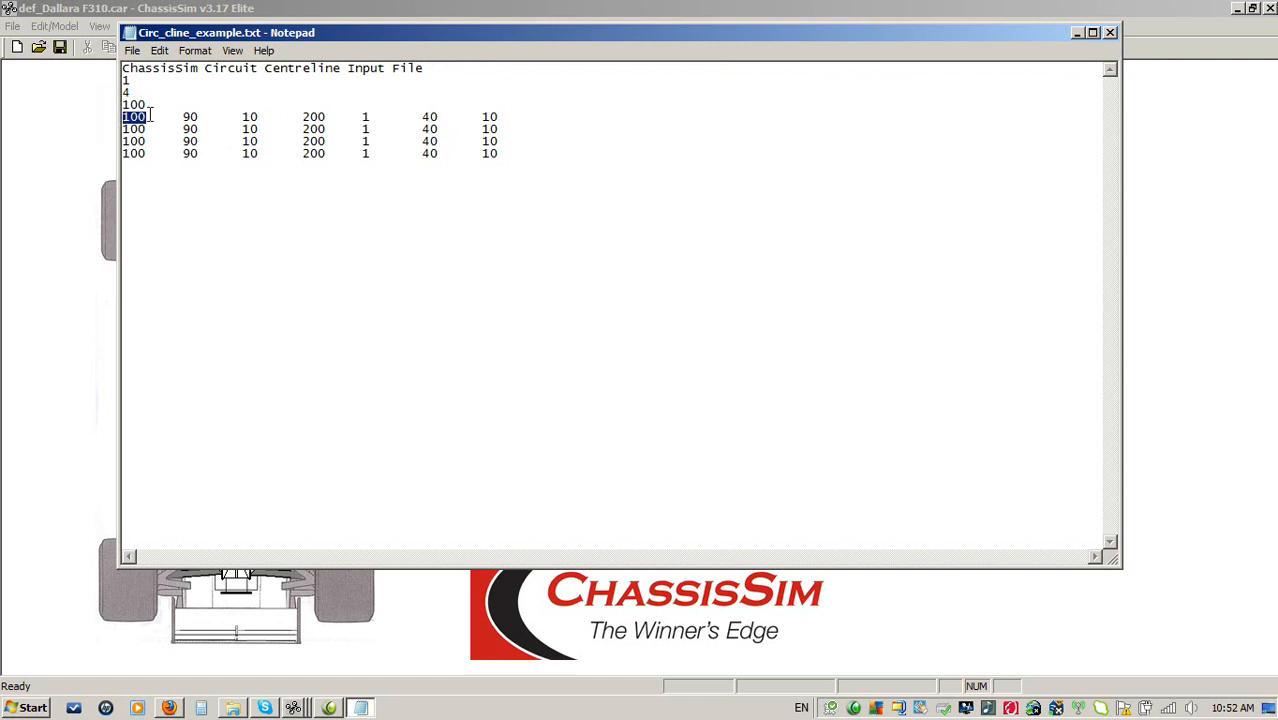
double_click(189, 117)
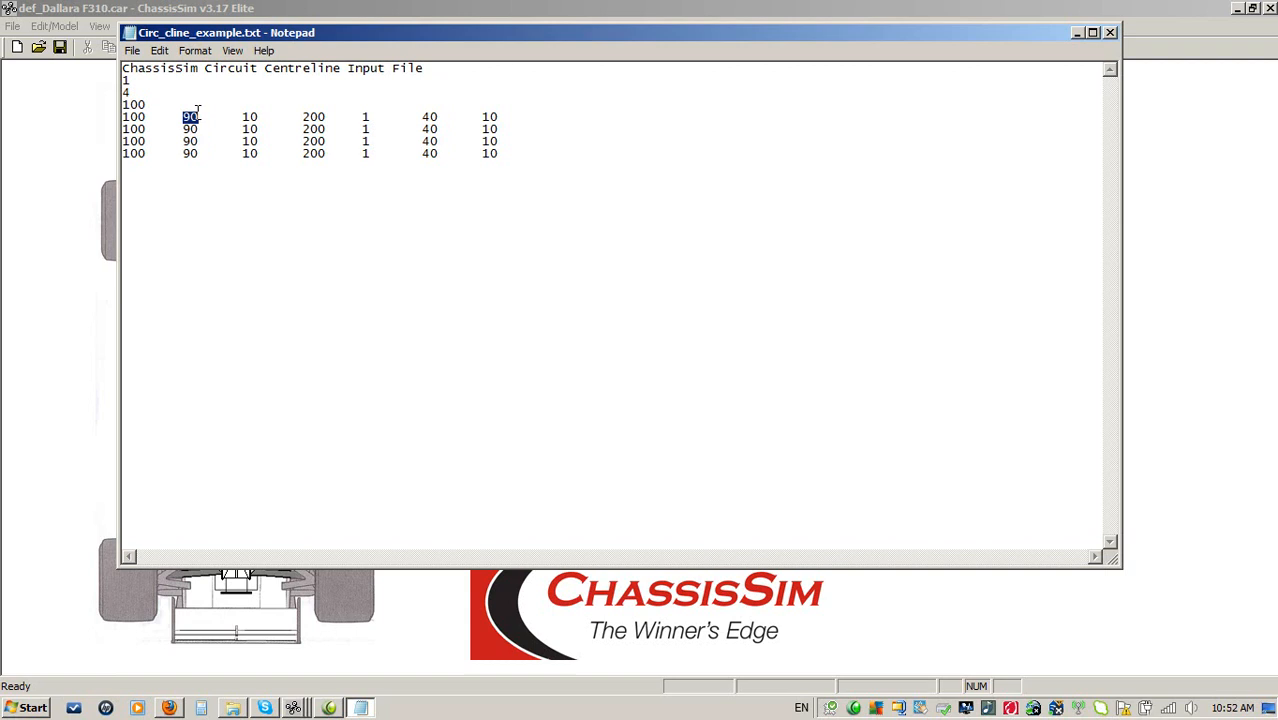
double_click(249, 117)
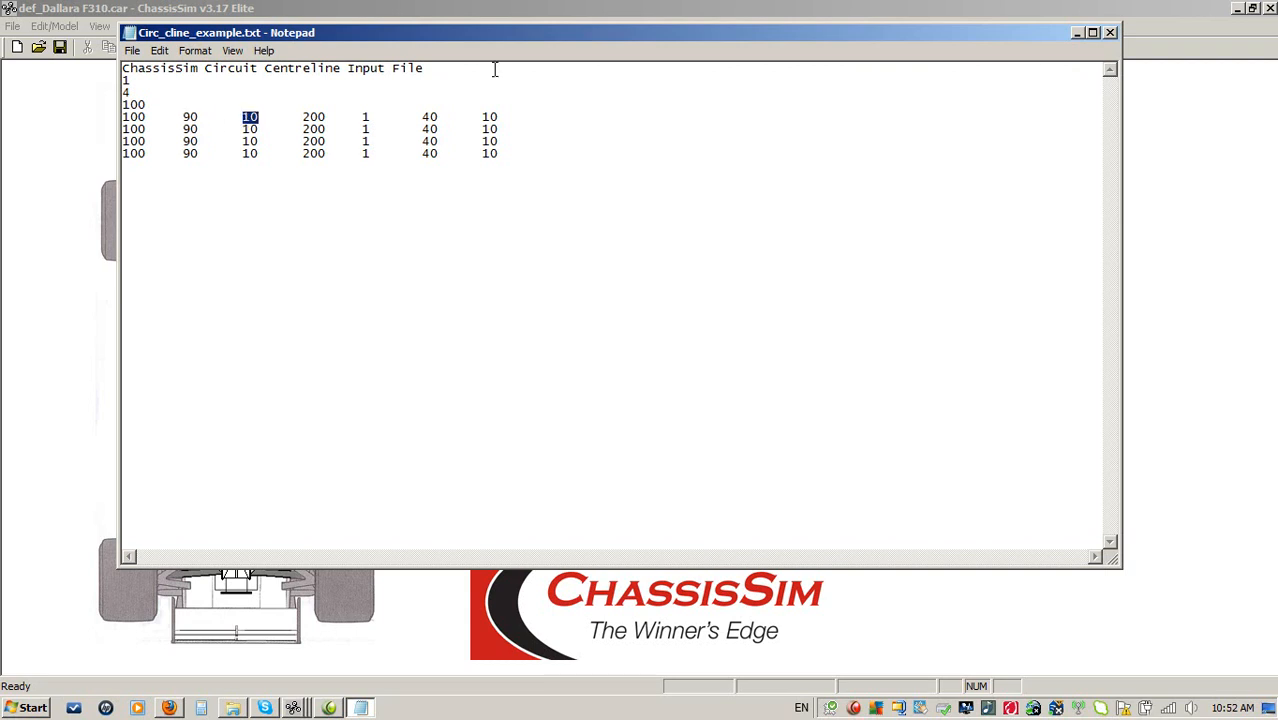
double_click(313, 117)
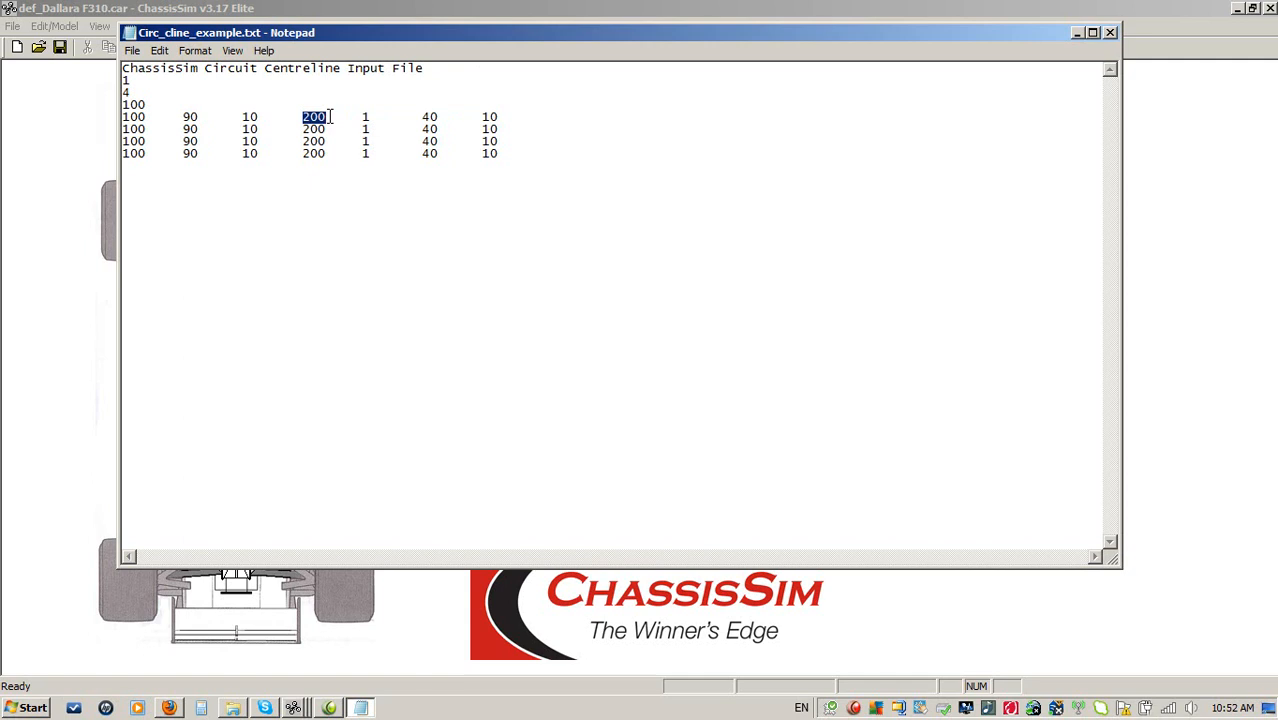
mouse_move(405, 116)
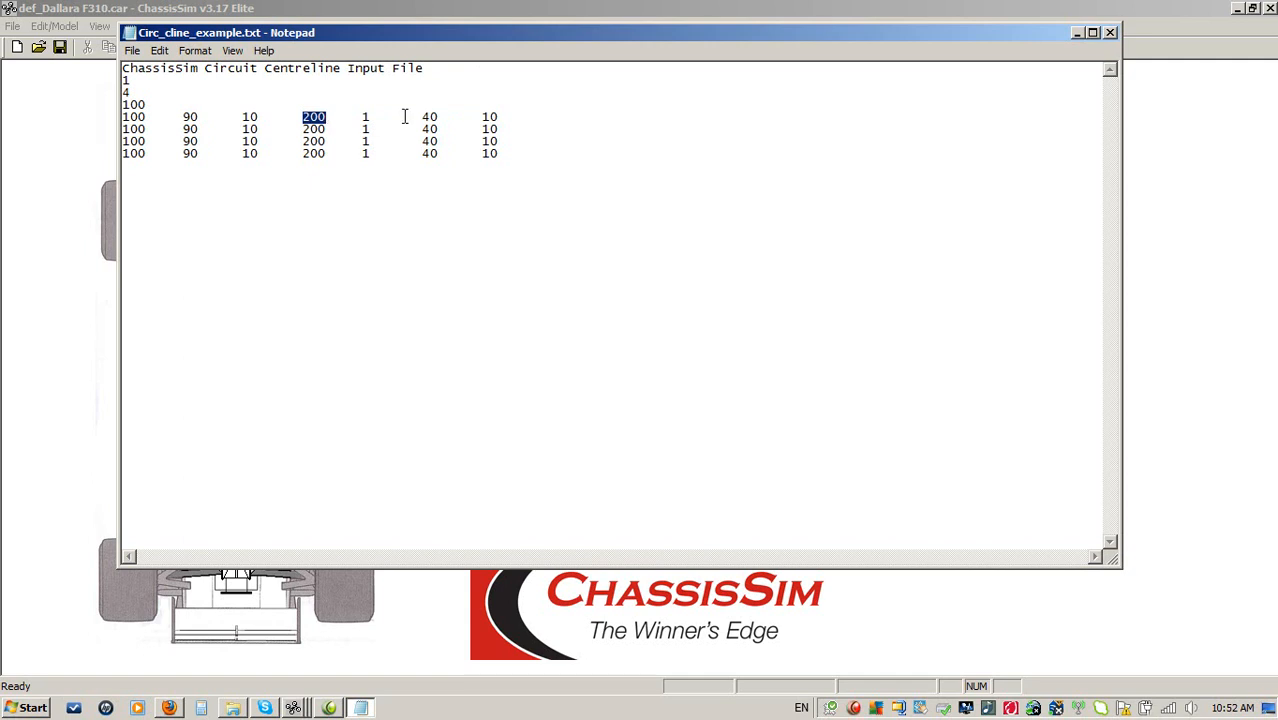
double_click(365, 117)
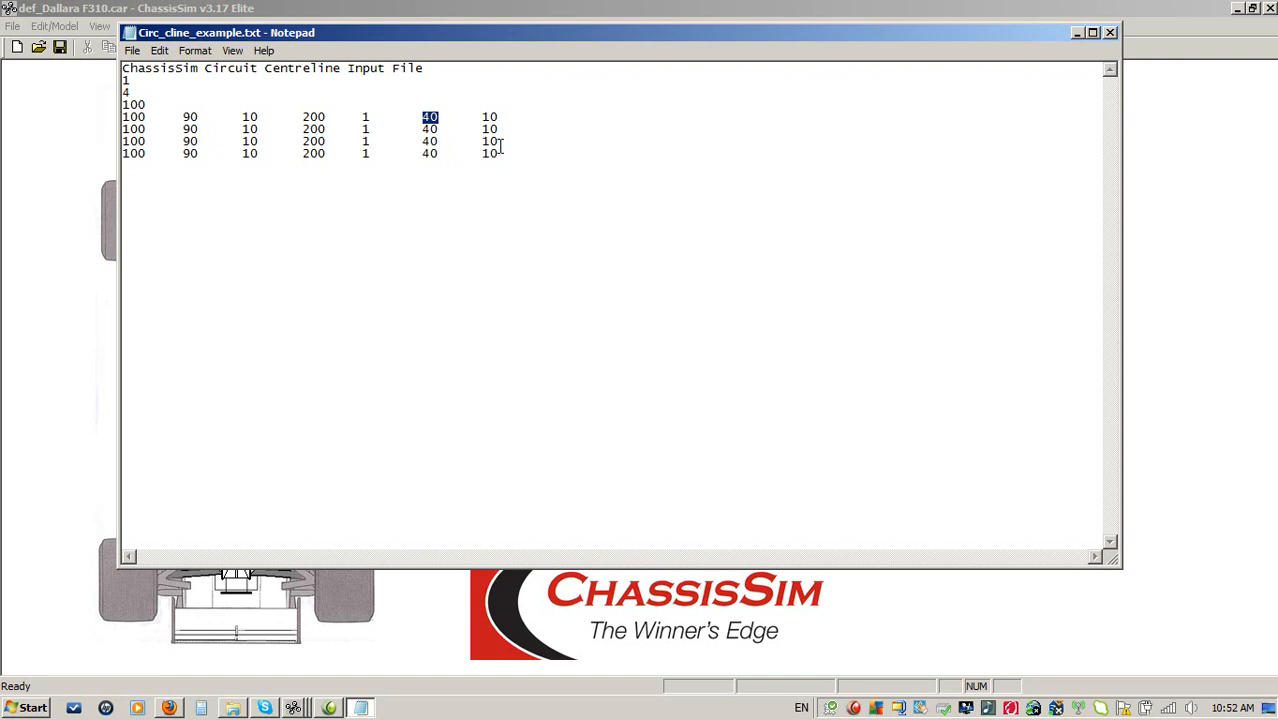
double_click(489, 117)
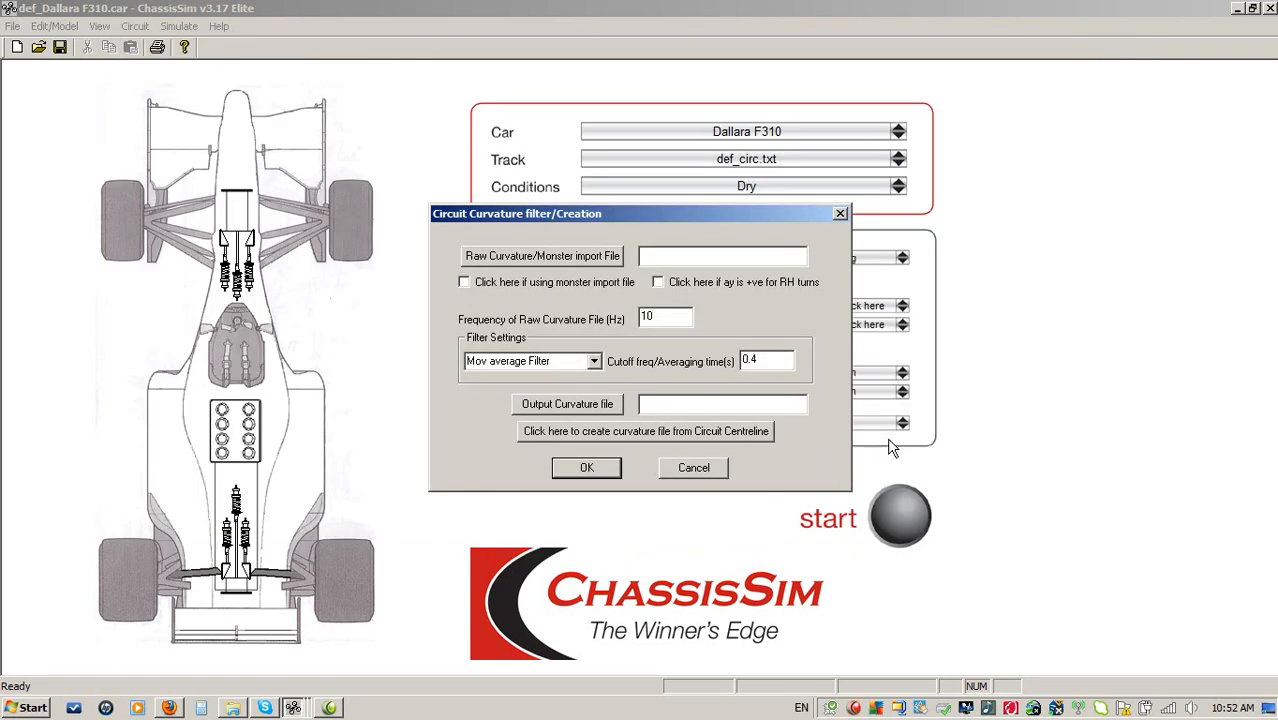
- Start a curvature file from the circuit centreline, using Circ_cline_example as input
click(645, 431)
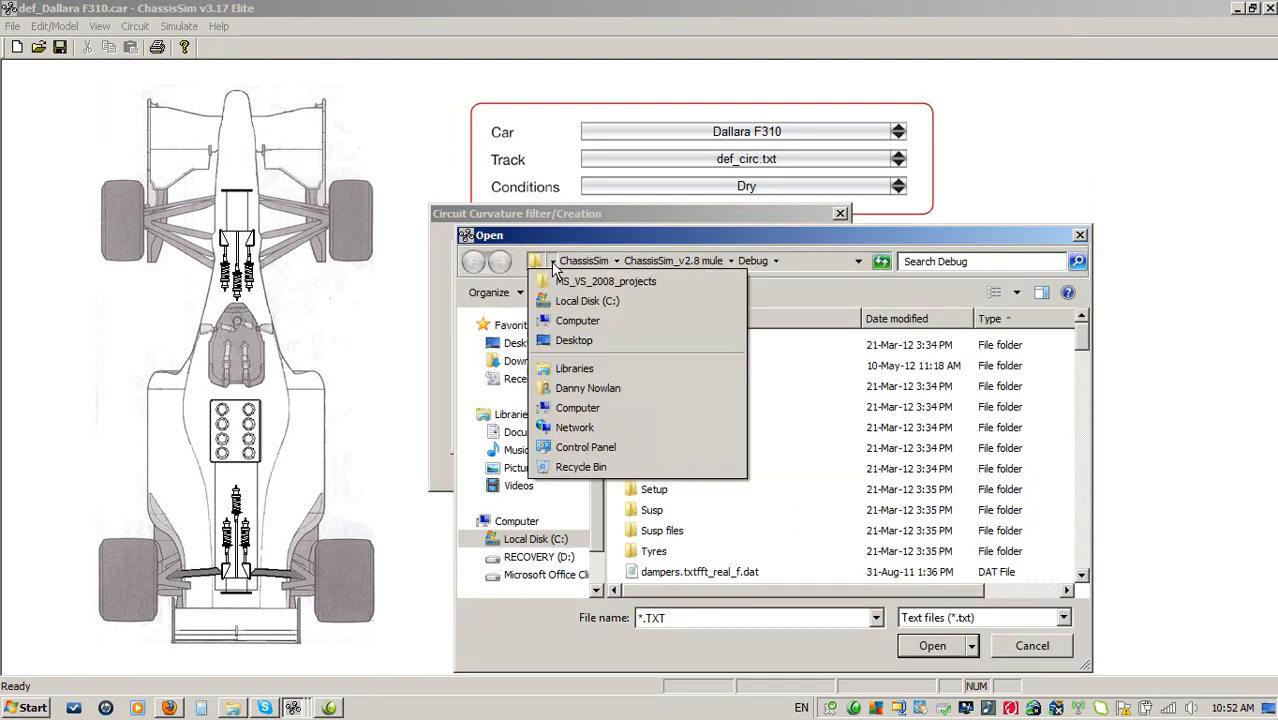
mouse_move(605, 281)
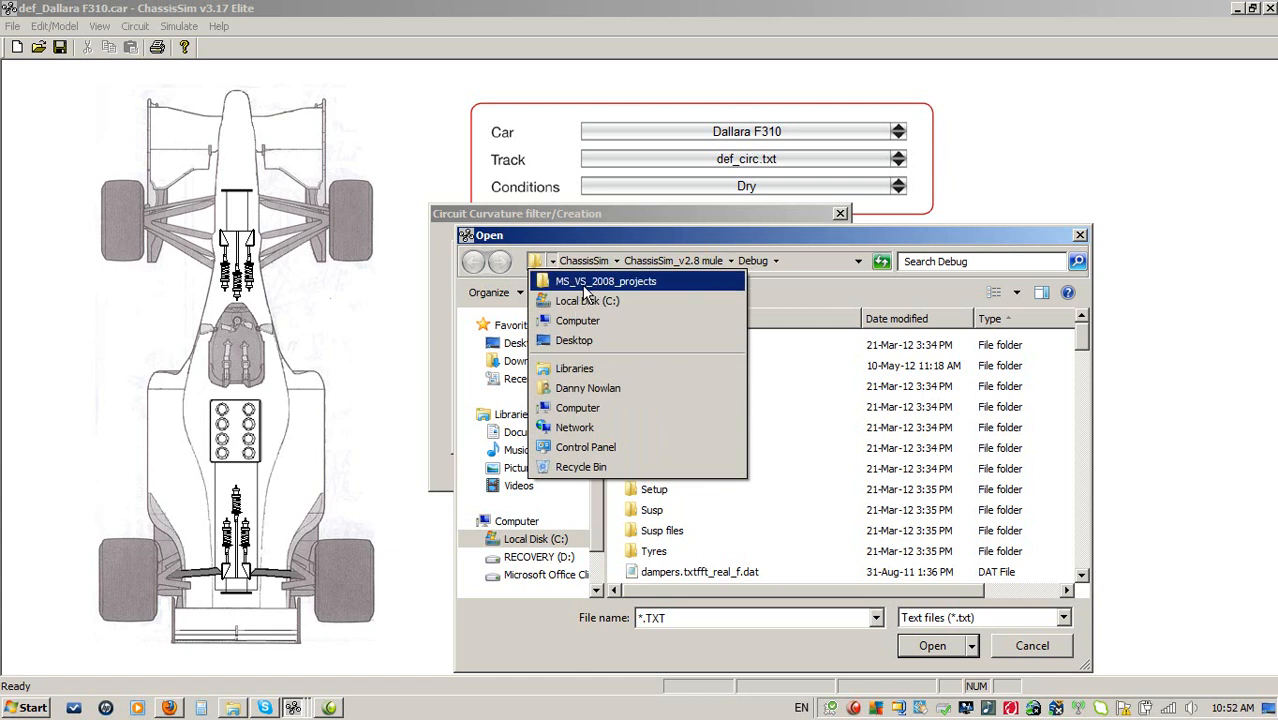
click(586, 300)
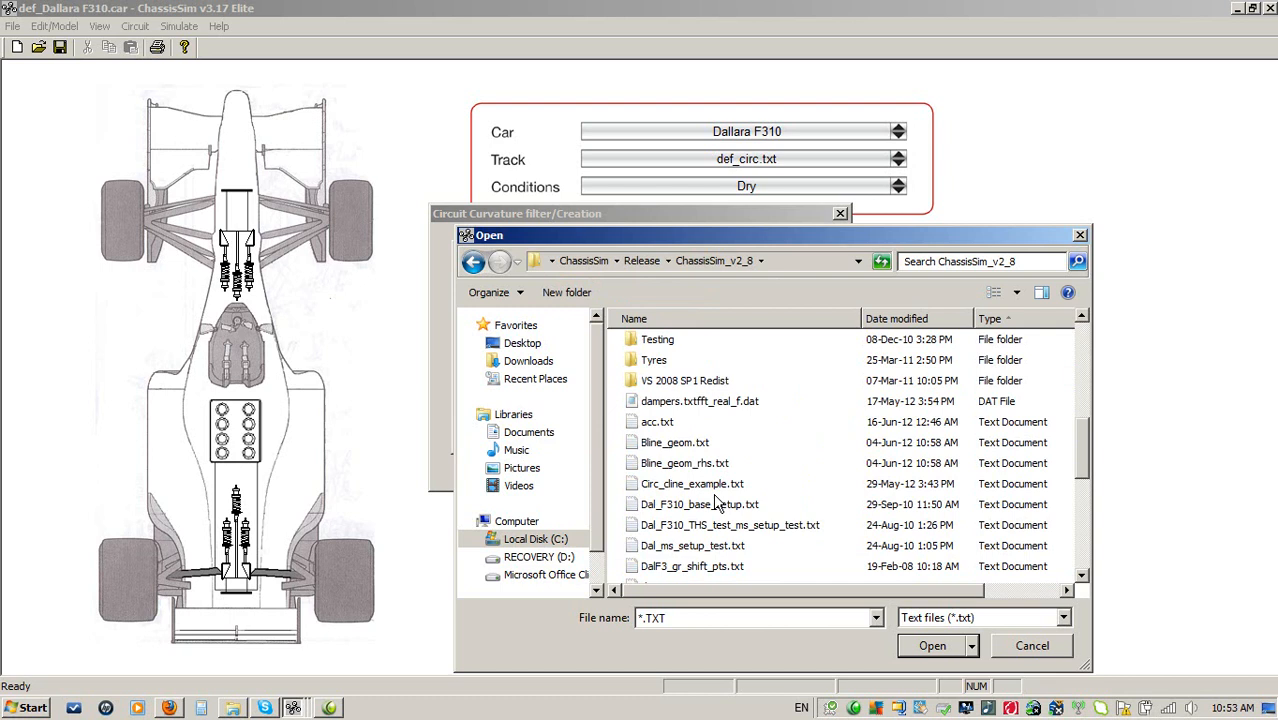
click(692, 483)
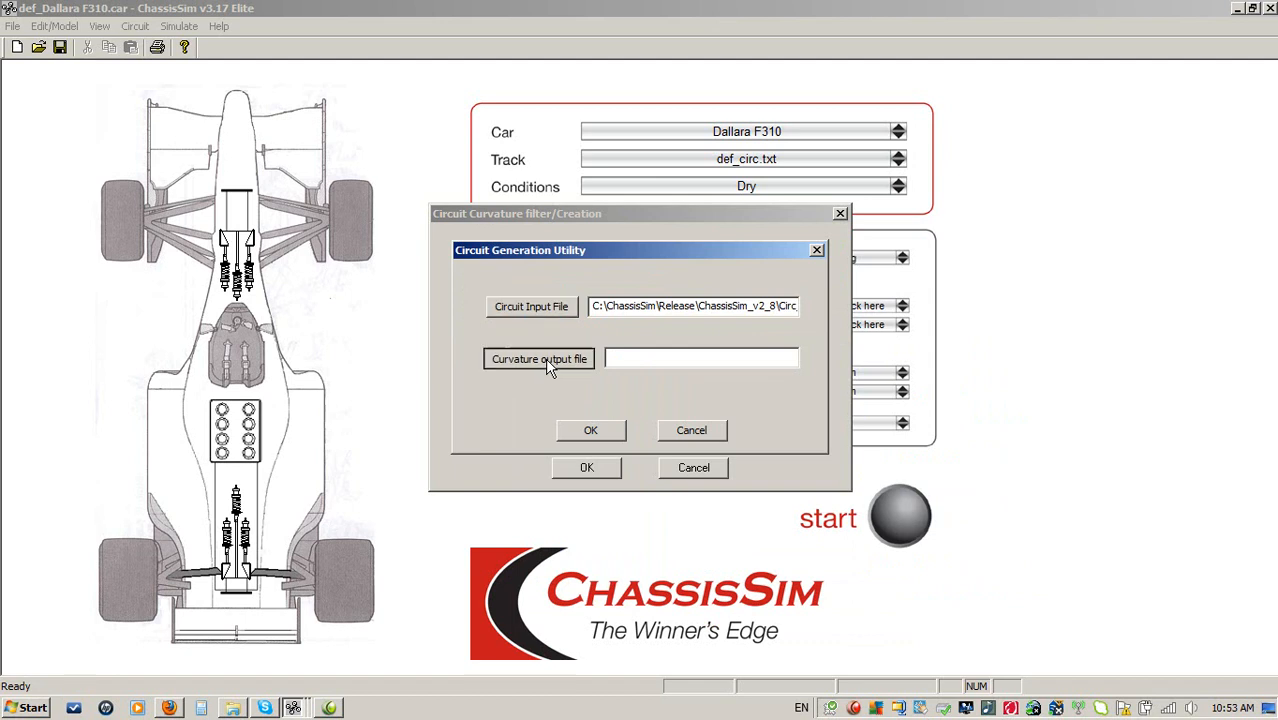
- Name the curvature output file in the Circuits folder, then close the curvature window
click(539, 358)
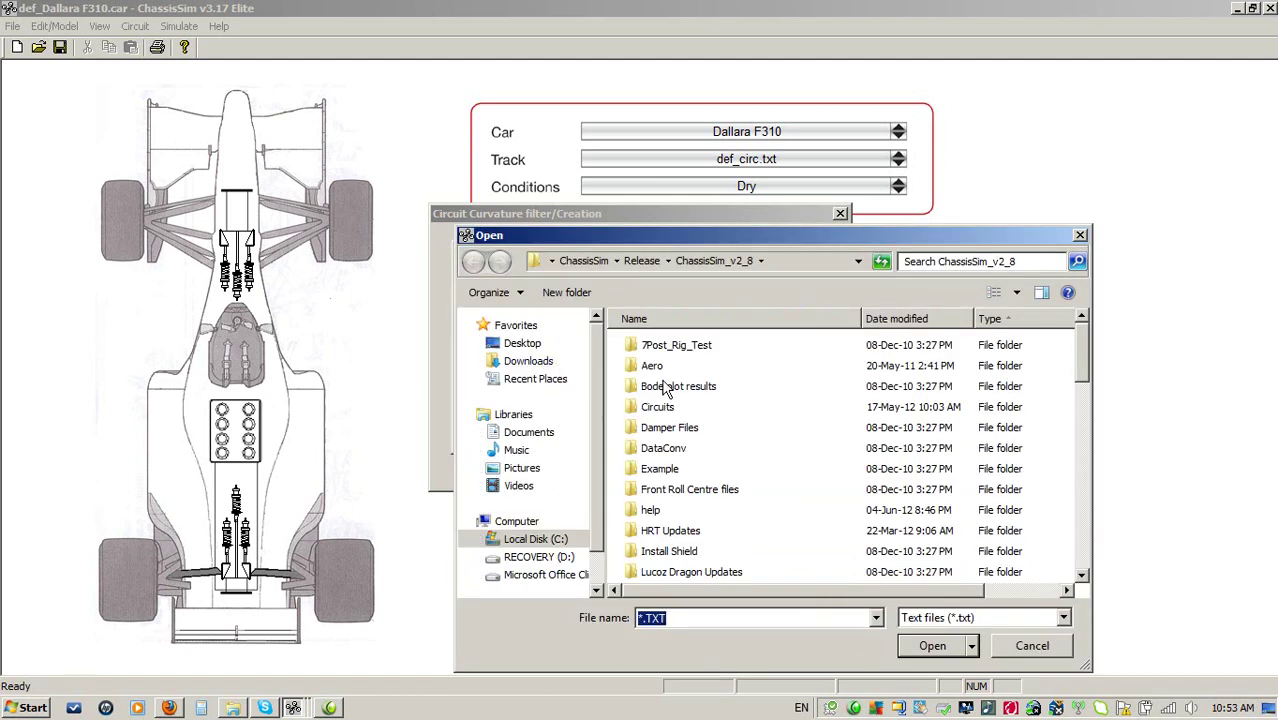
double_click(657, 406)
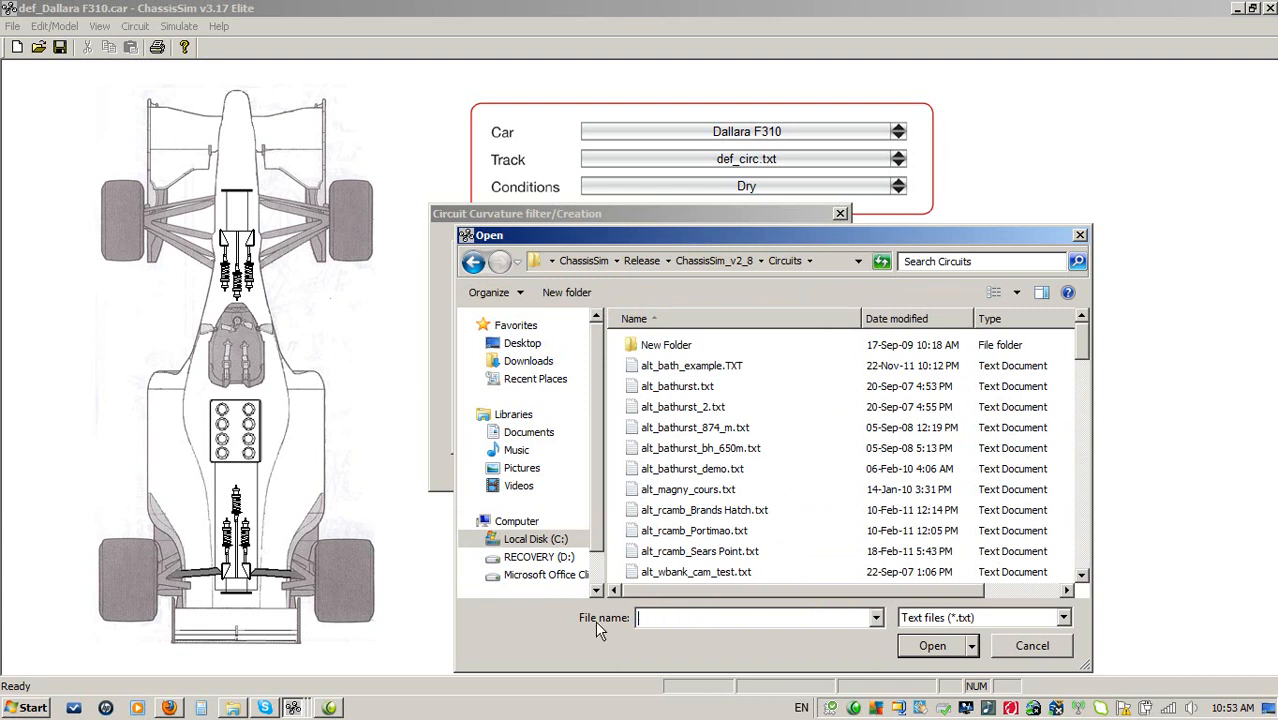
text(tr_cline_e)
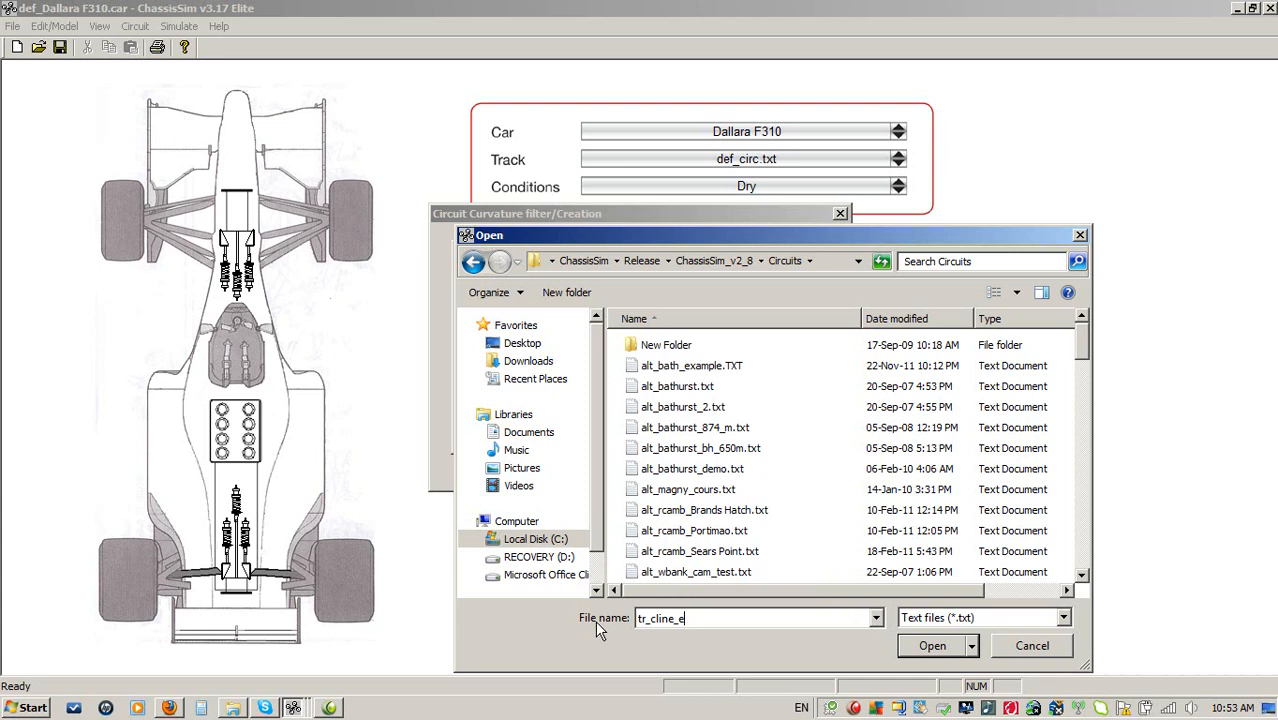
text(xample)
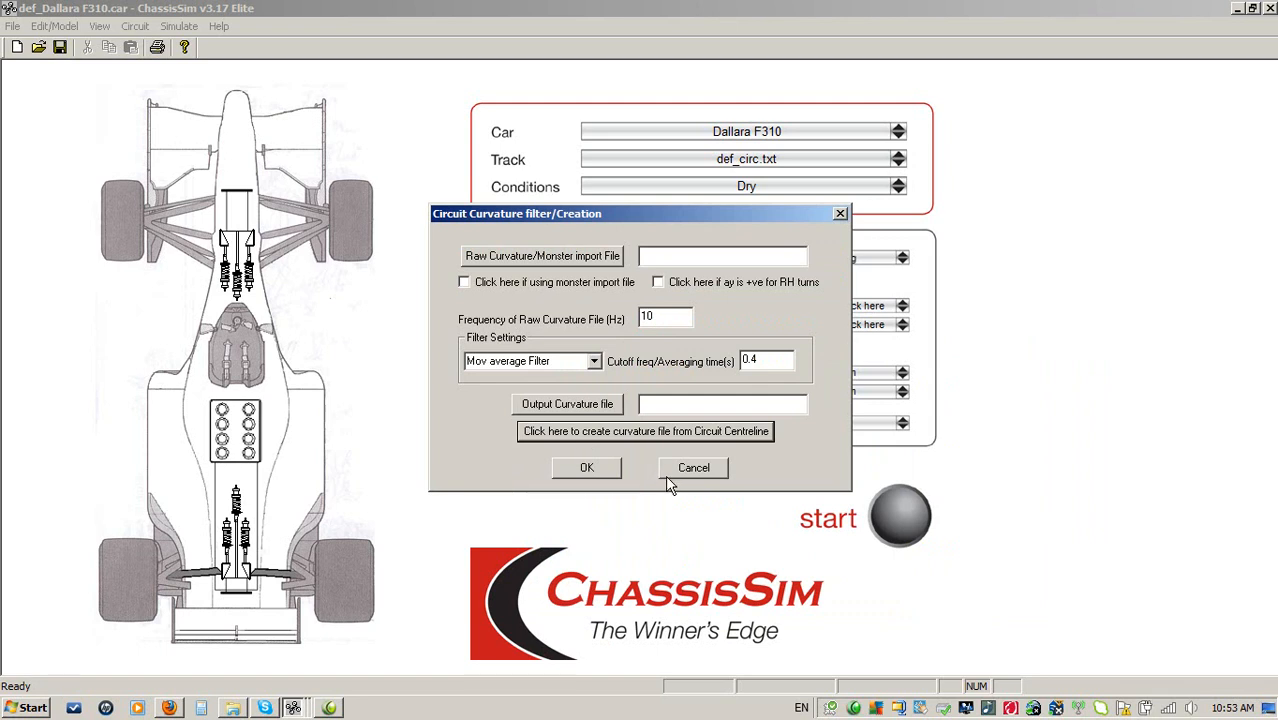
click(693, 467)
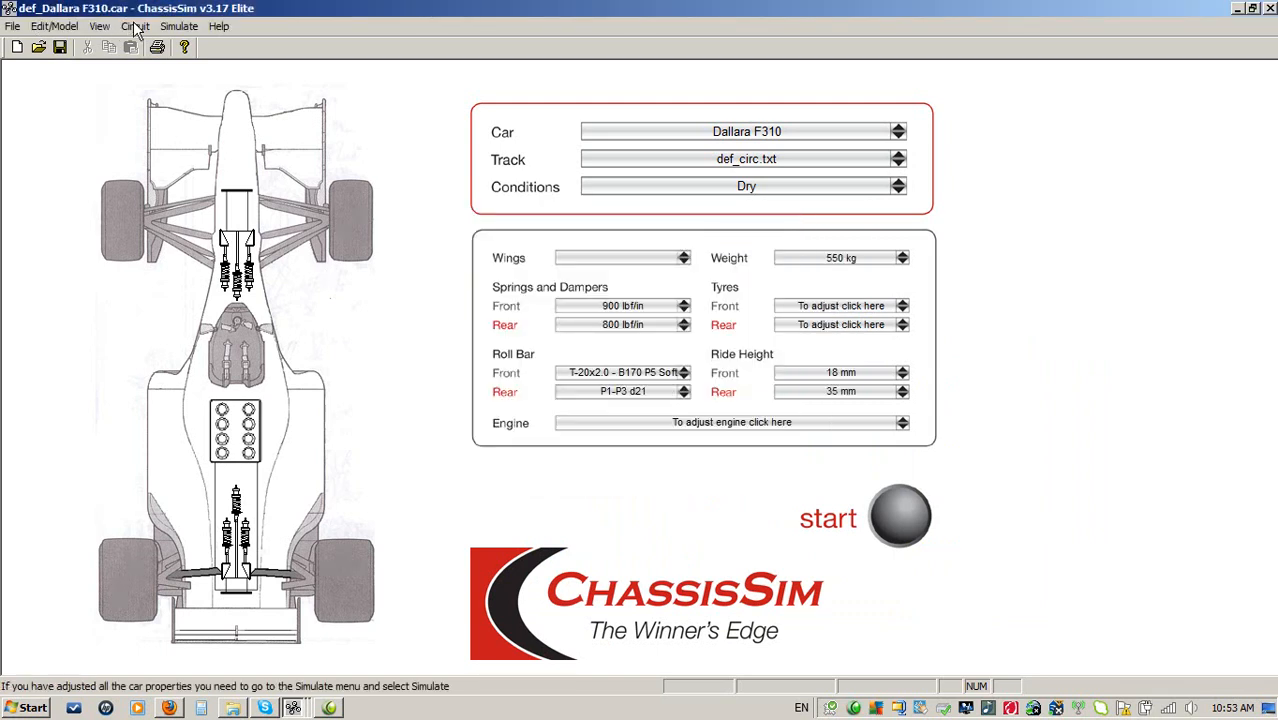
click(135, 26)
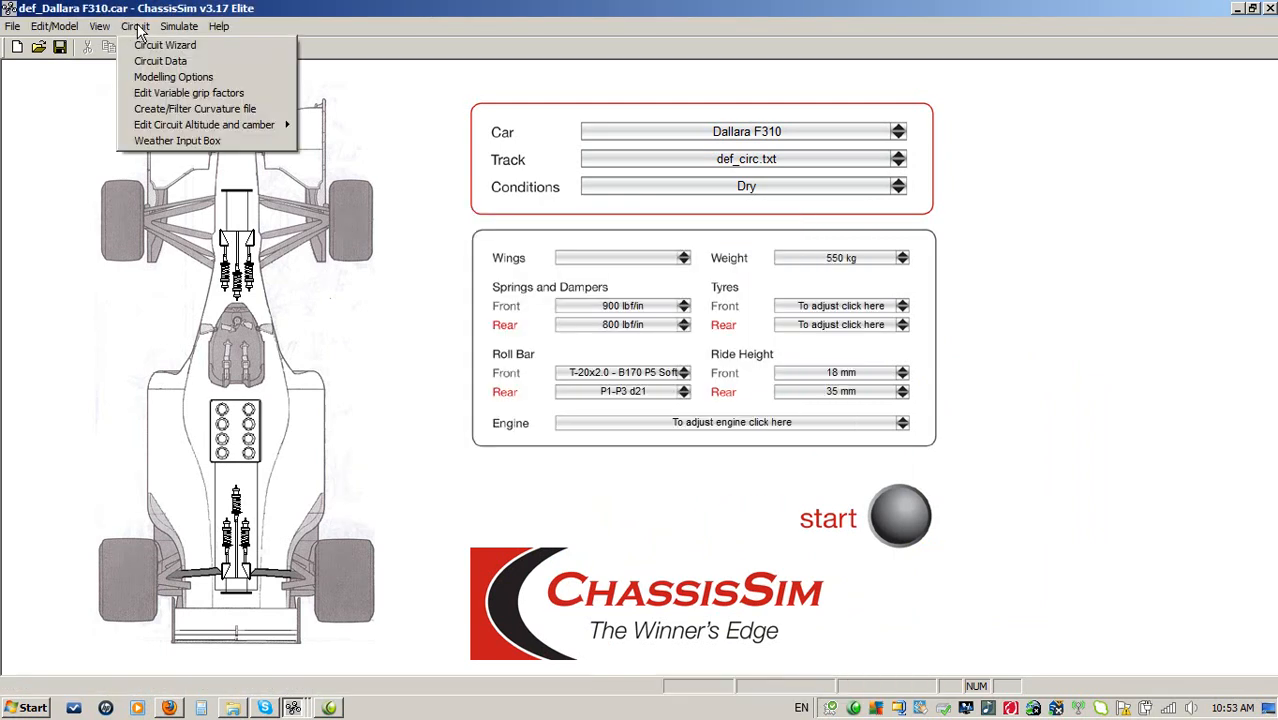
mouse_move(188, 92)
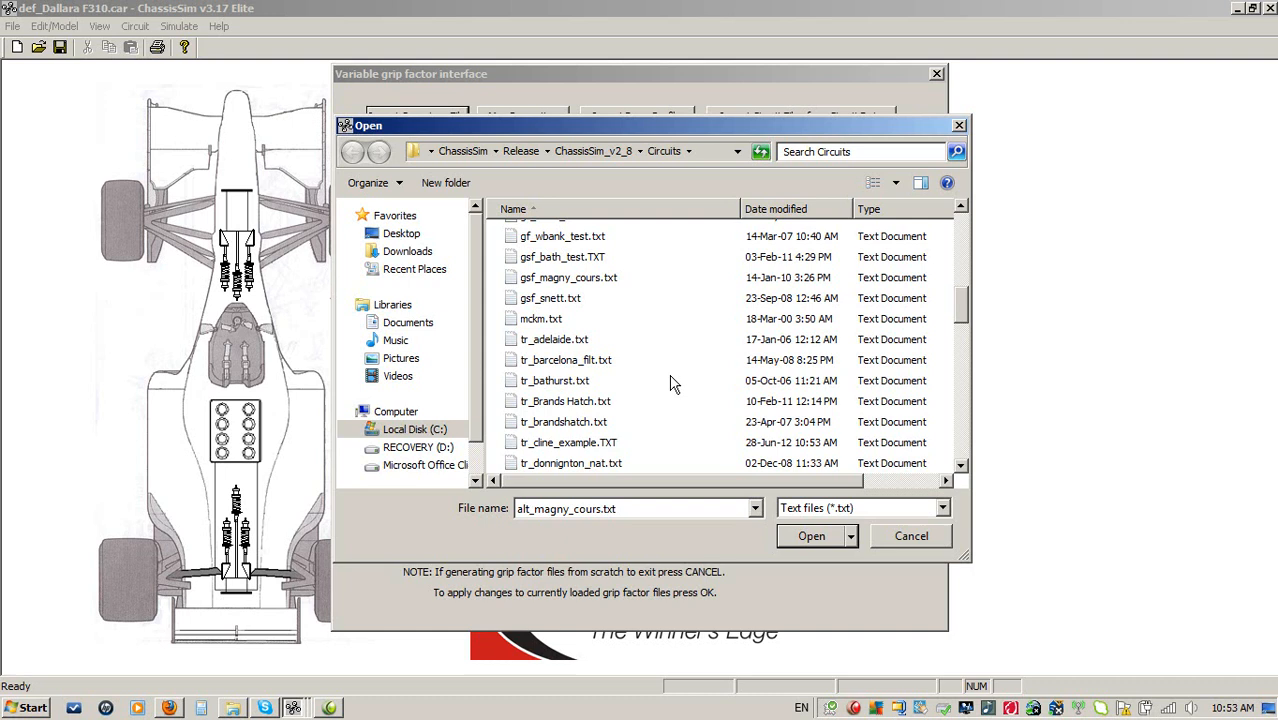
click(811, 535)
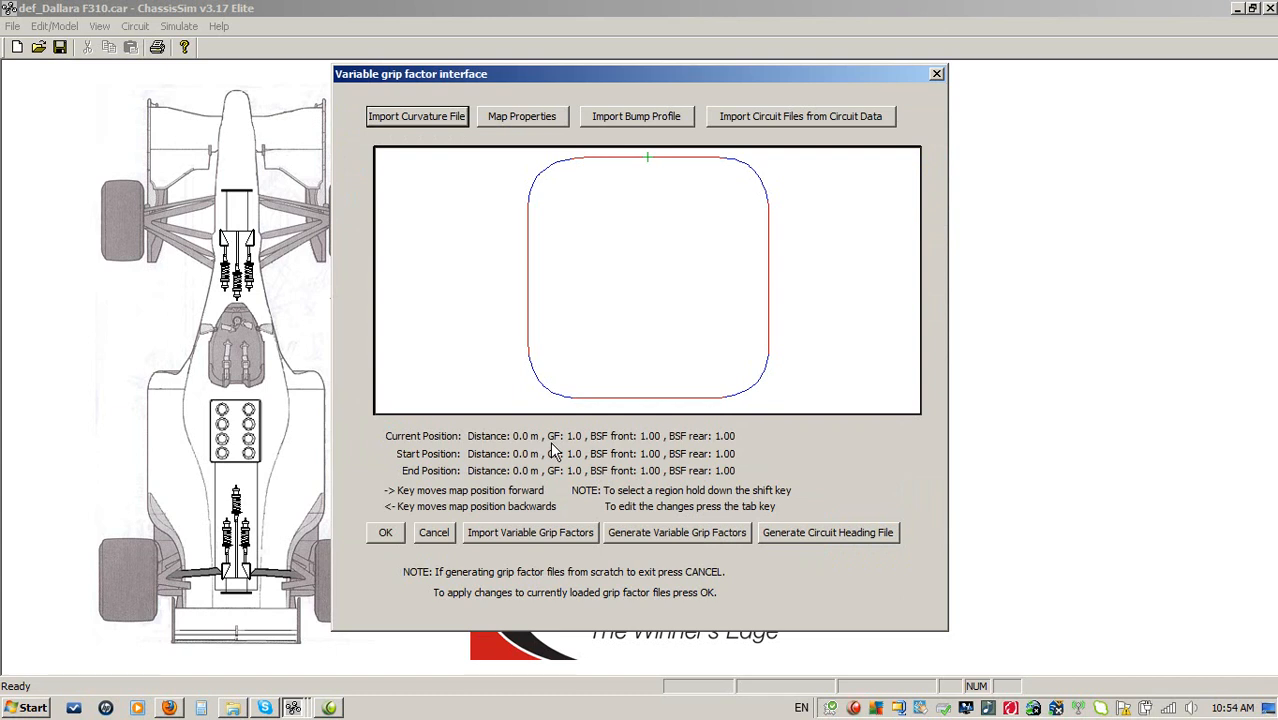
mouse_move(527, 472)
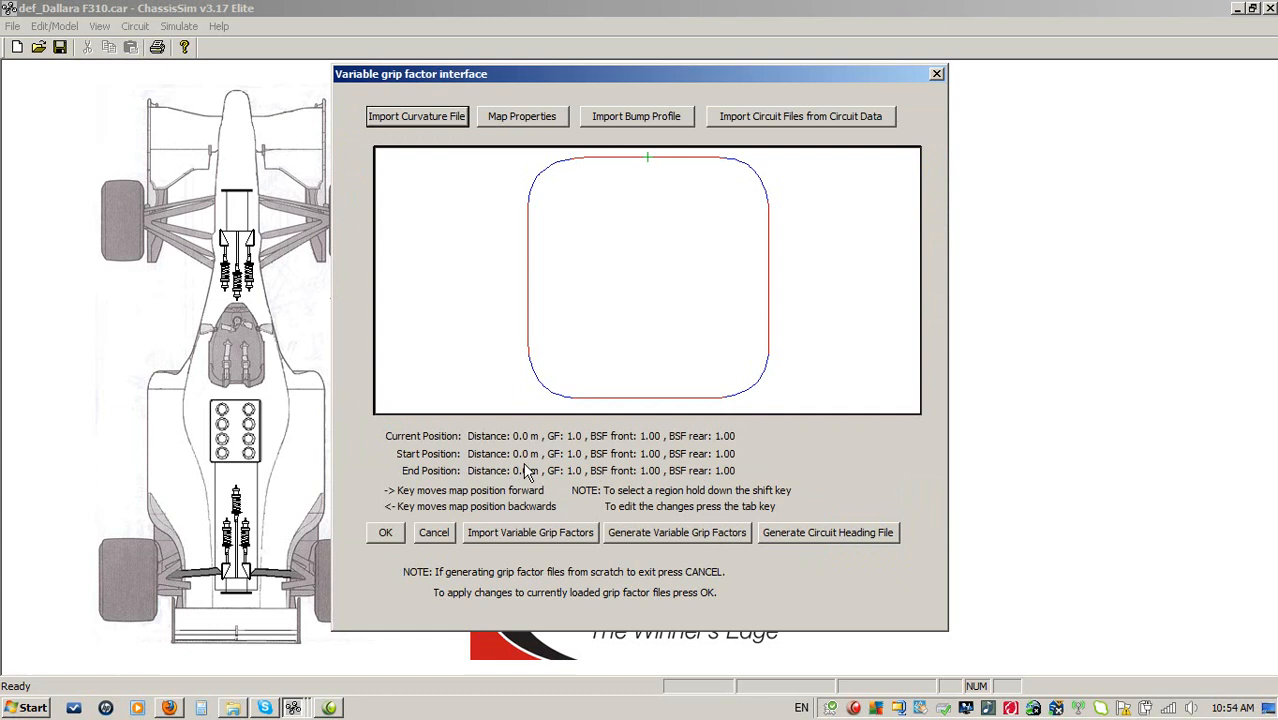
click(434, 532)
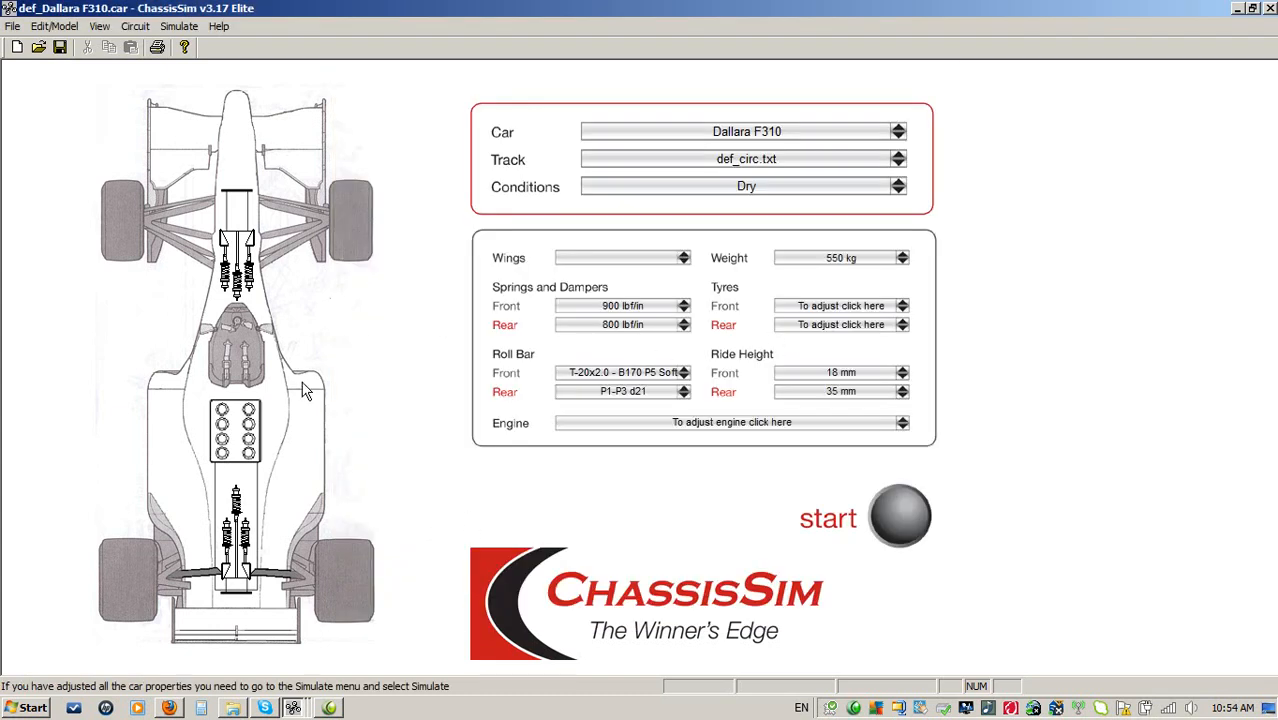
mouse_move(335, 331)
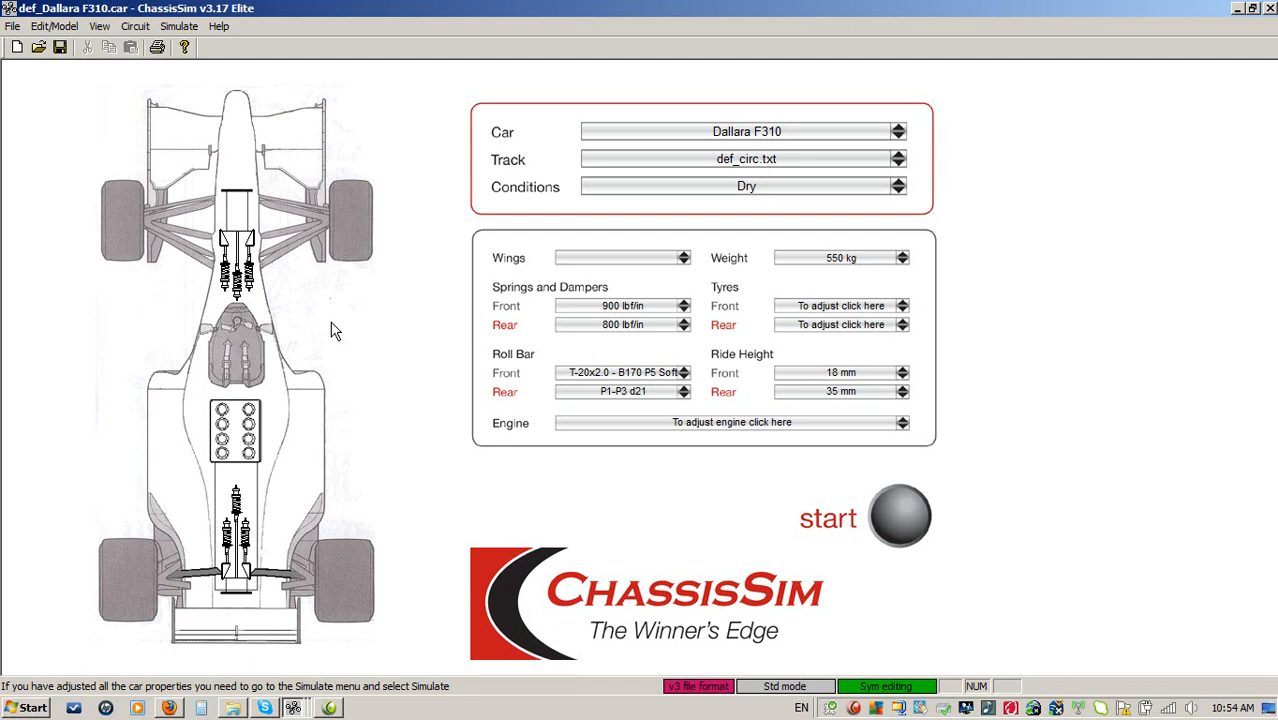
mouse_move(283, 258)
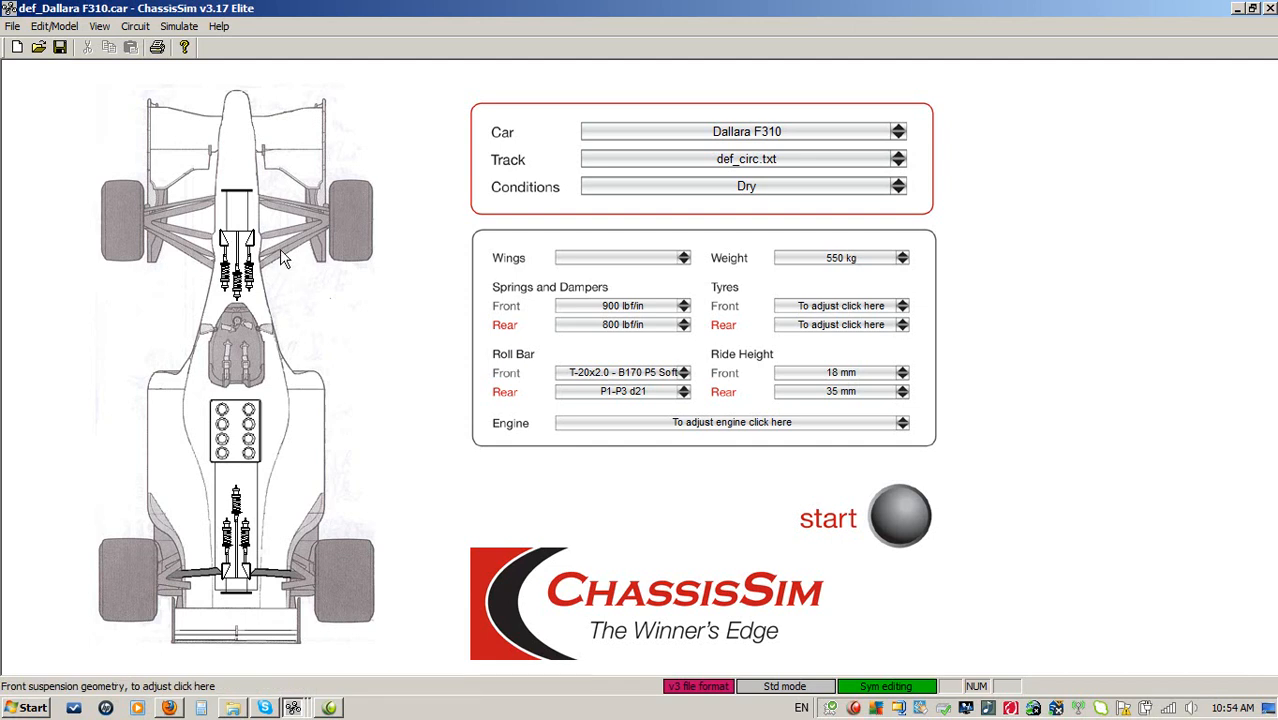
- Open the front double-wishbone Suspension Geometry Properties from the car diagram
click(238, 260)
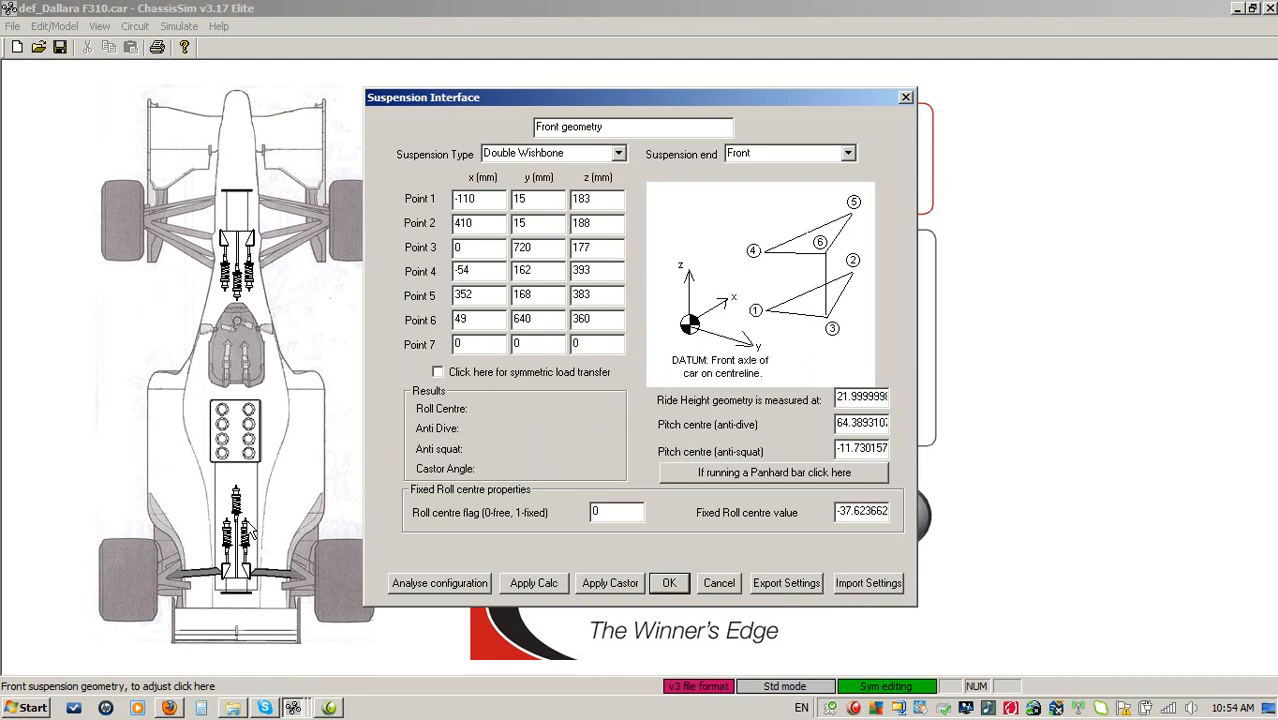
mouse_move(632, 366)
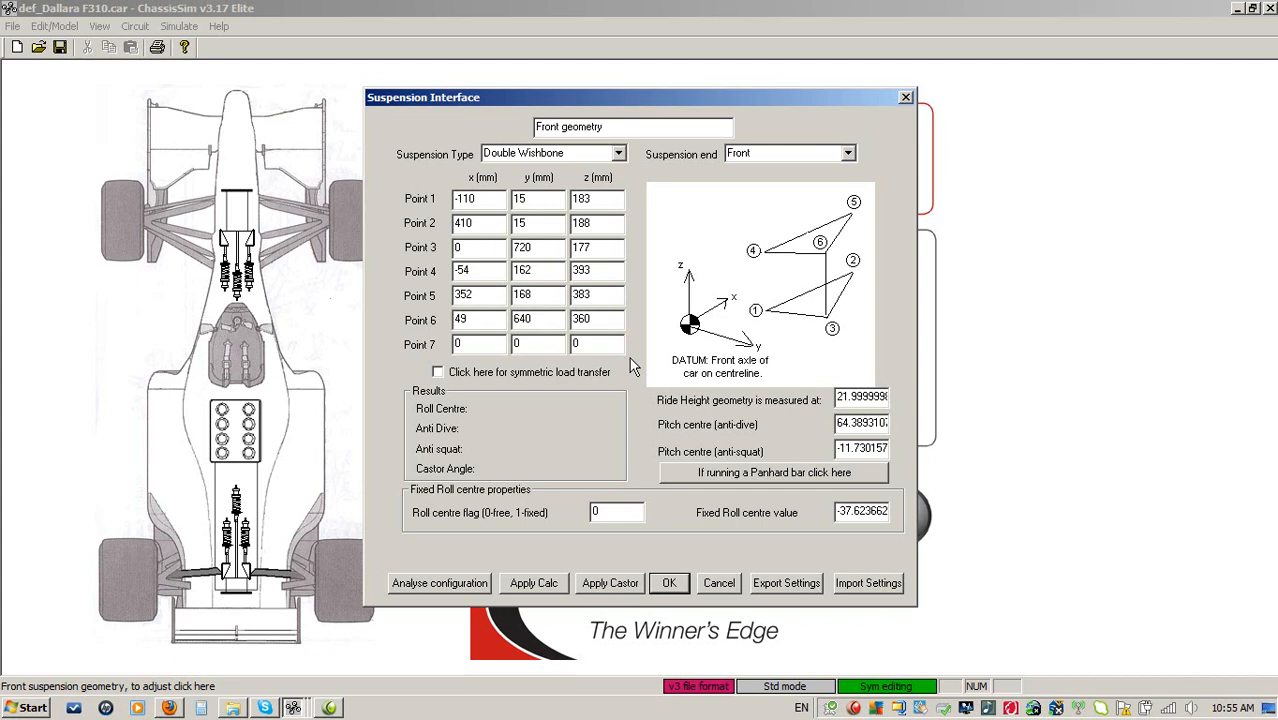
- Tick symmetric load transfer for the front geometry, accept it, and close the geometry dialog
click(437, 371)
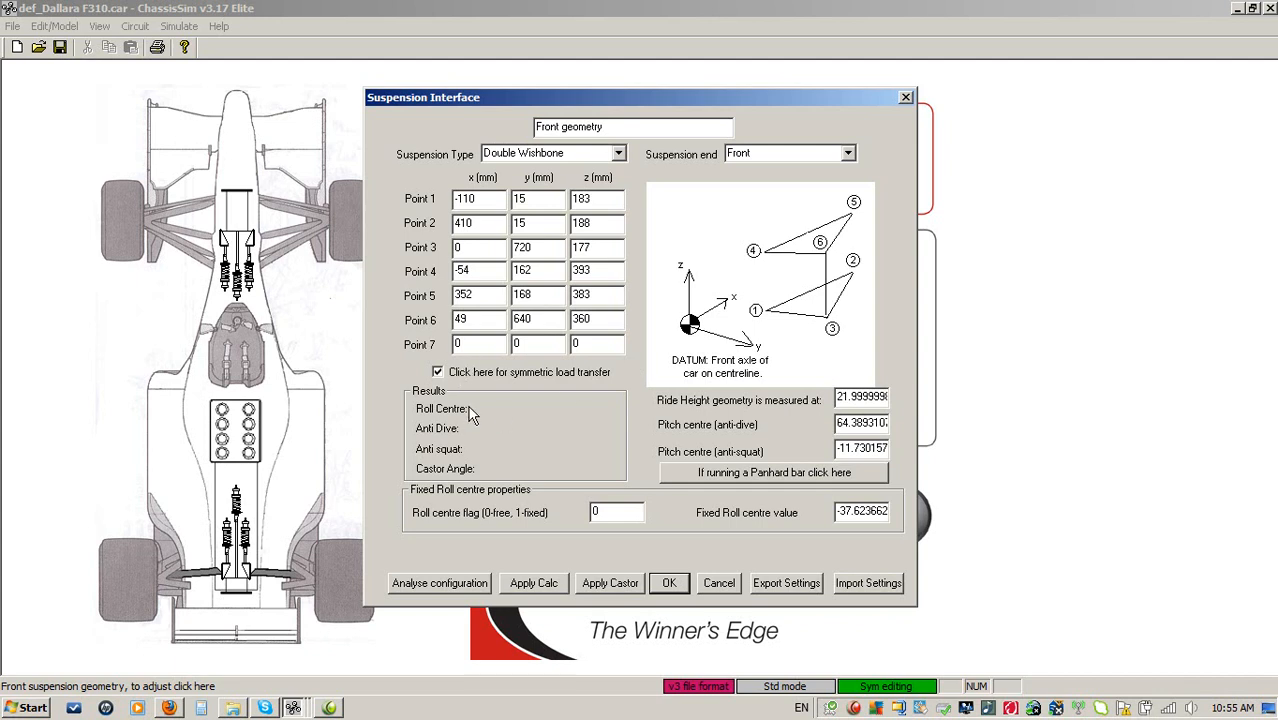
mouse_move(781, 527)
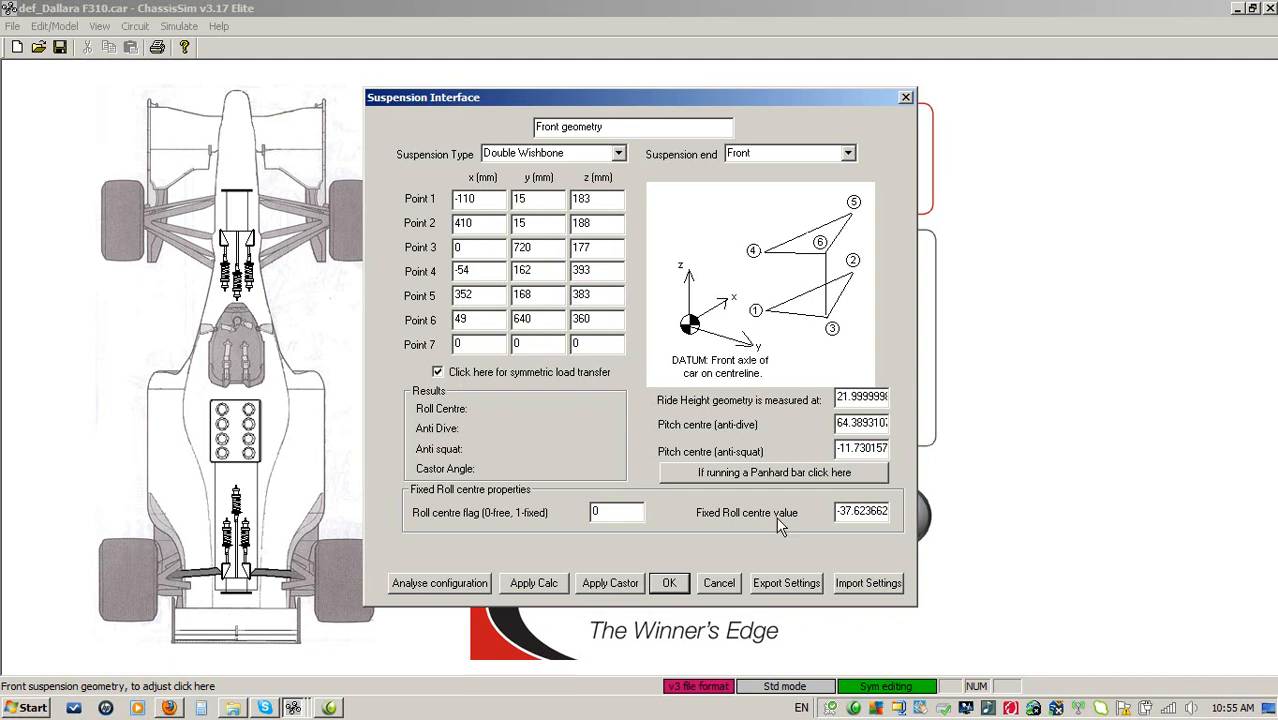
click(718, 583)
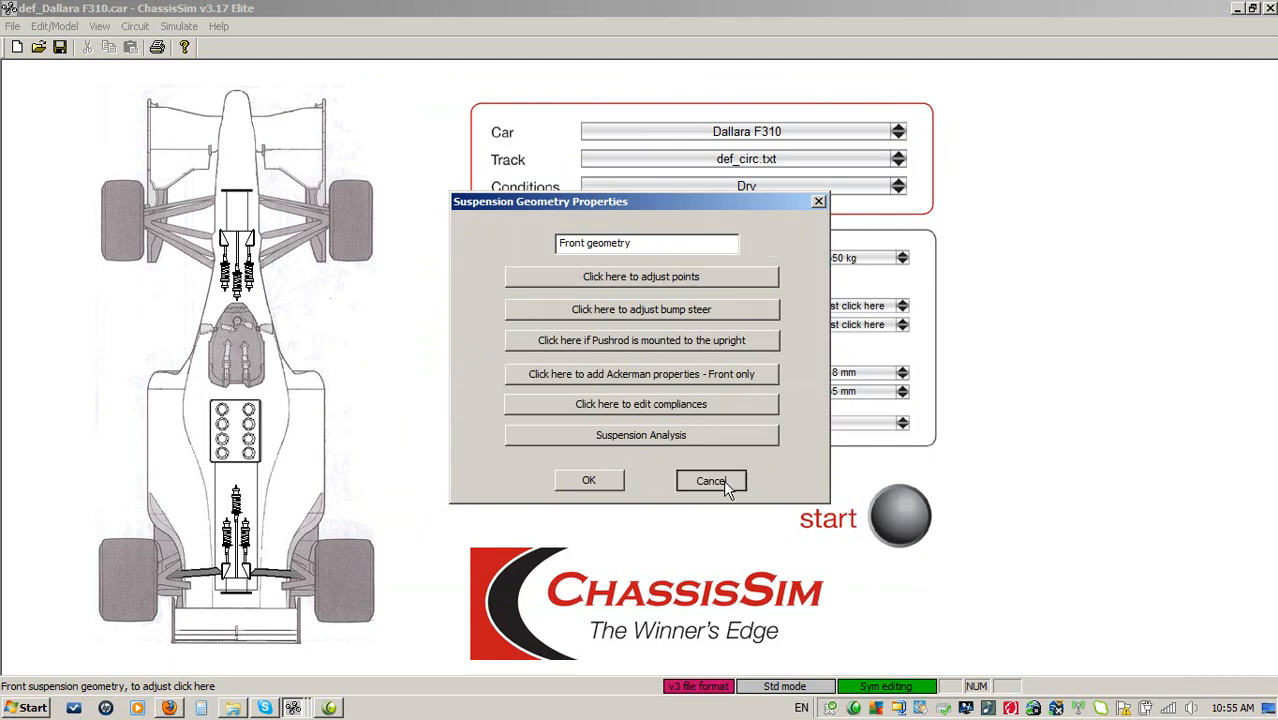
click(711, 480)
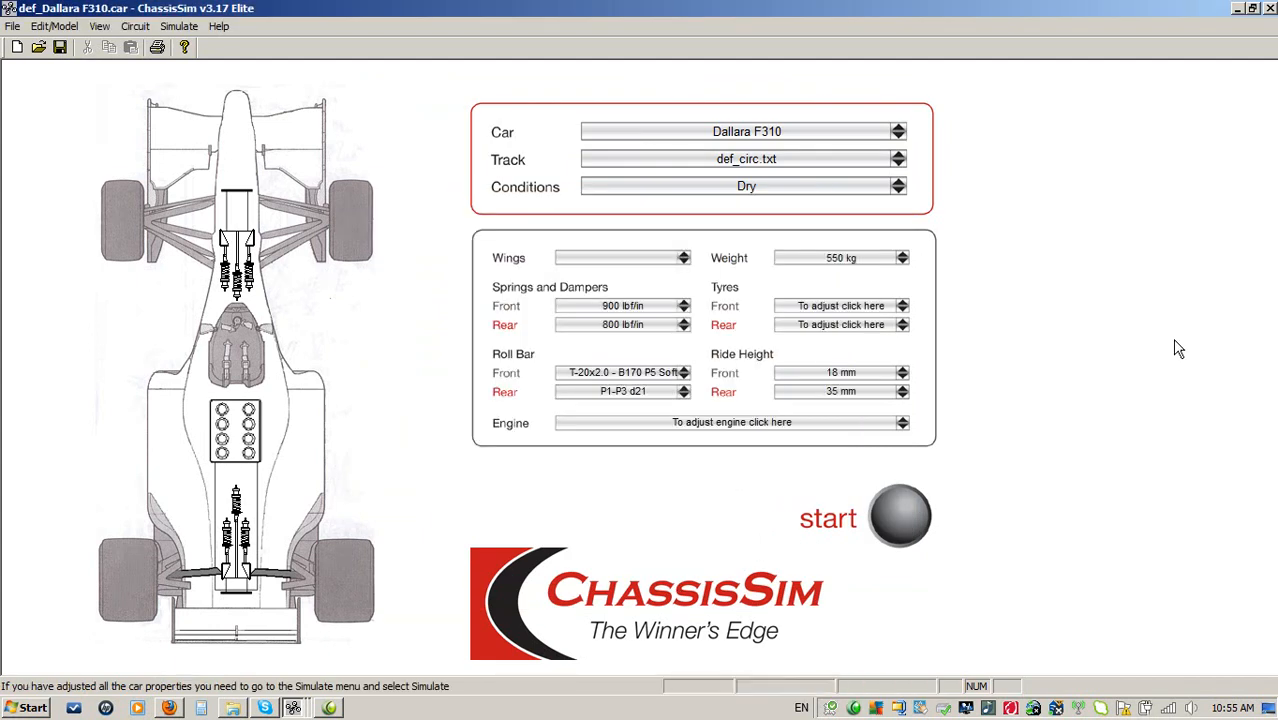